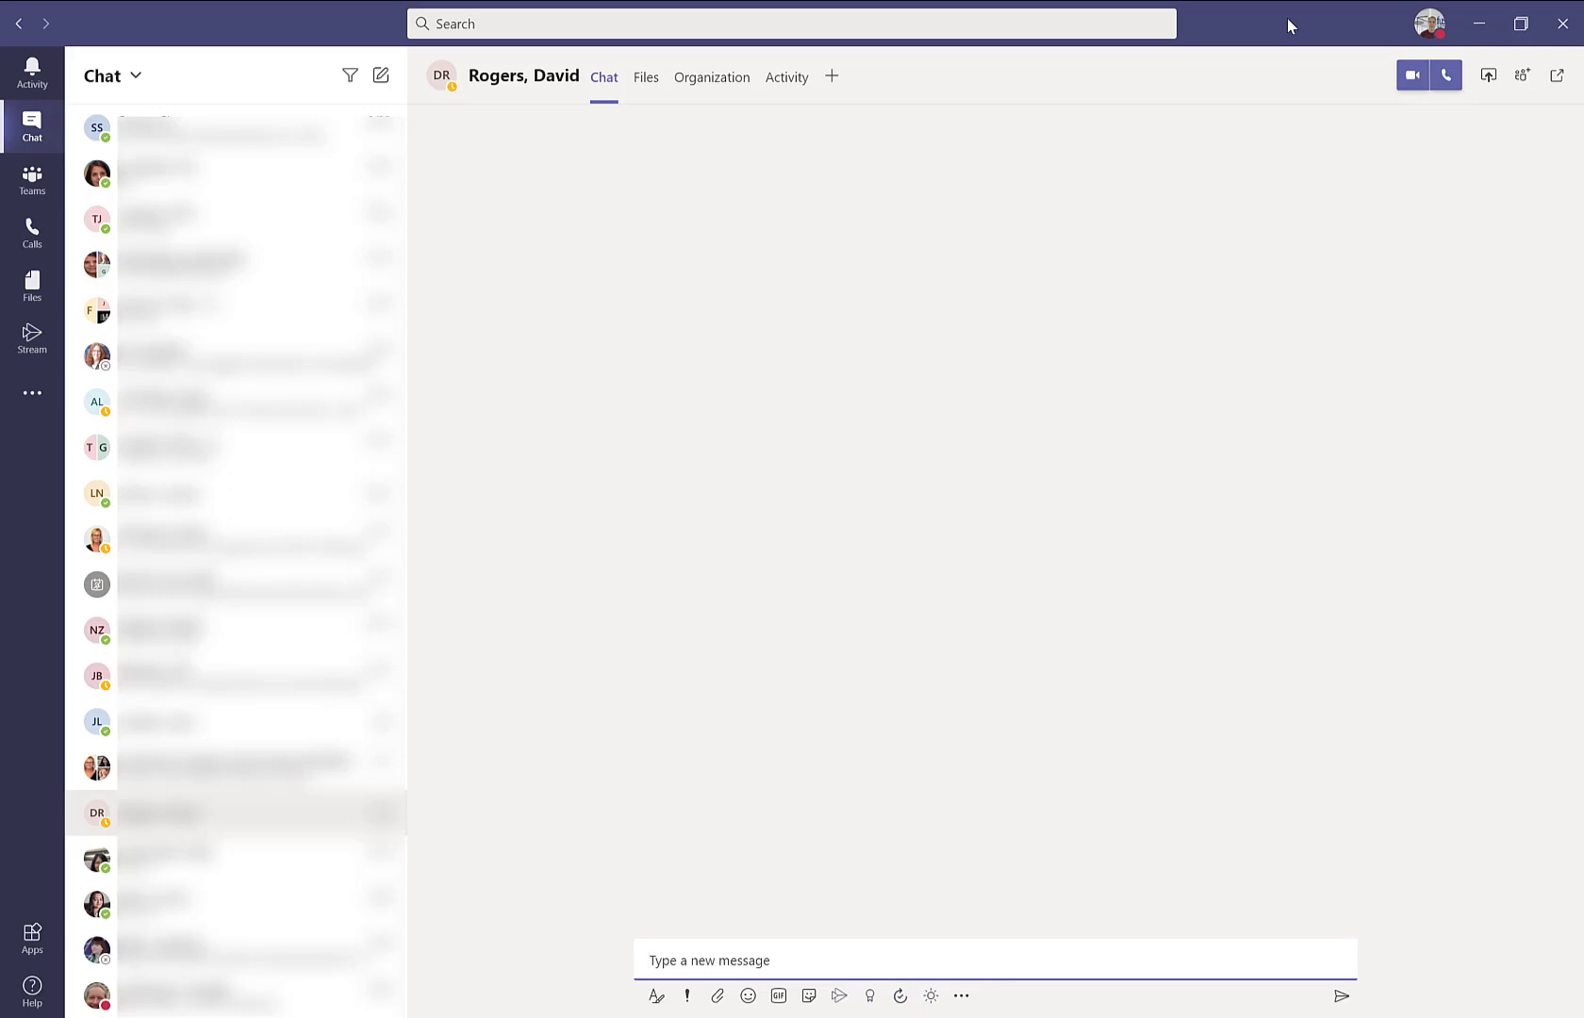
mouse_move(1471, 184)
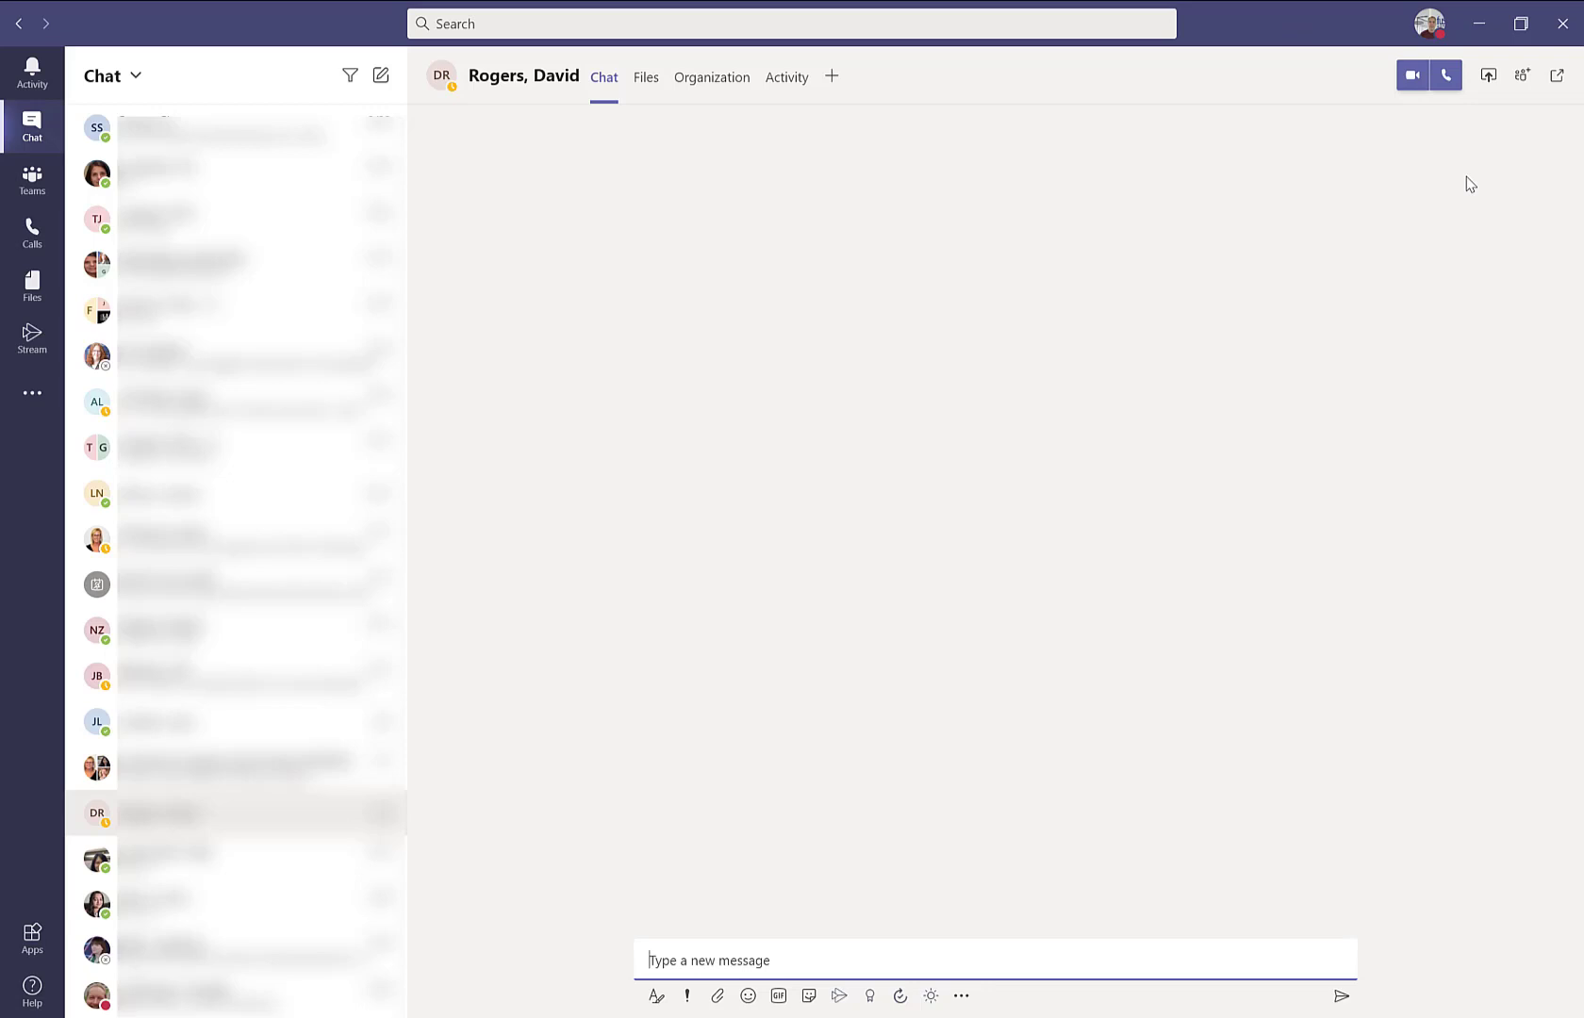
mouse_move(1559, 78)
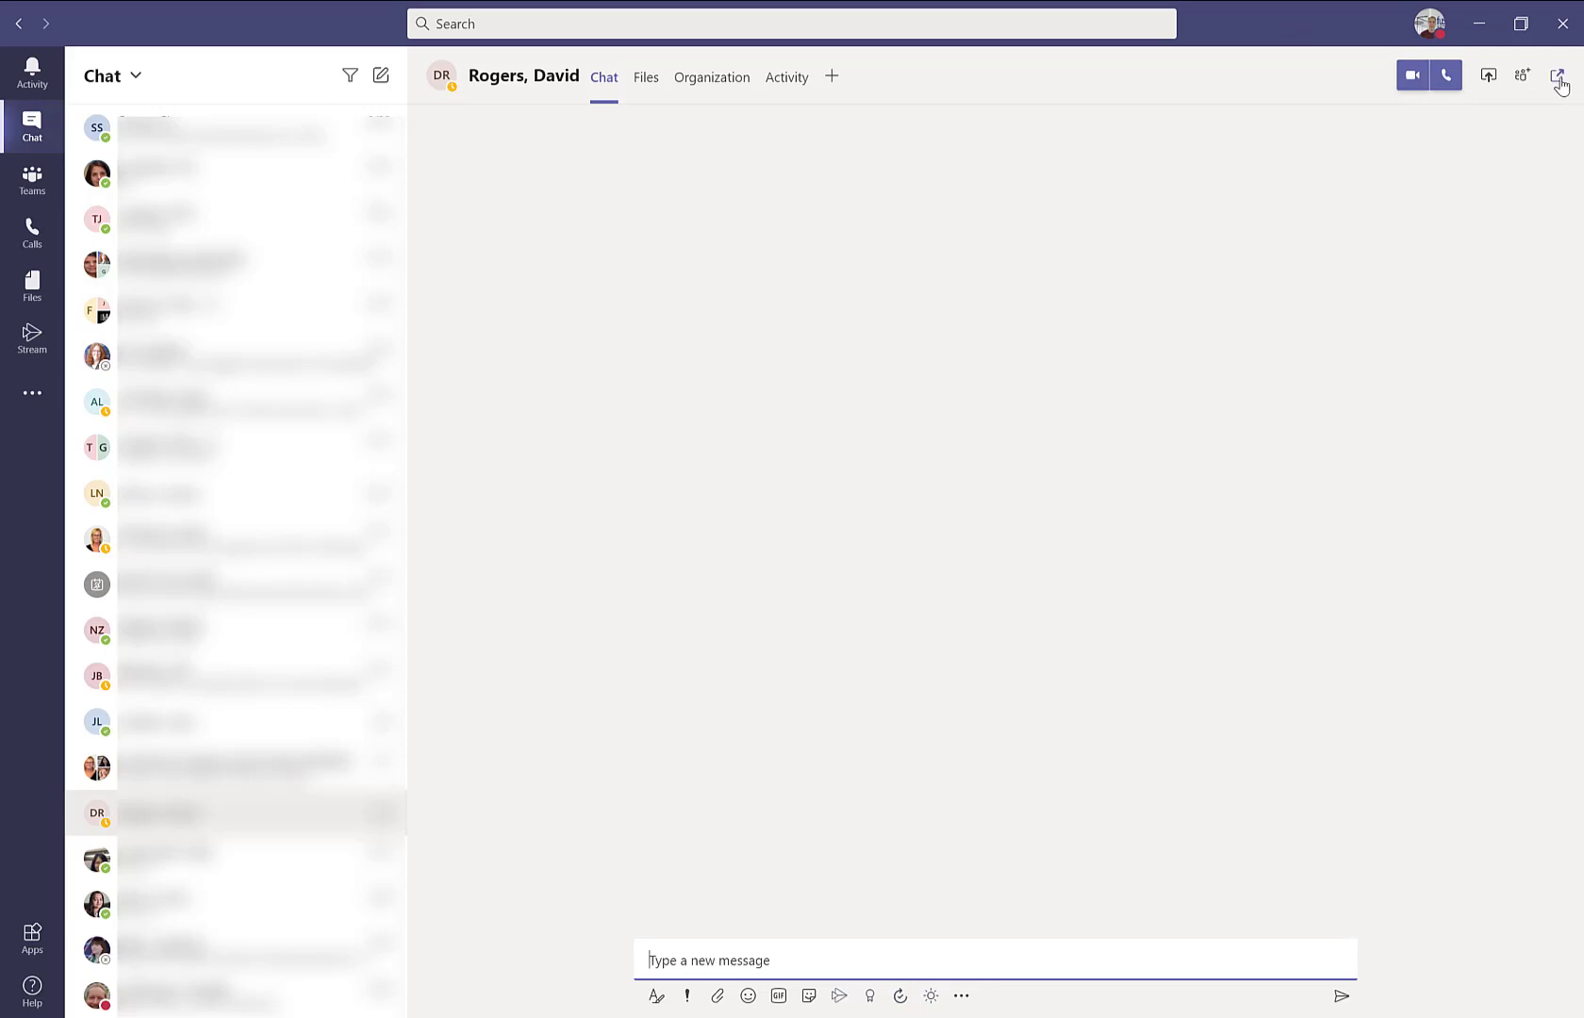
mouse_move(1560, 76)
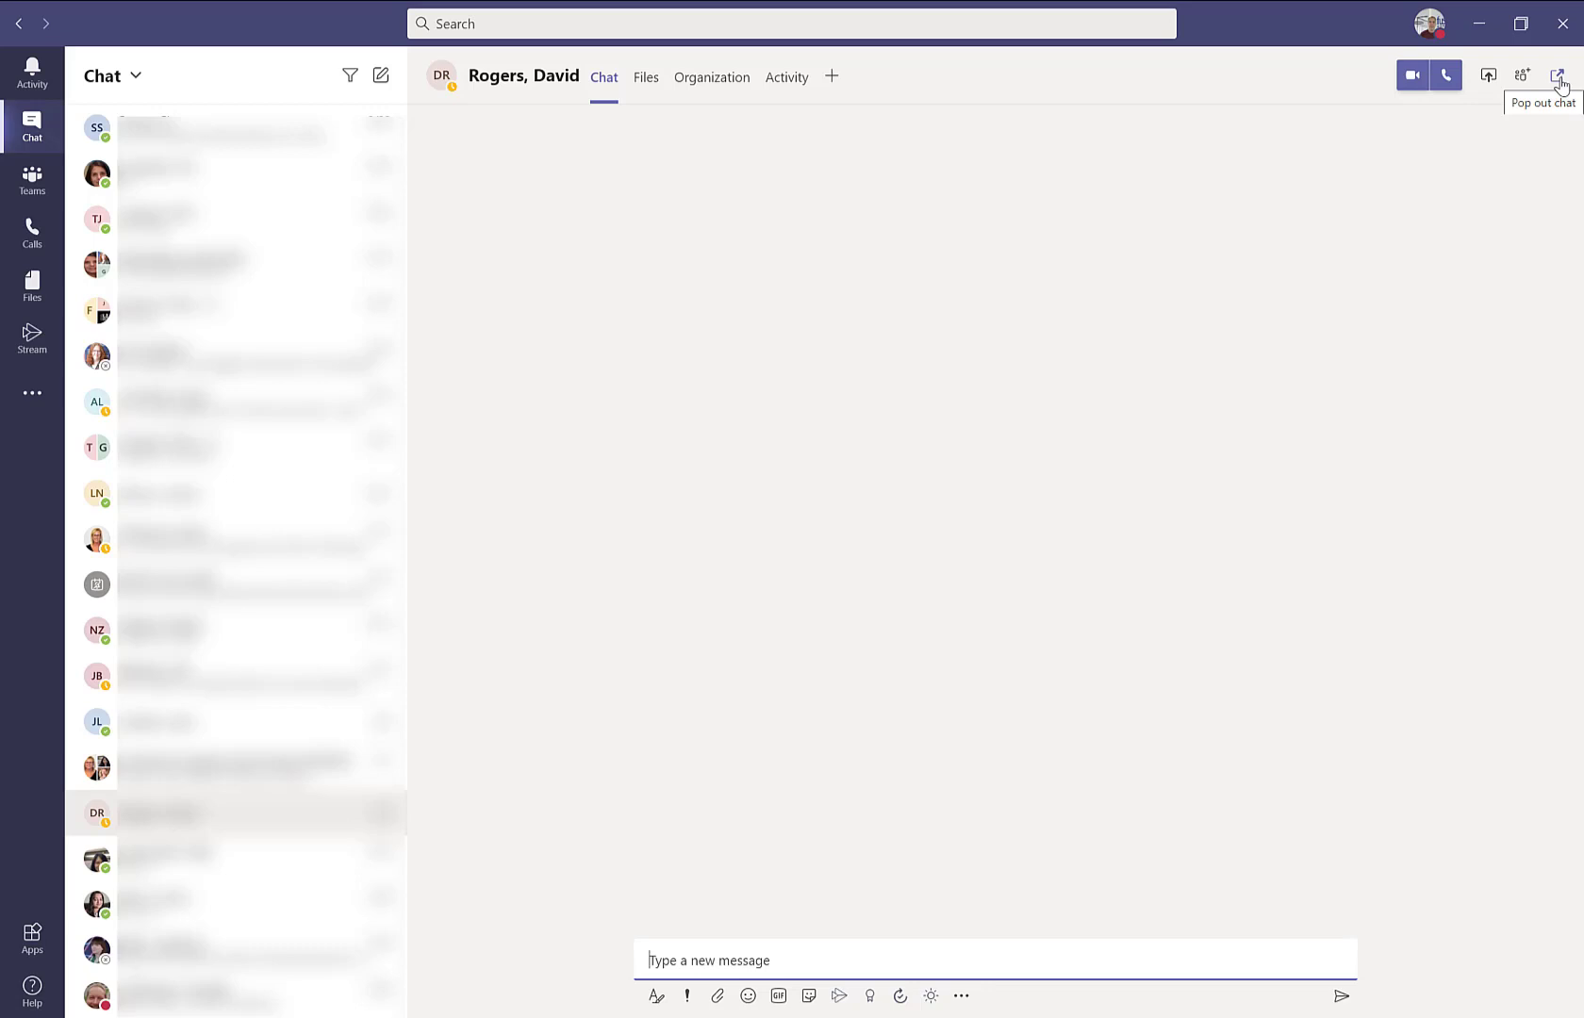
mouse_move(1524, 76)
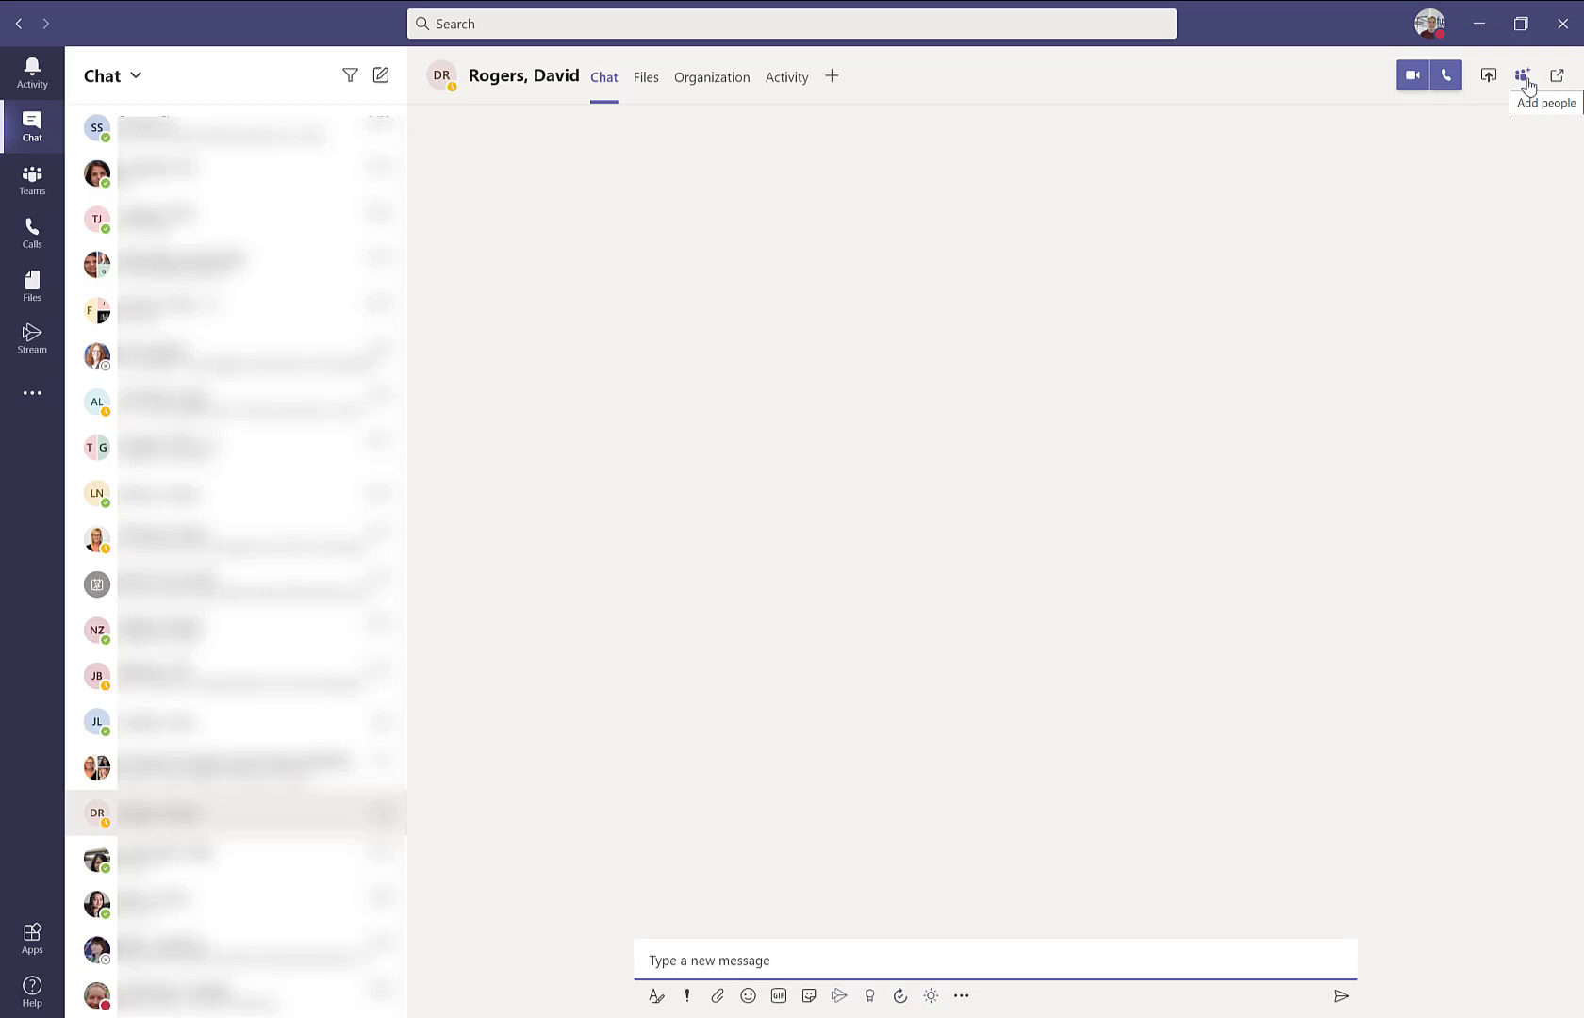
mouse_move(1514, 90)
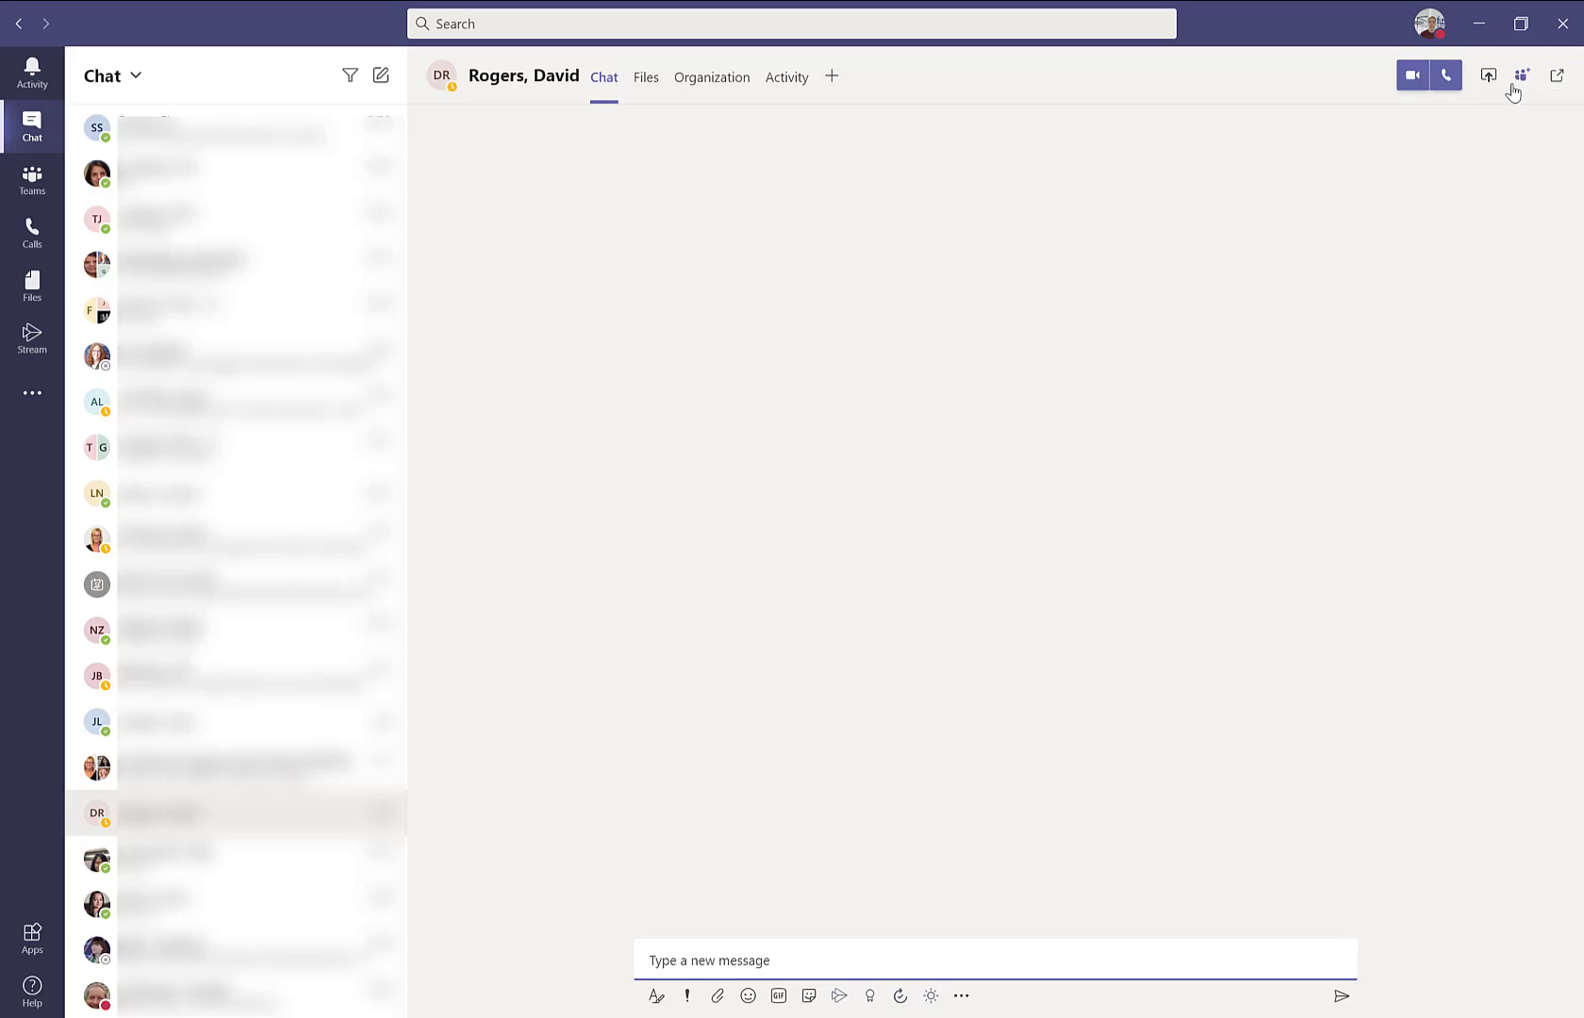
mouse_move(1487, 75)
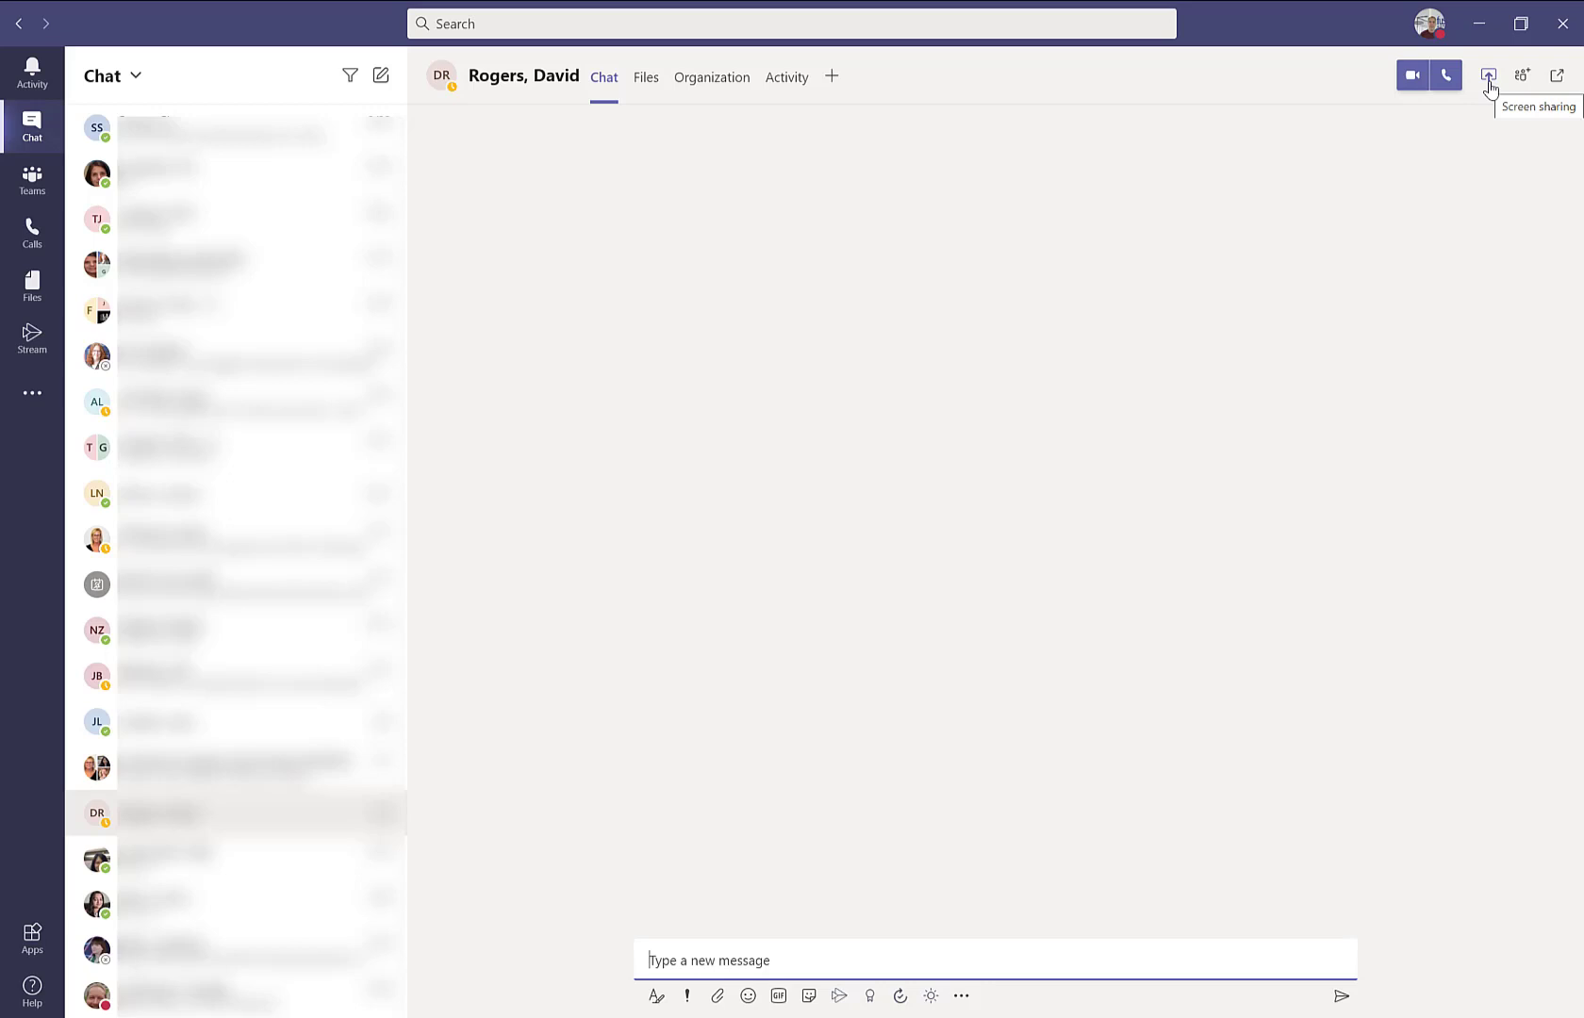
mouse_move(1452, 109)
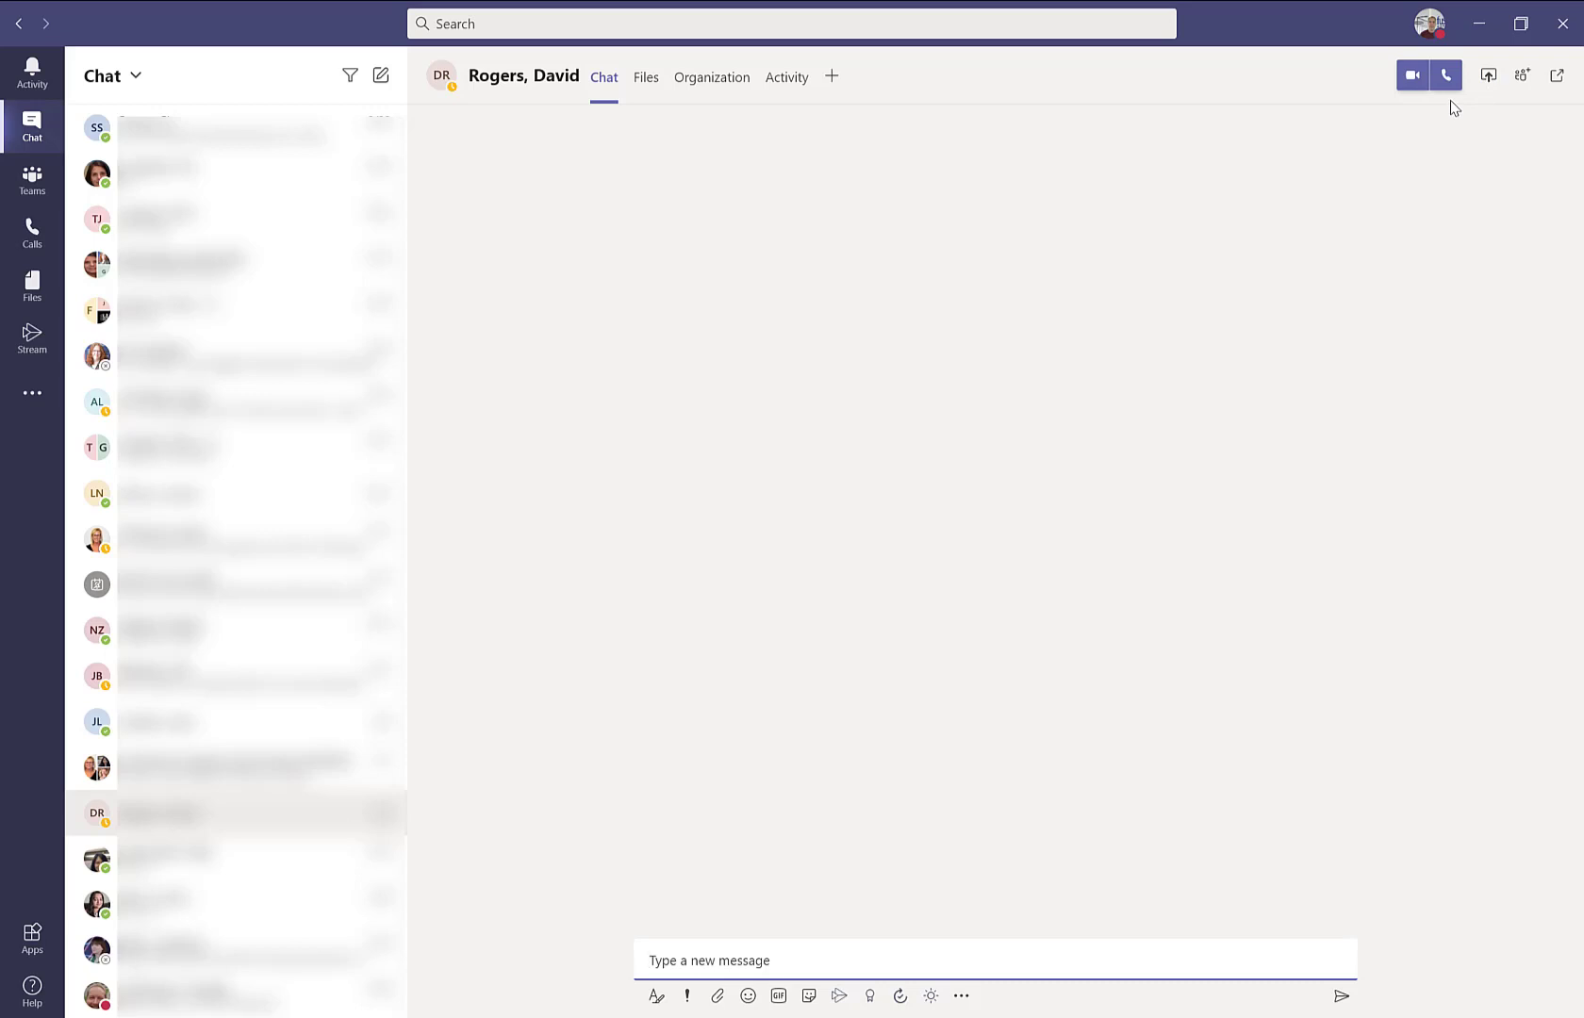
mouse_move(1446, 76)
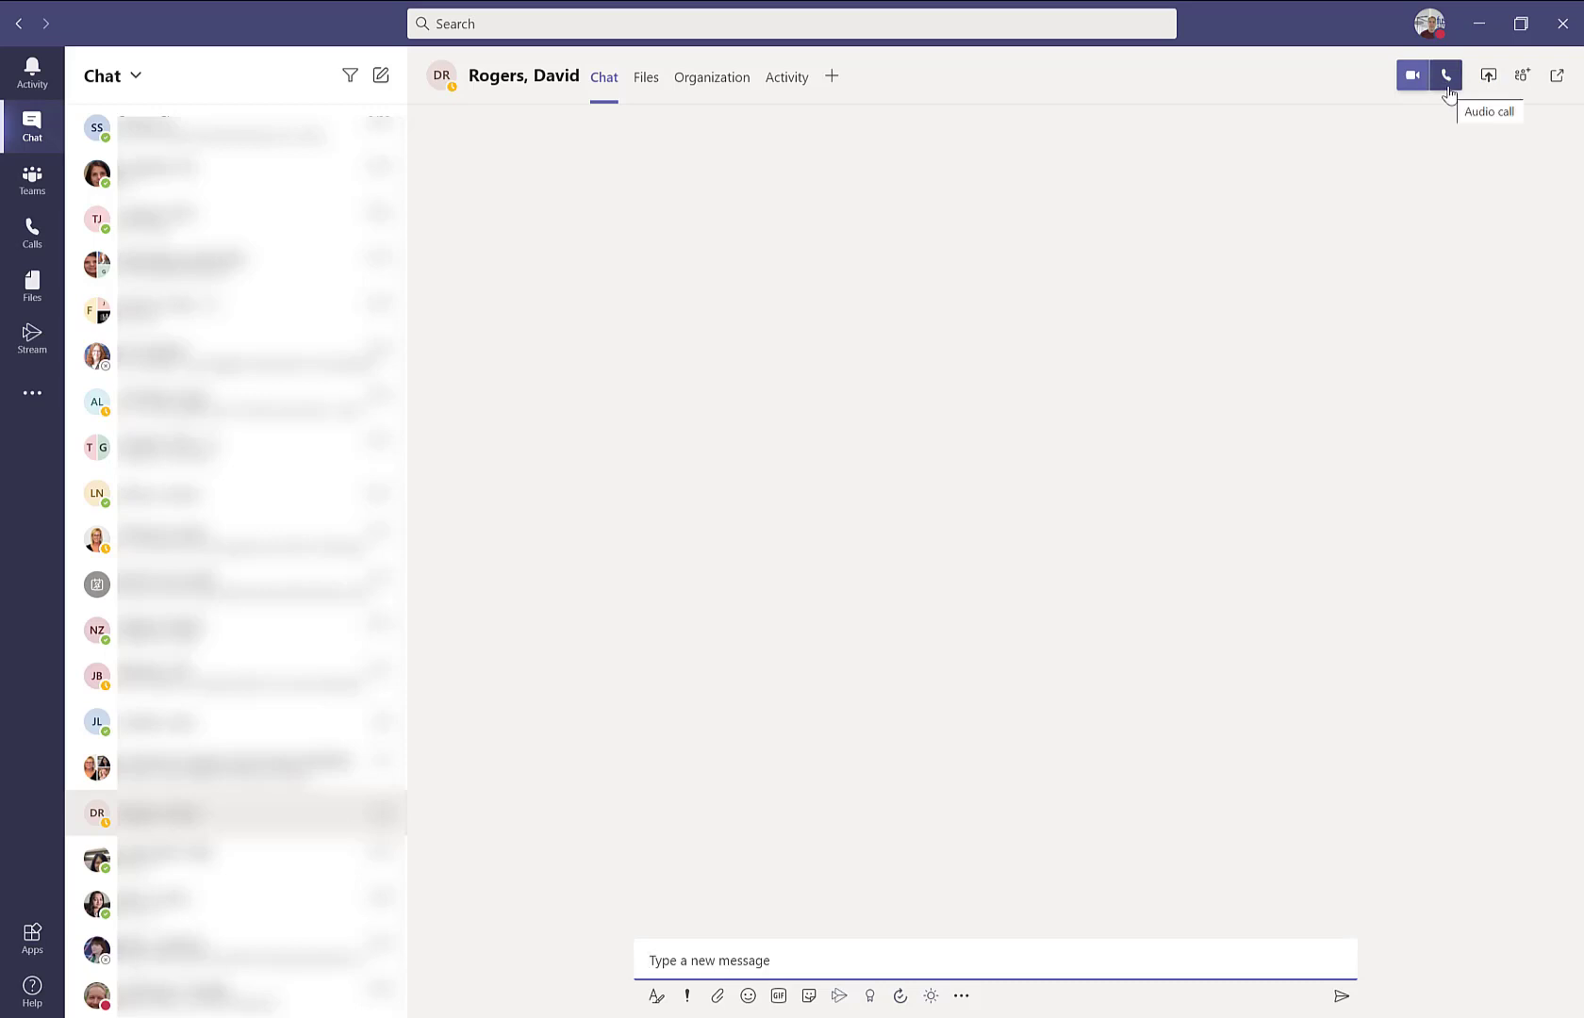
mouse_move(1410, 76)
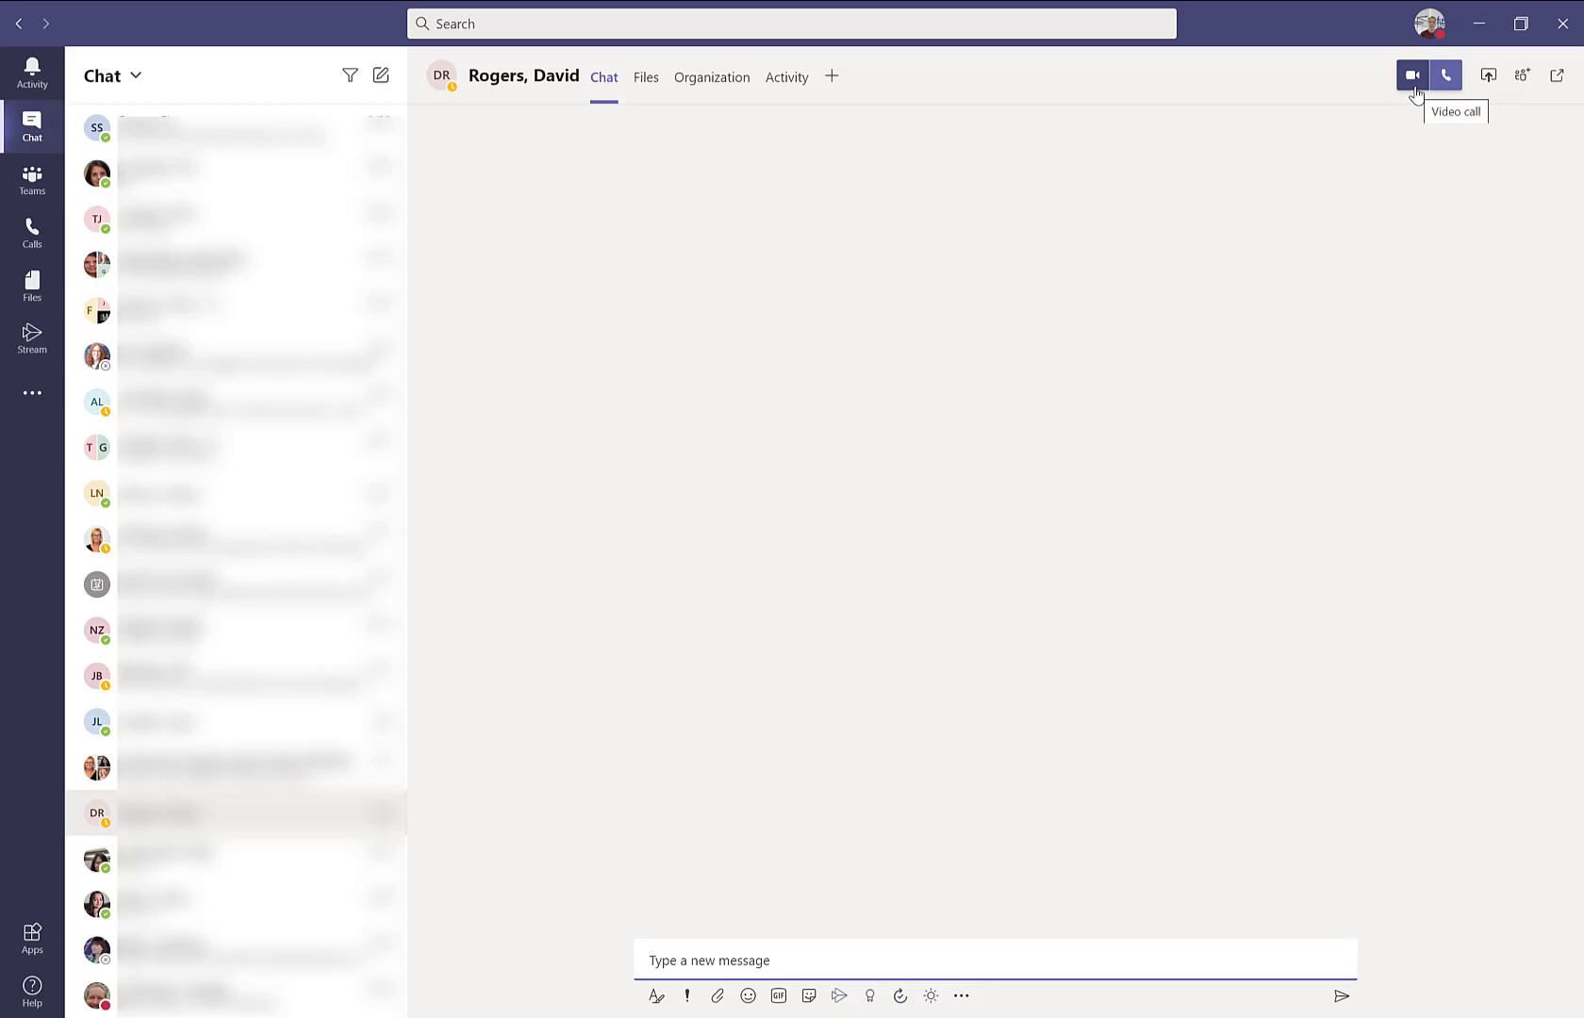
mouse_move(1420, 113)
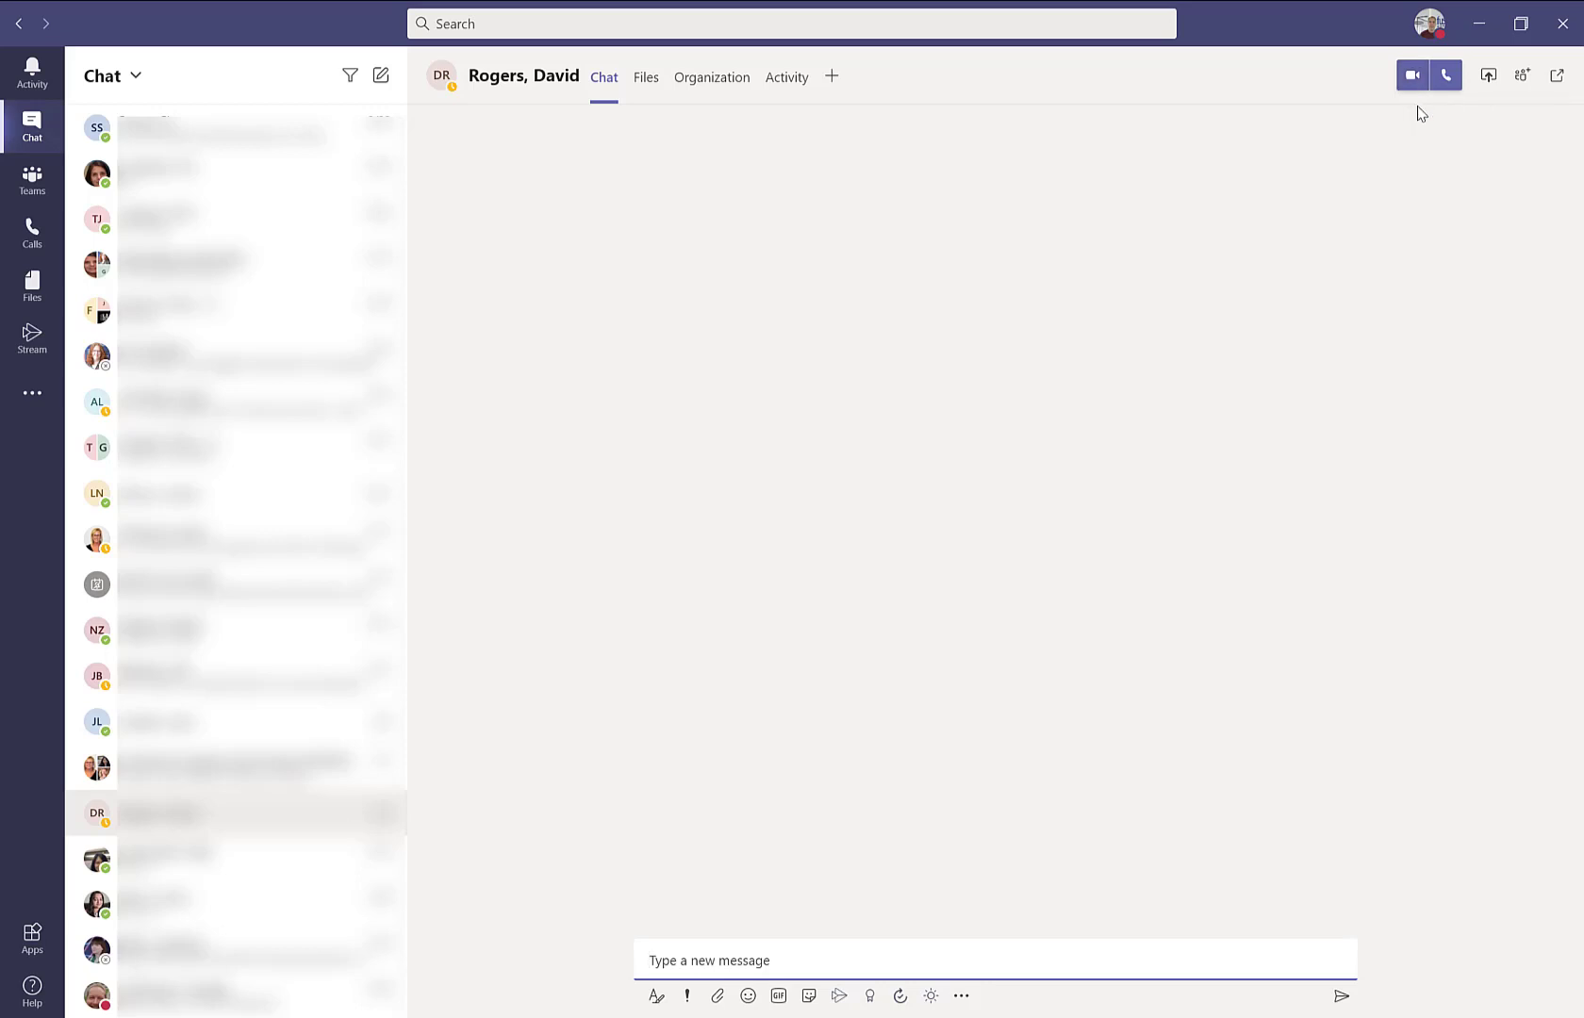
mouse_move(1350, 81)
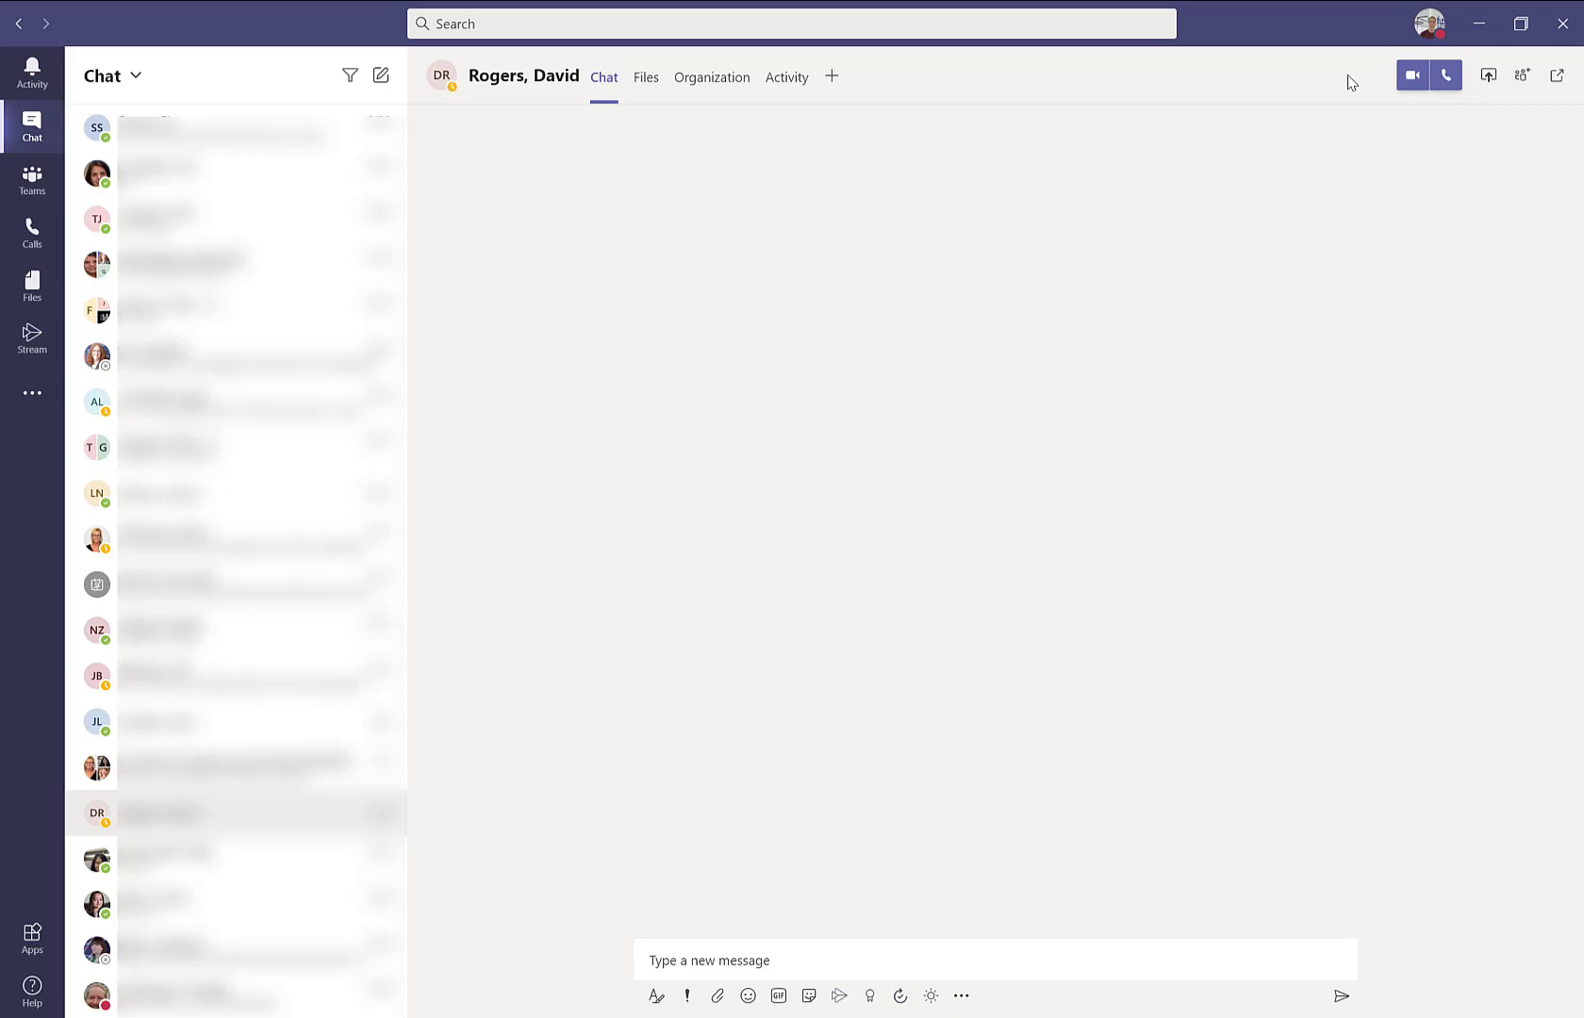
mouse_move(1430, 23)
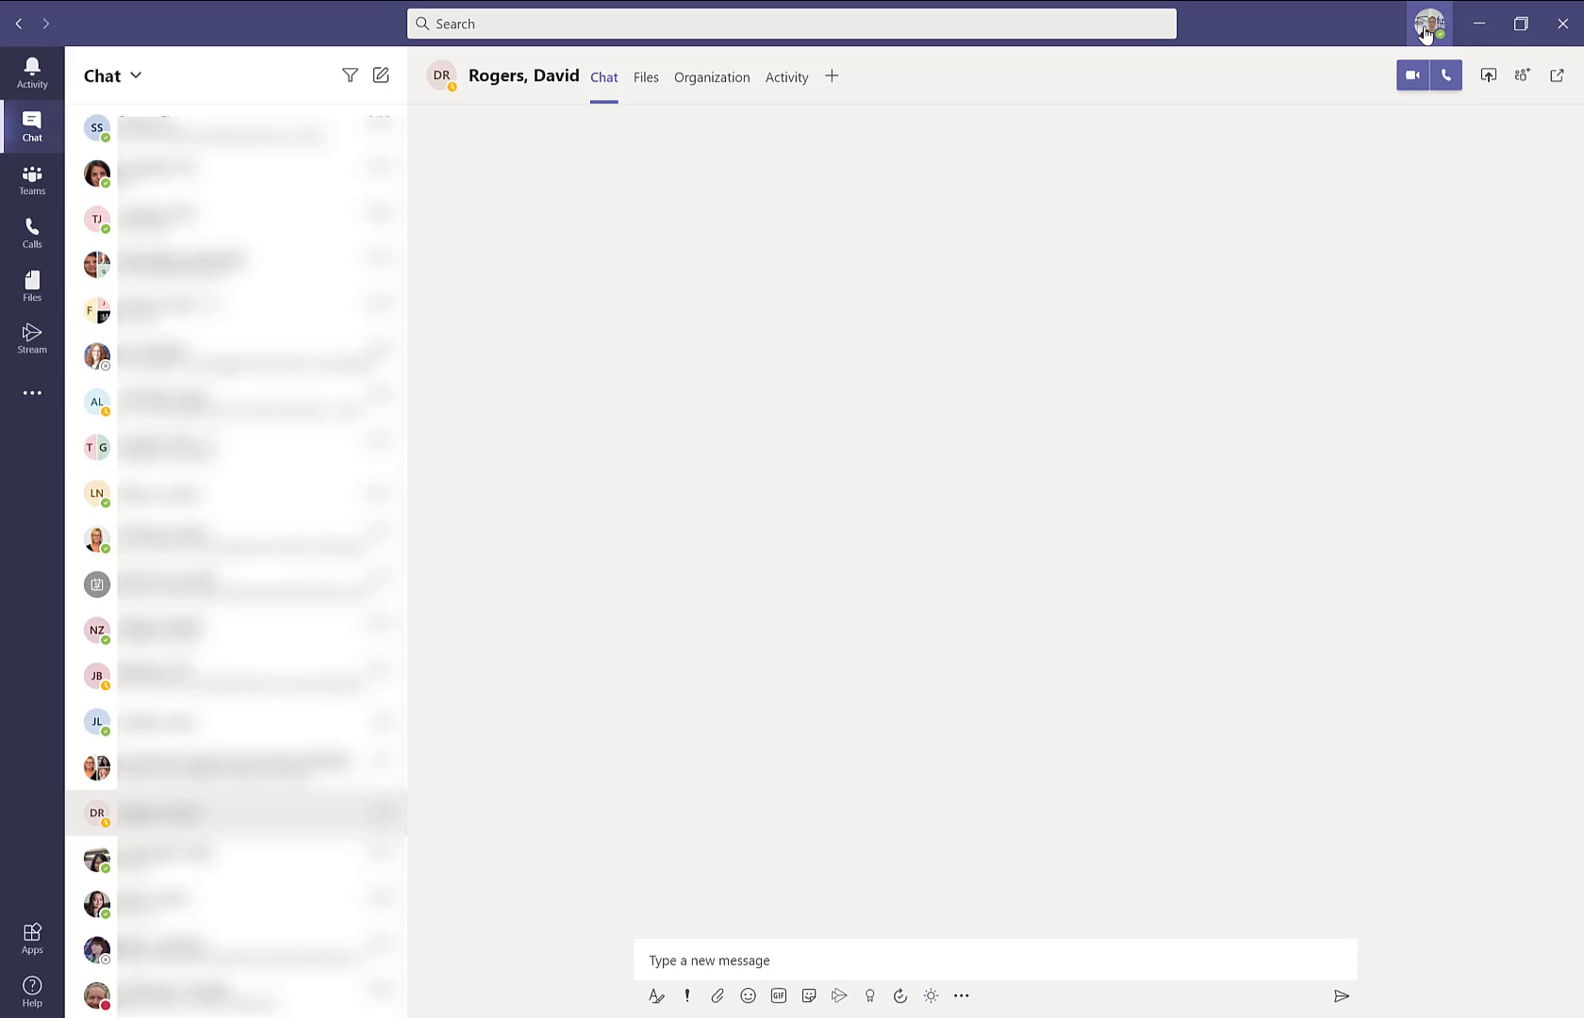
Review the profile menu and the availability status list, staying on Available.
left_click(1430, 23)
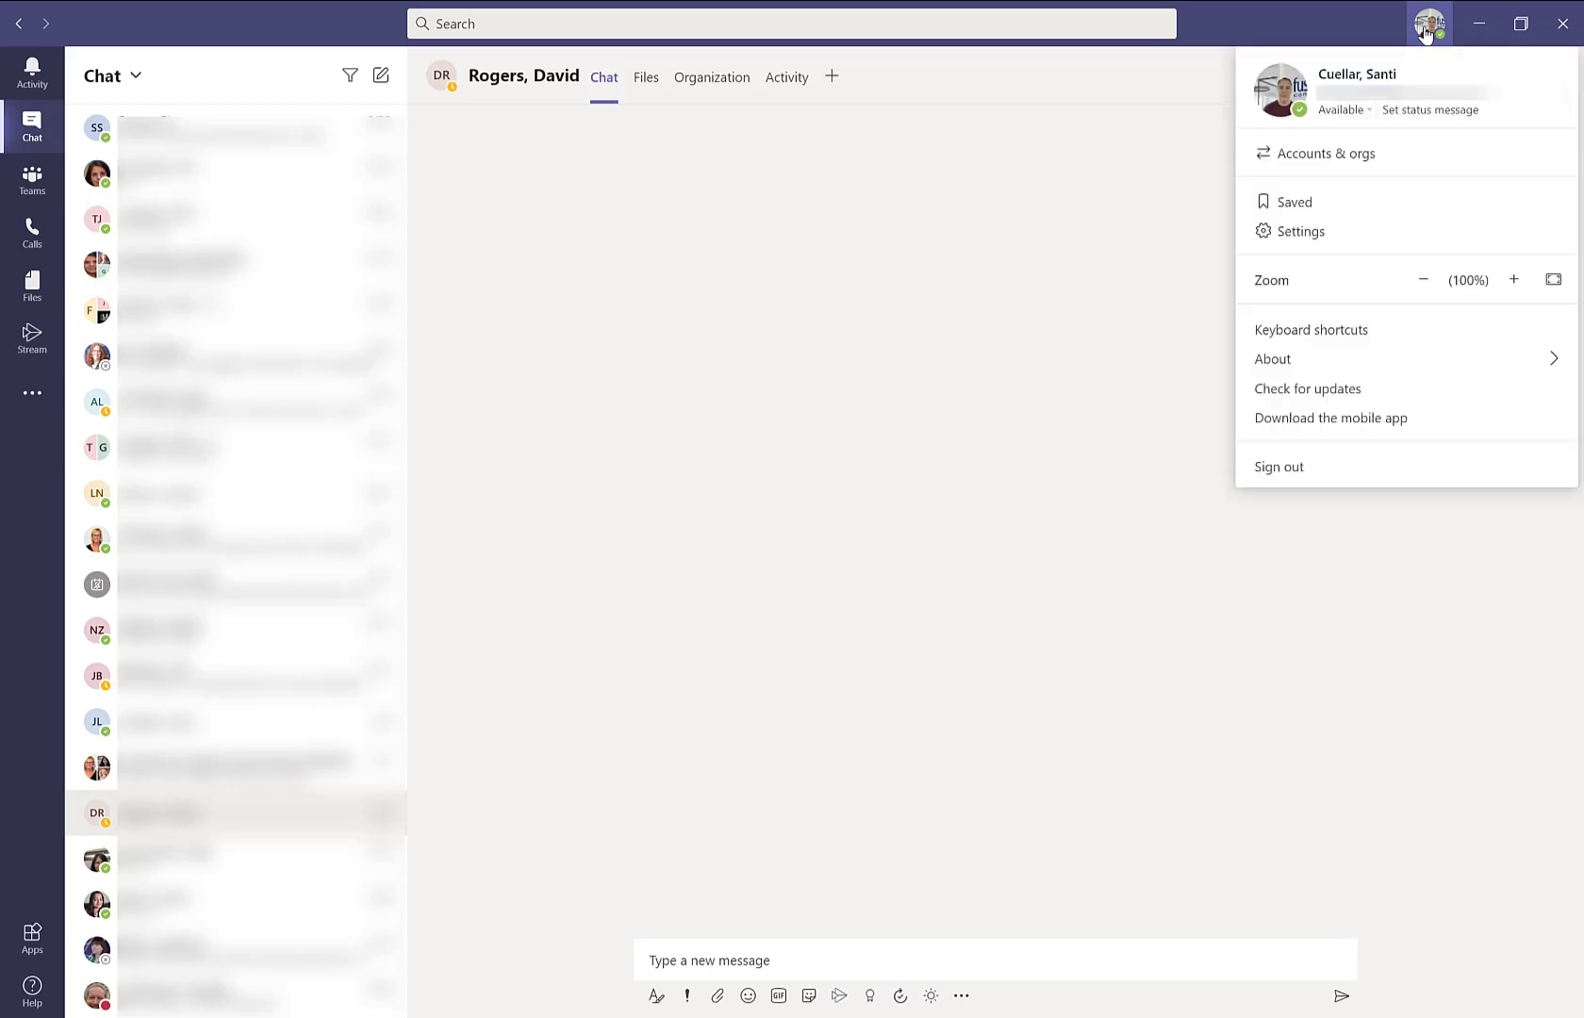
left_click(1326, 152)
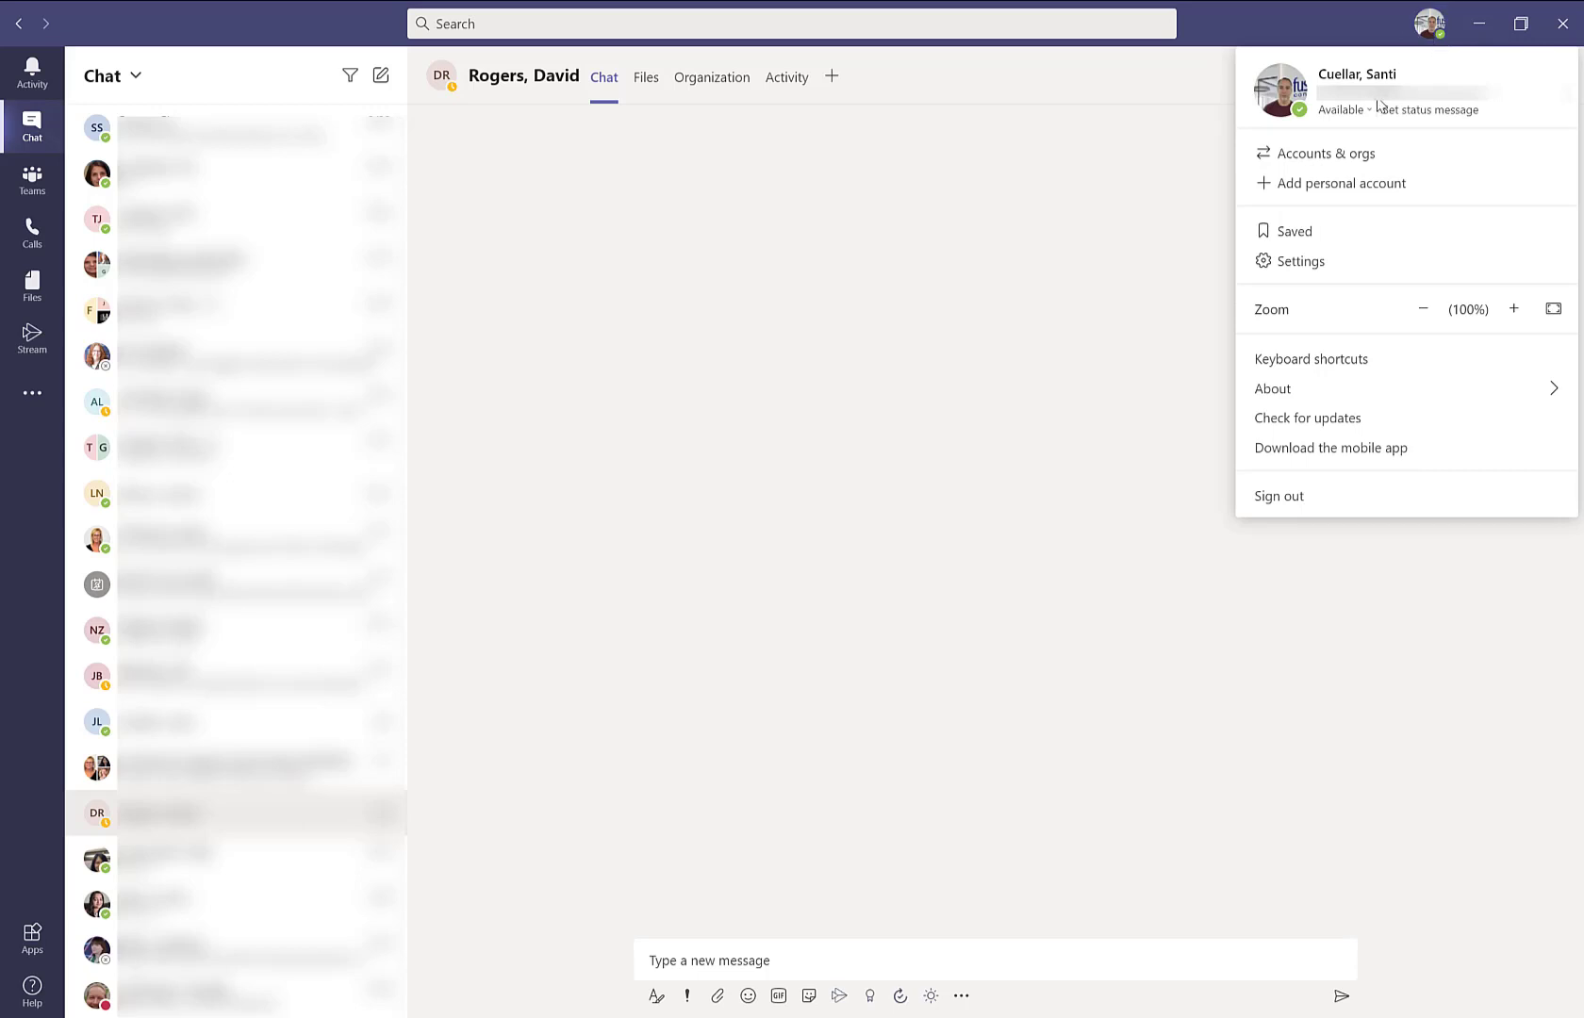
left_click(1343, 110)
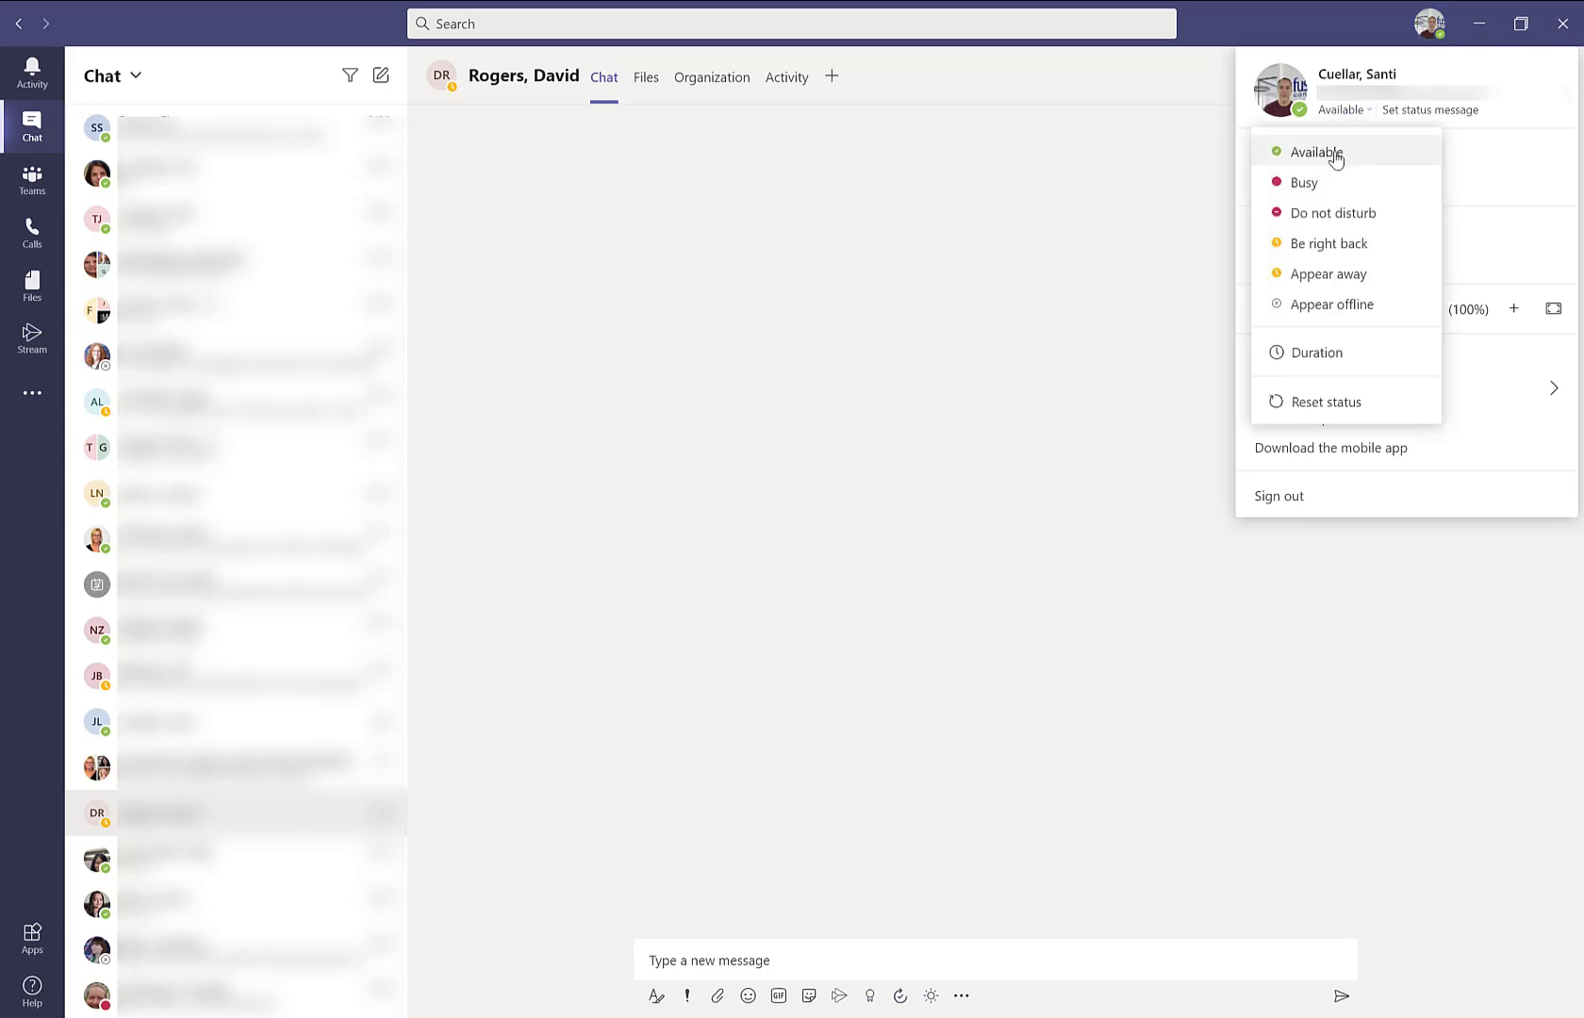
mouse_move(1307, 183)
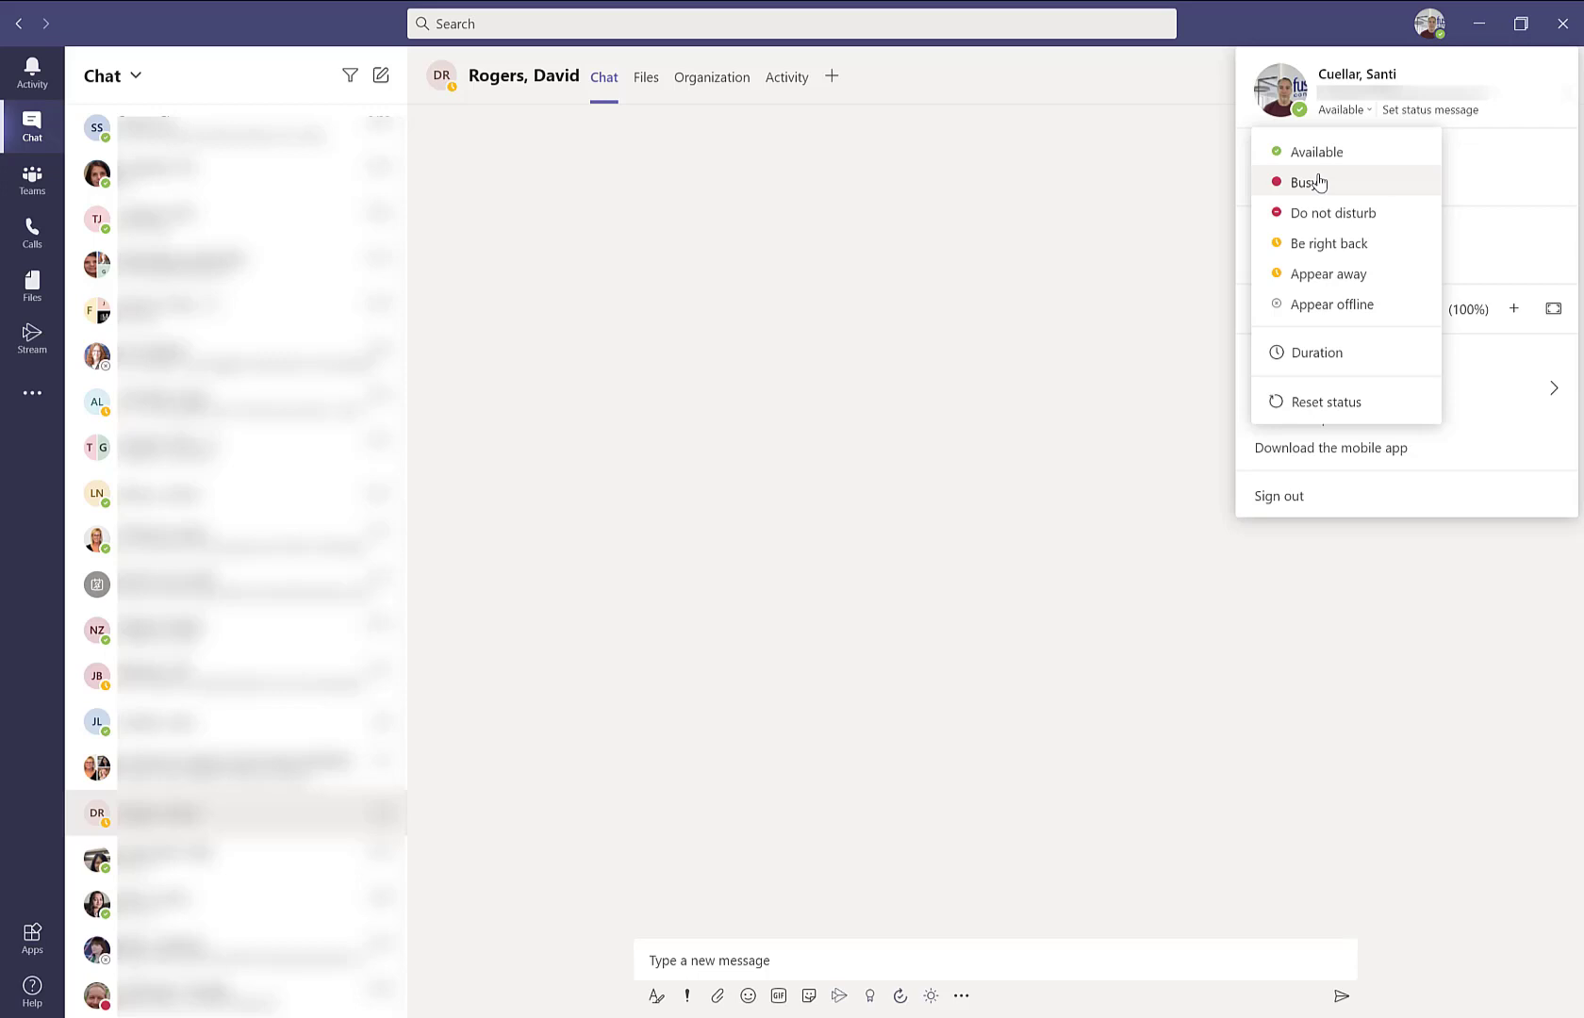
mouse_move(1329, 211)
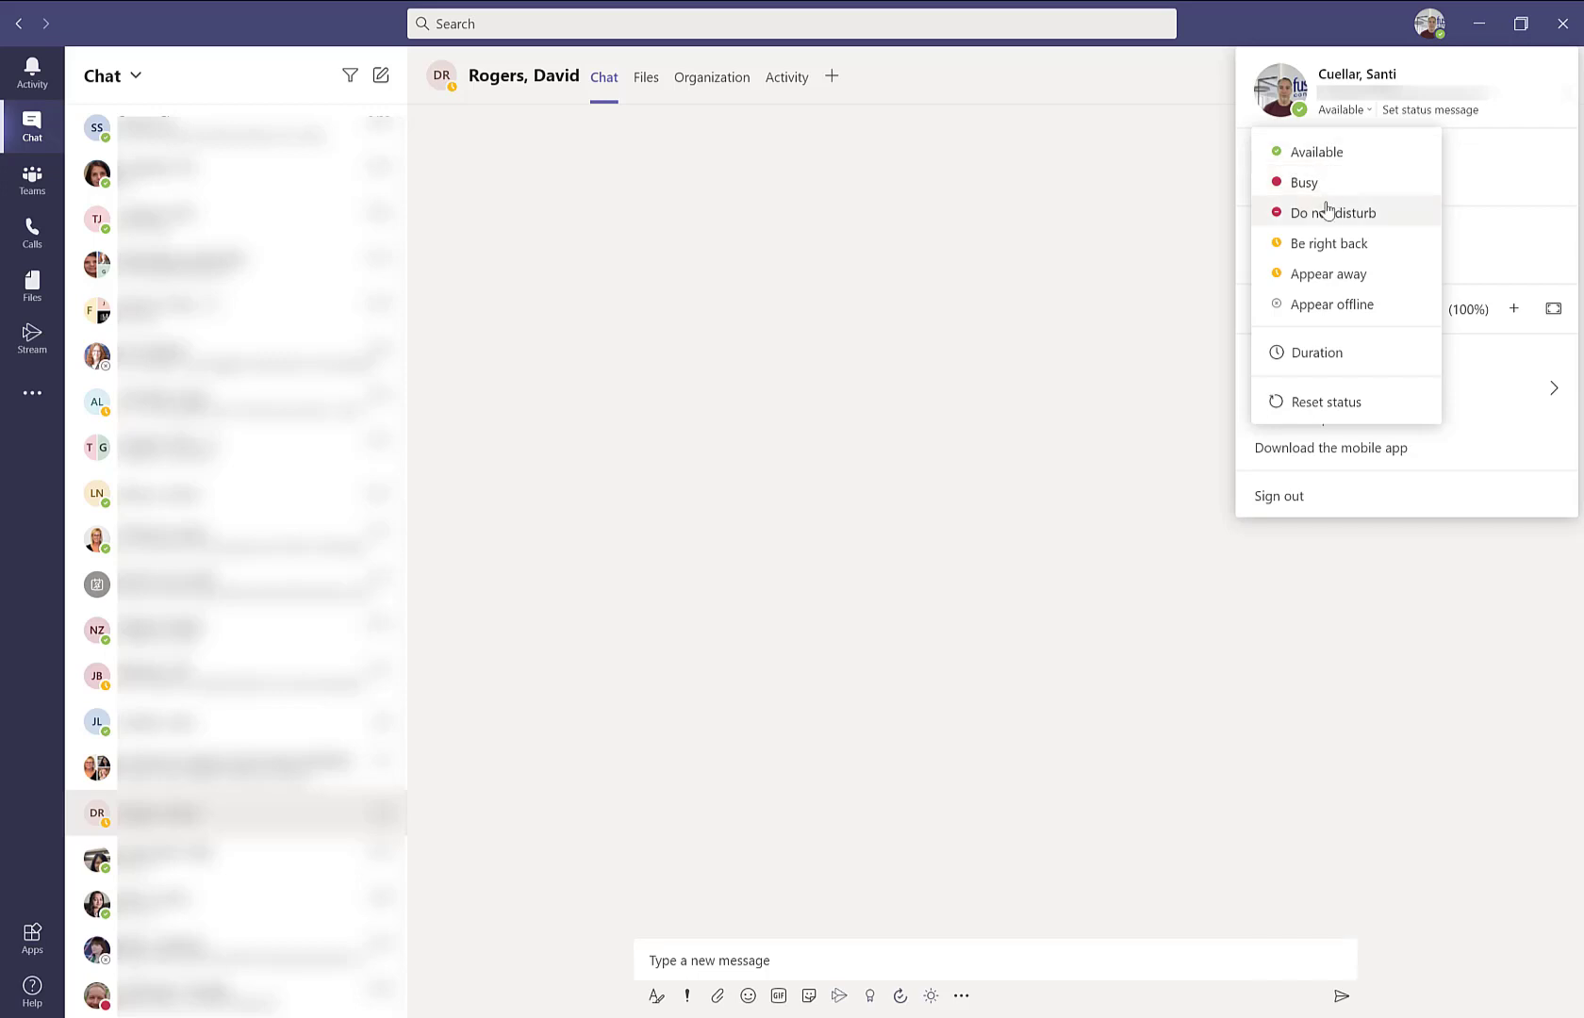
mouse_move(1327, 273)
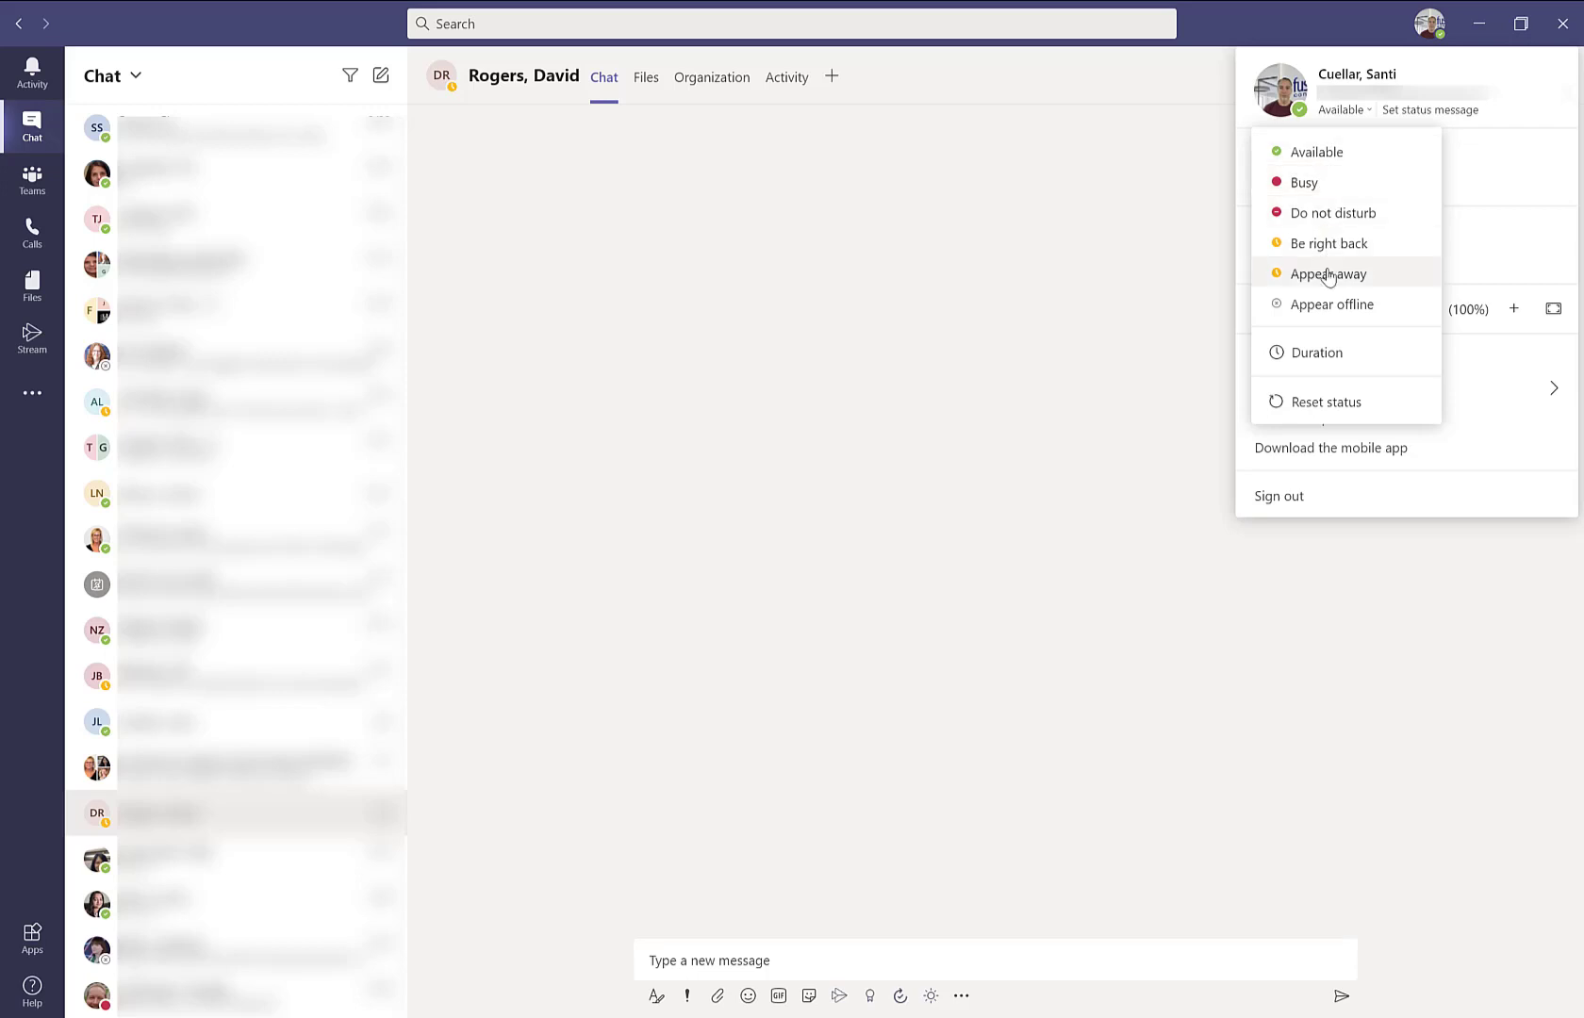
mouse_move(1328, 309)
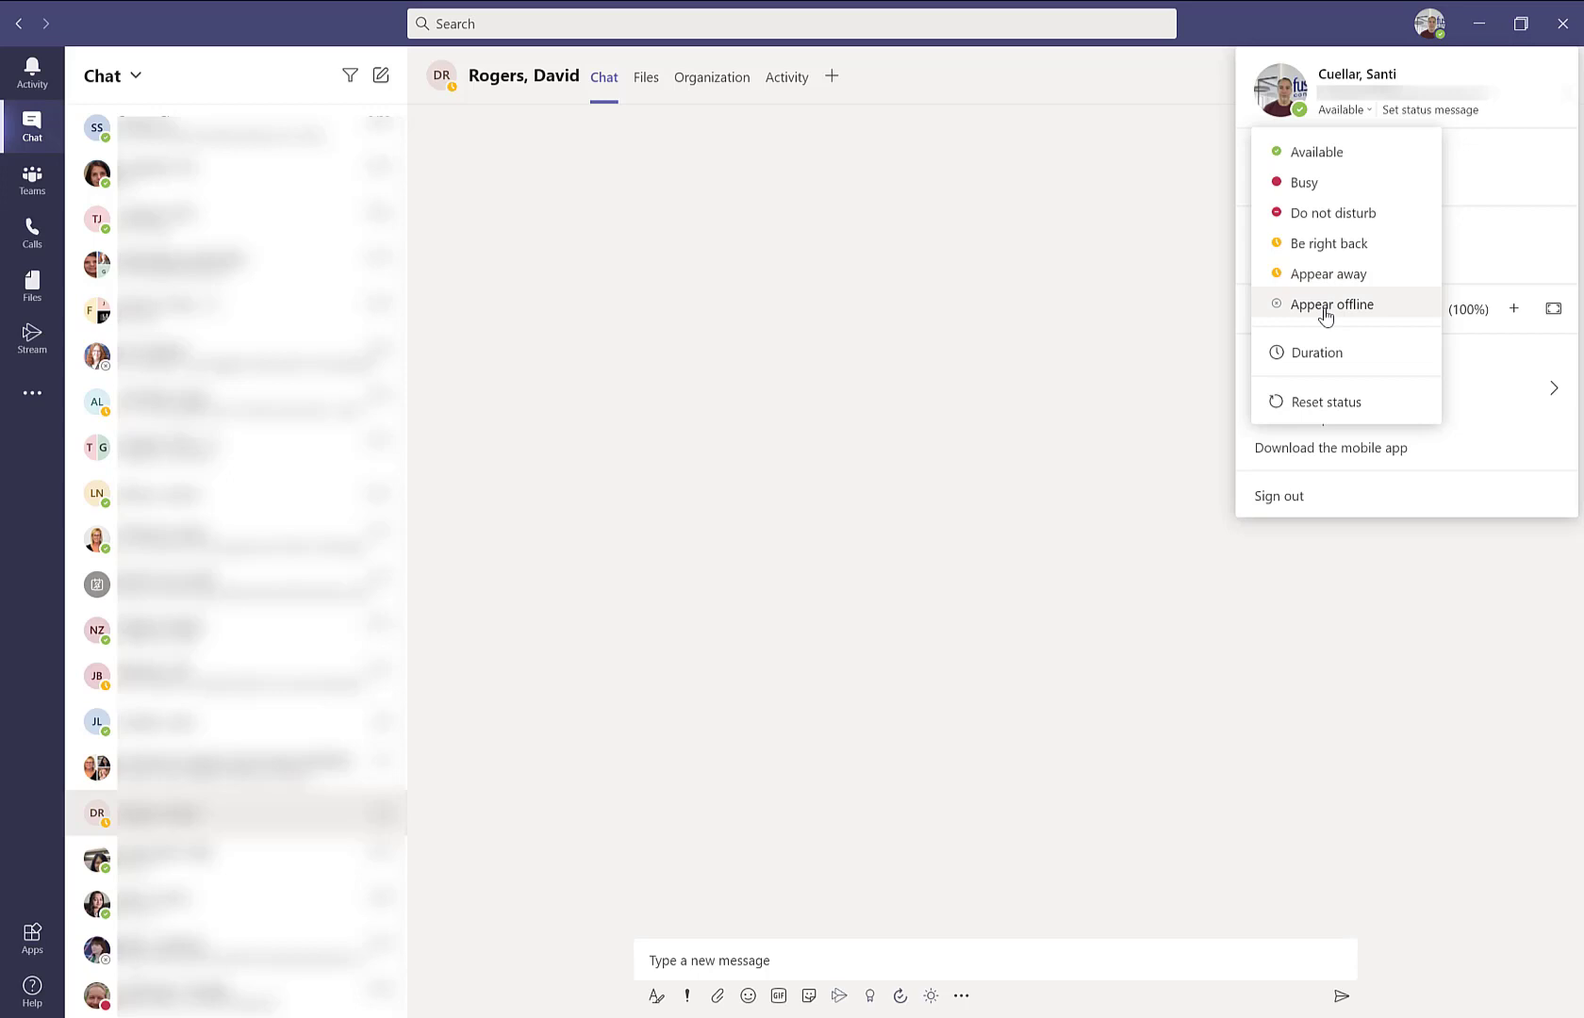
mouse_move(1512, 129)
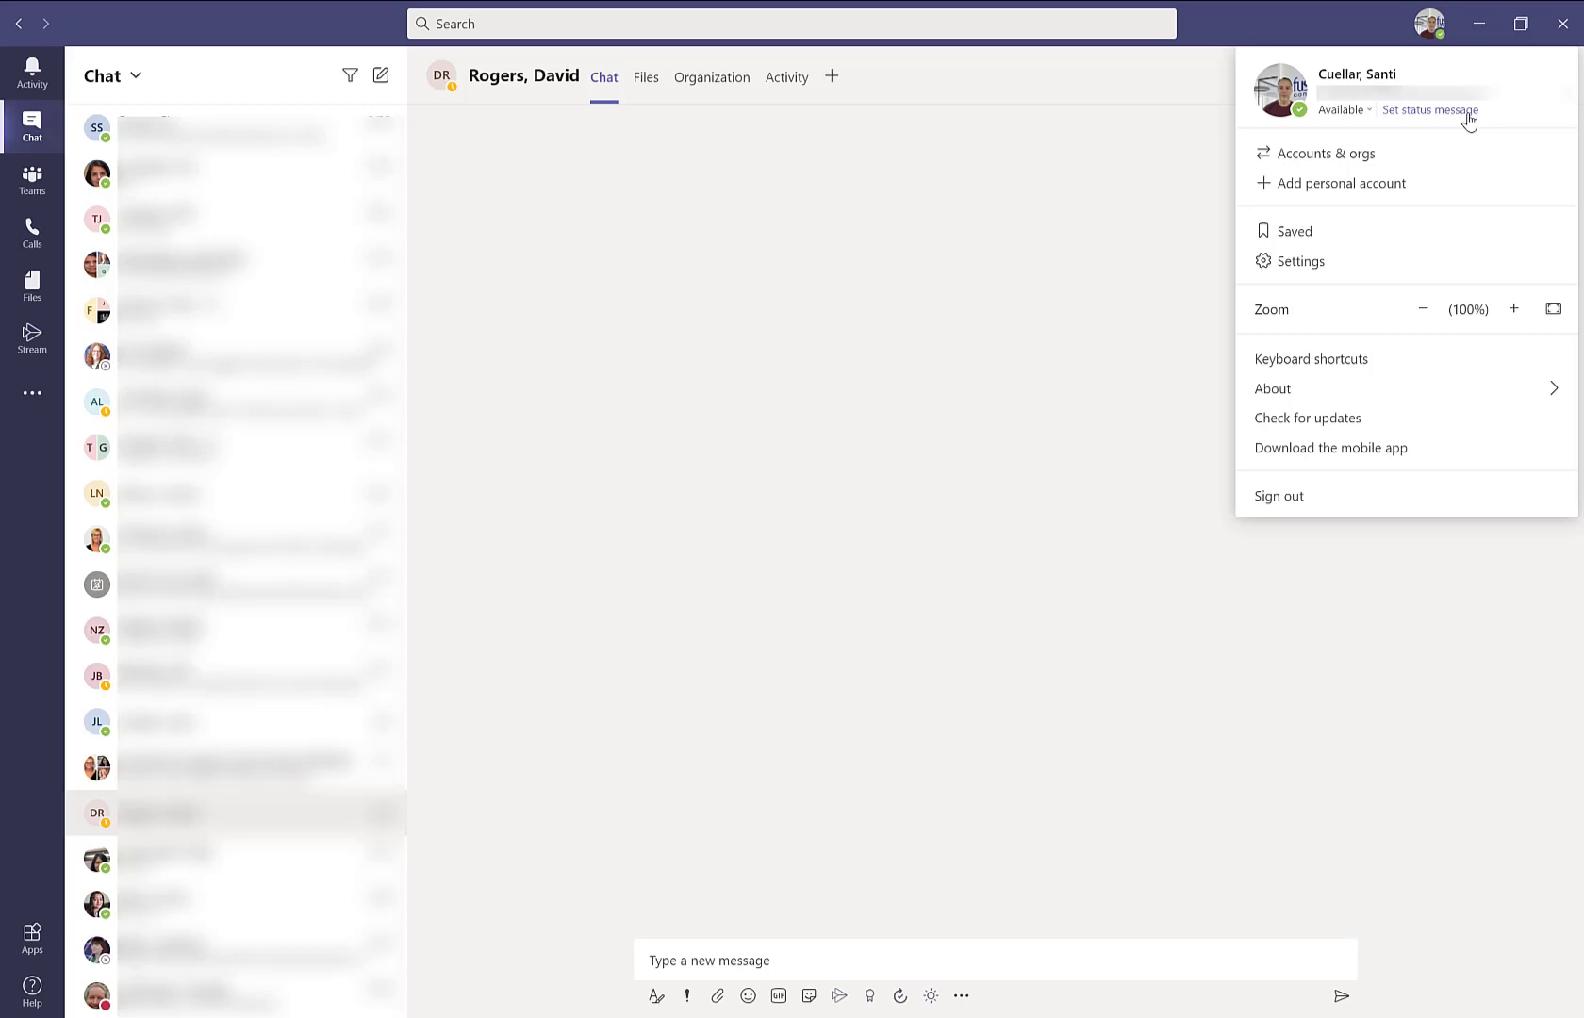
mouse_move(1300, 260)
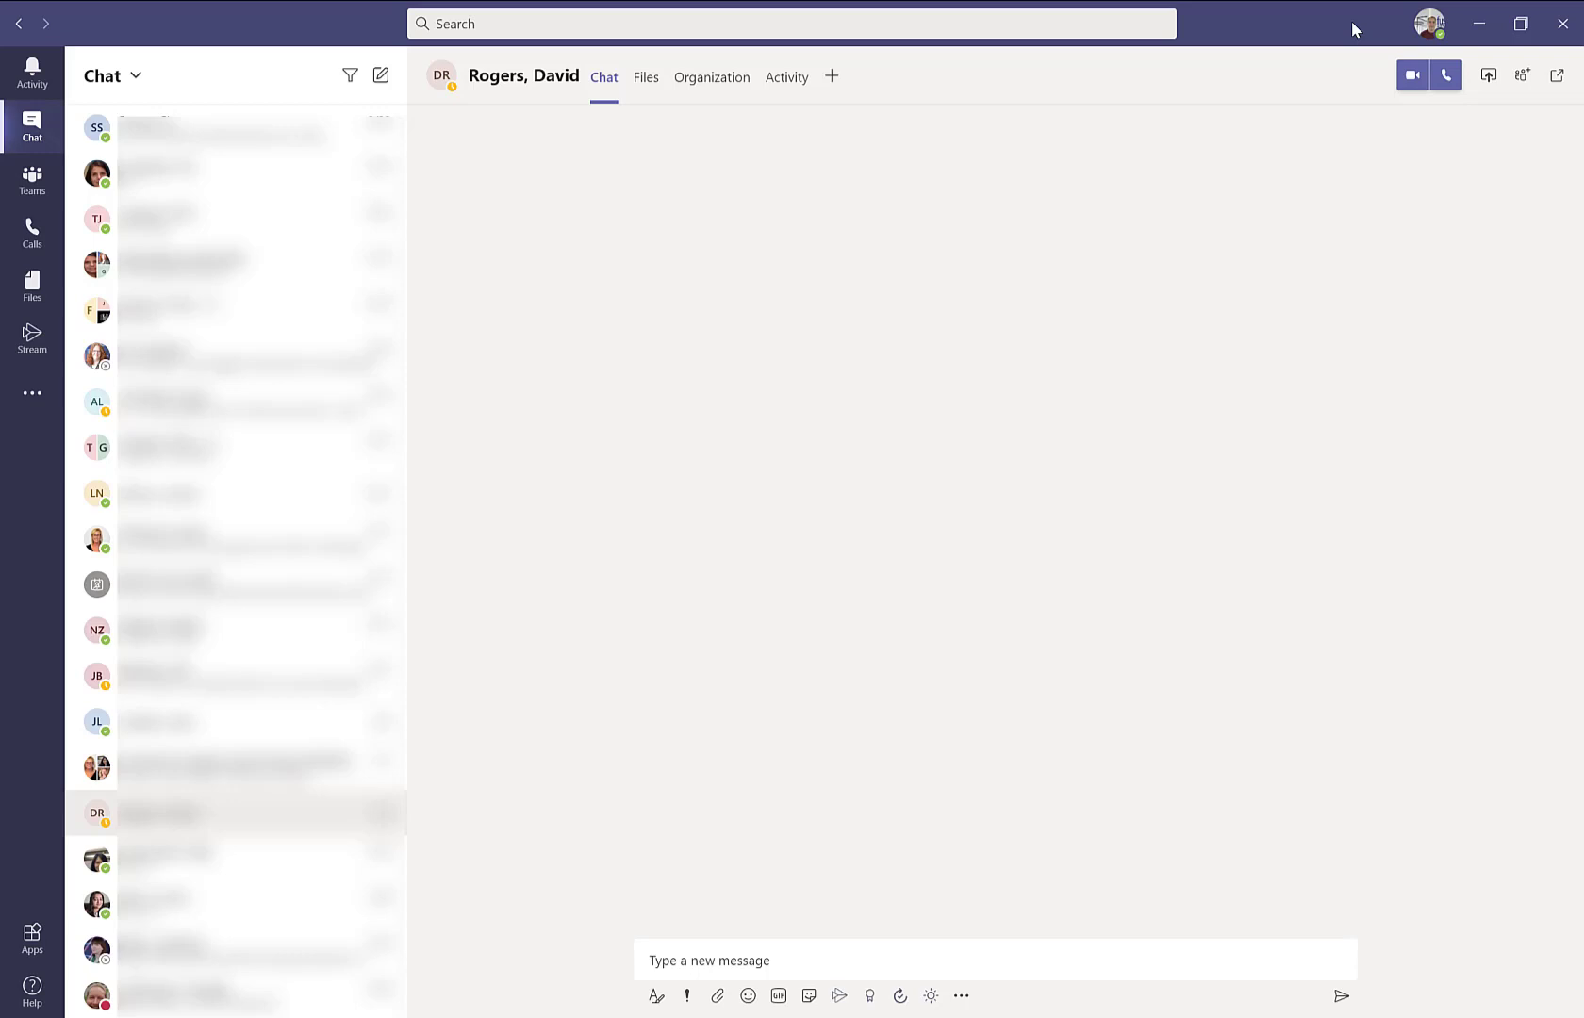
mouse_move(149, 10)
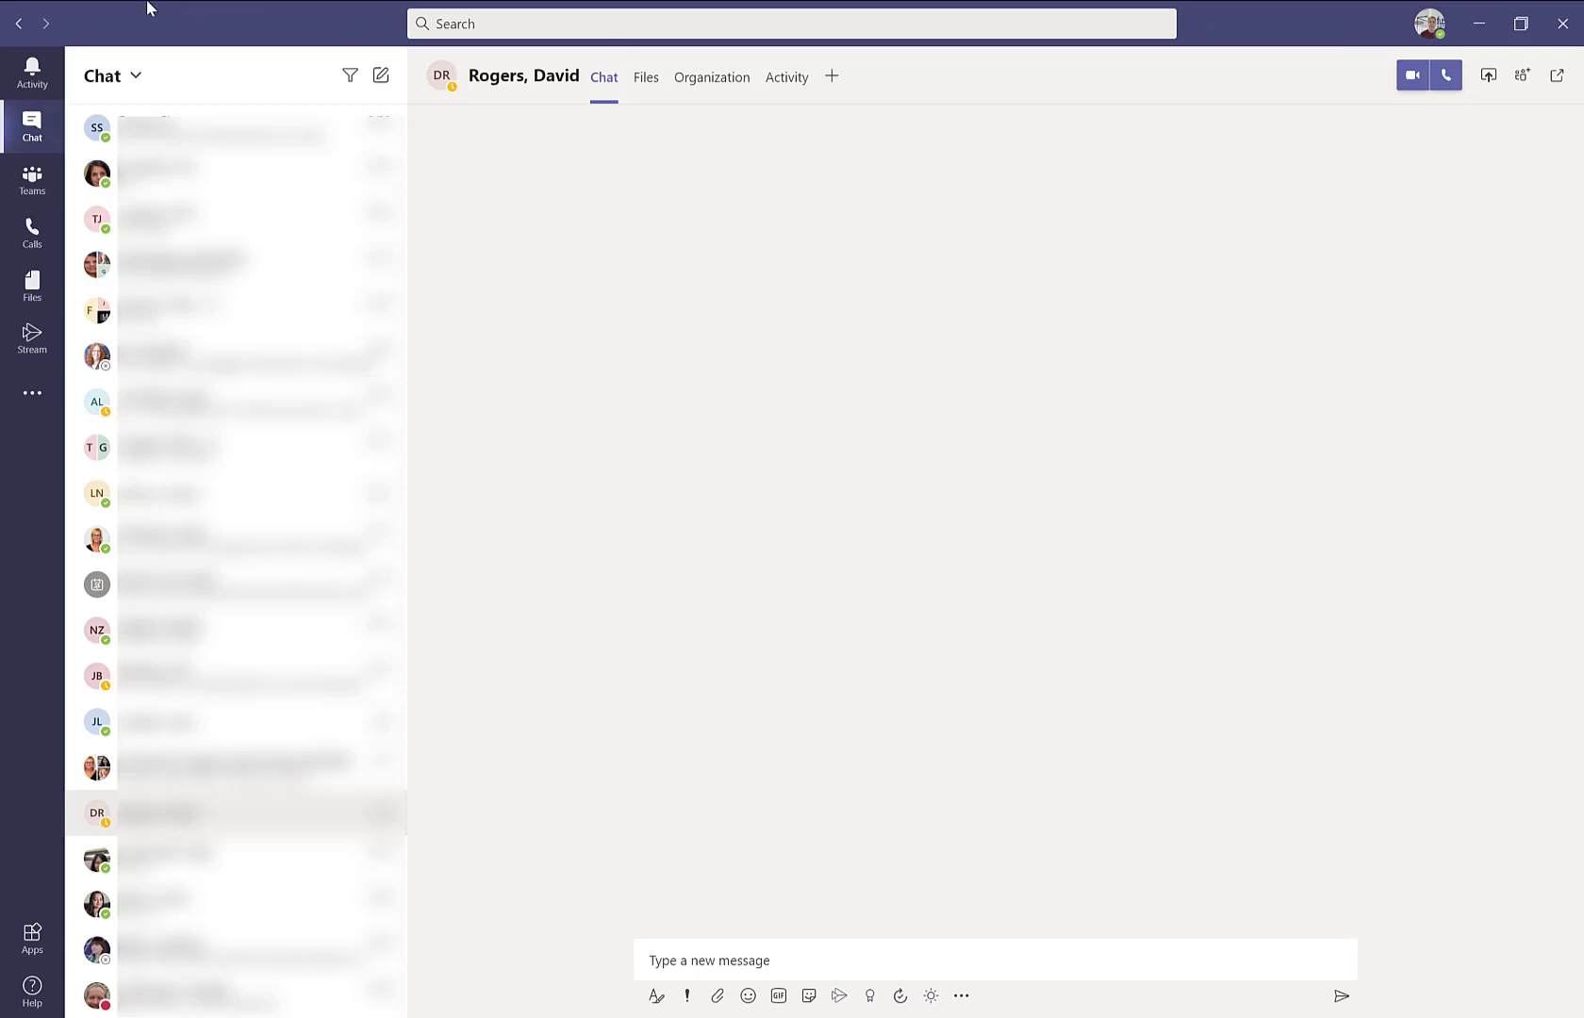
mouse_move(151, 15)
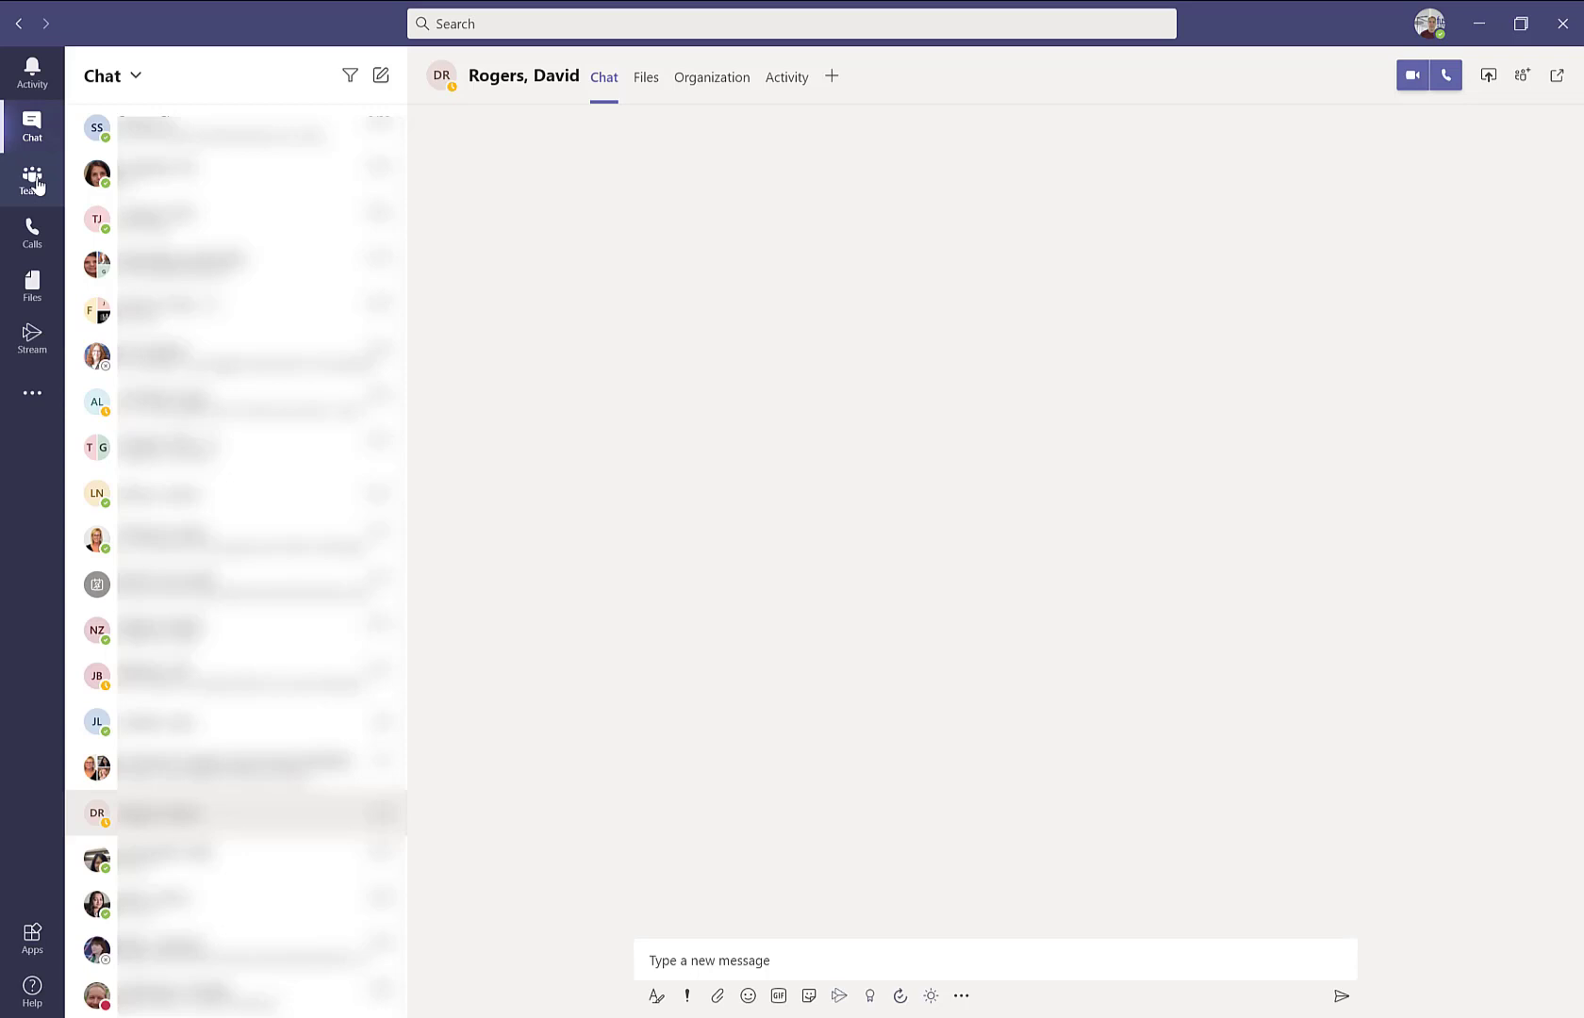
mouse_move(34, 232)
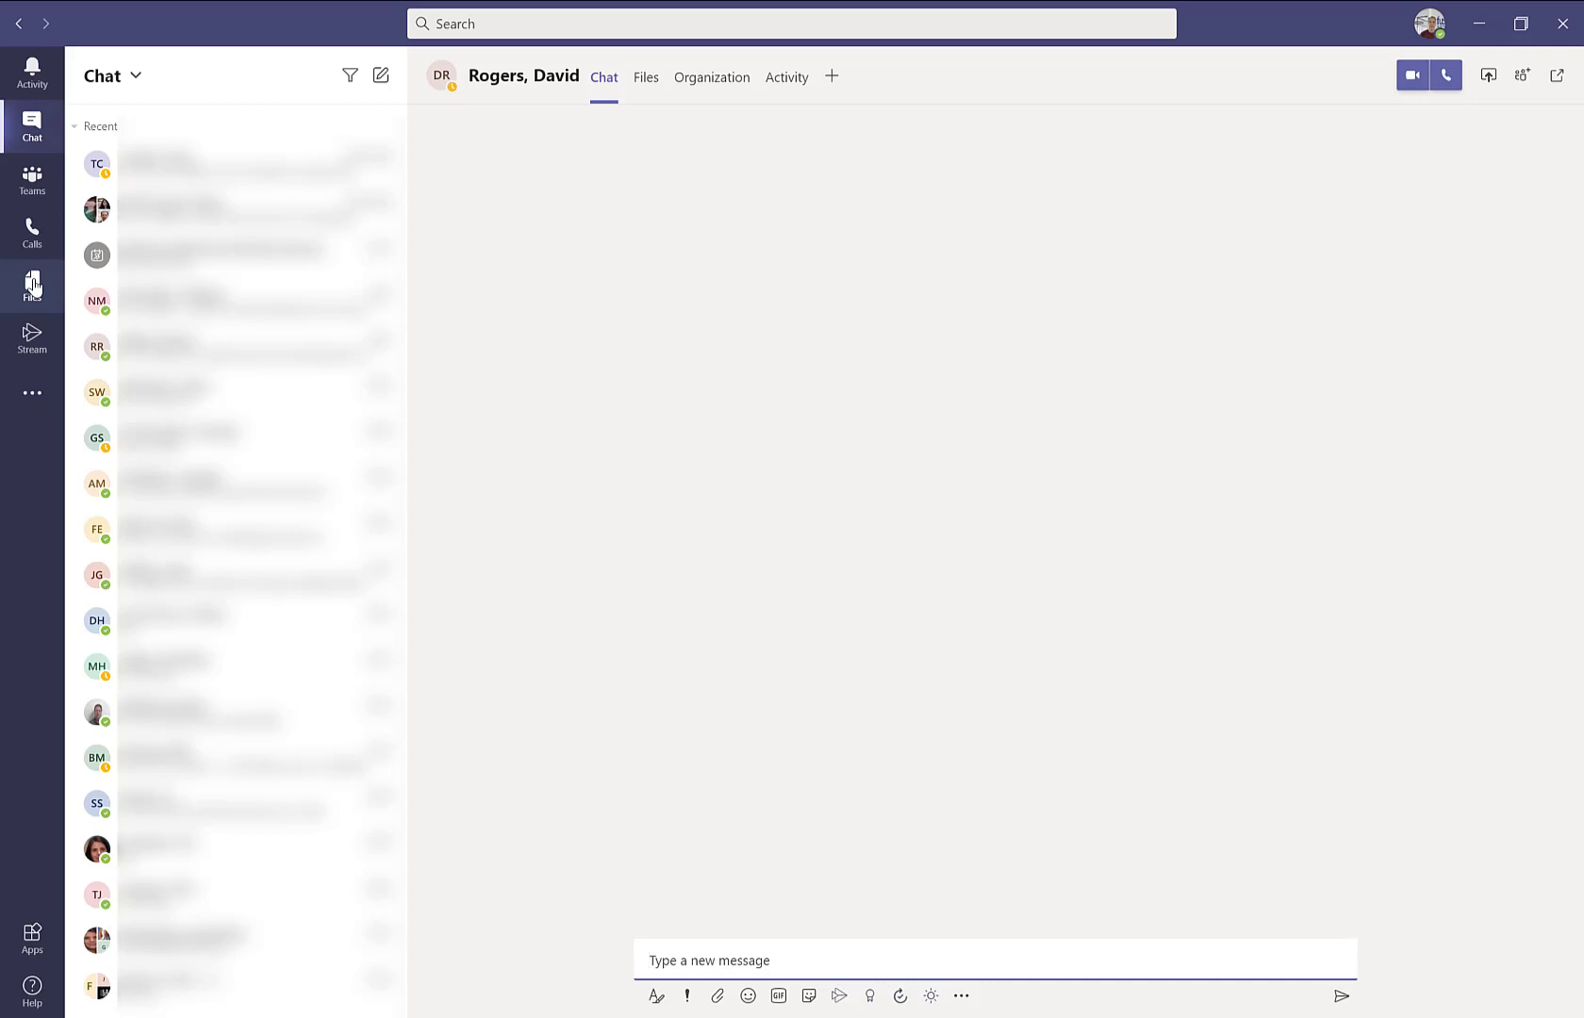
mouse_move(32, 342)
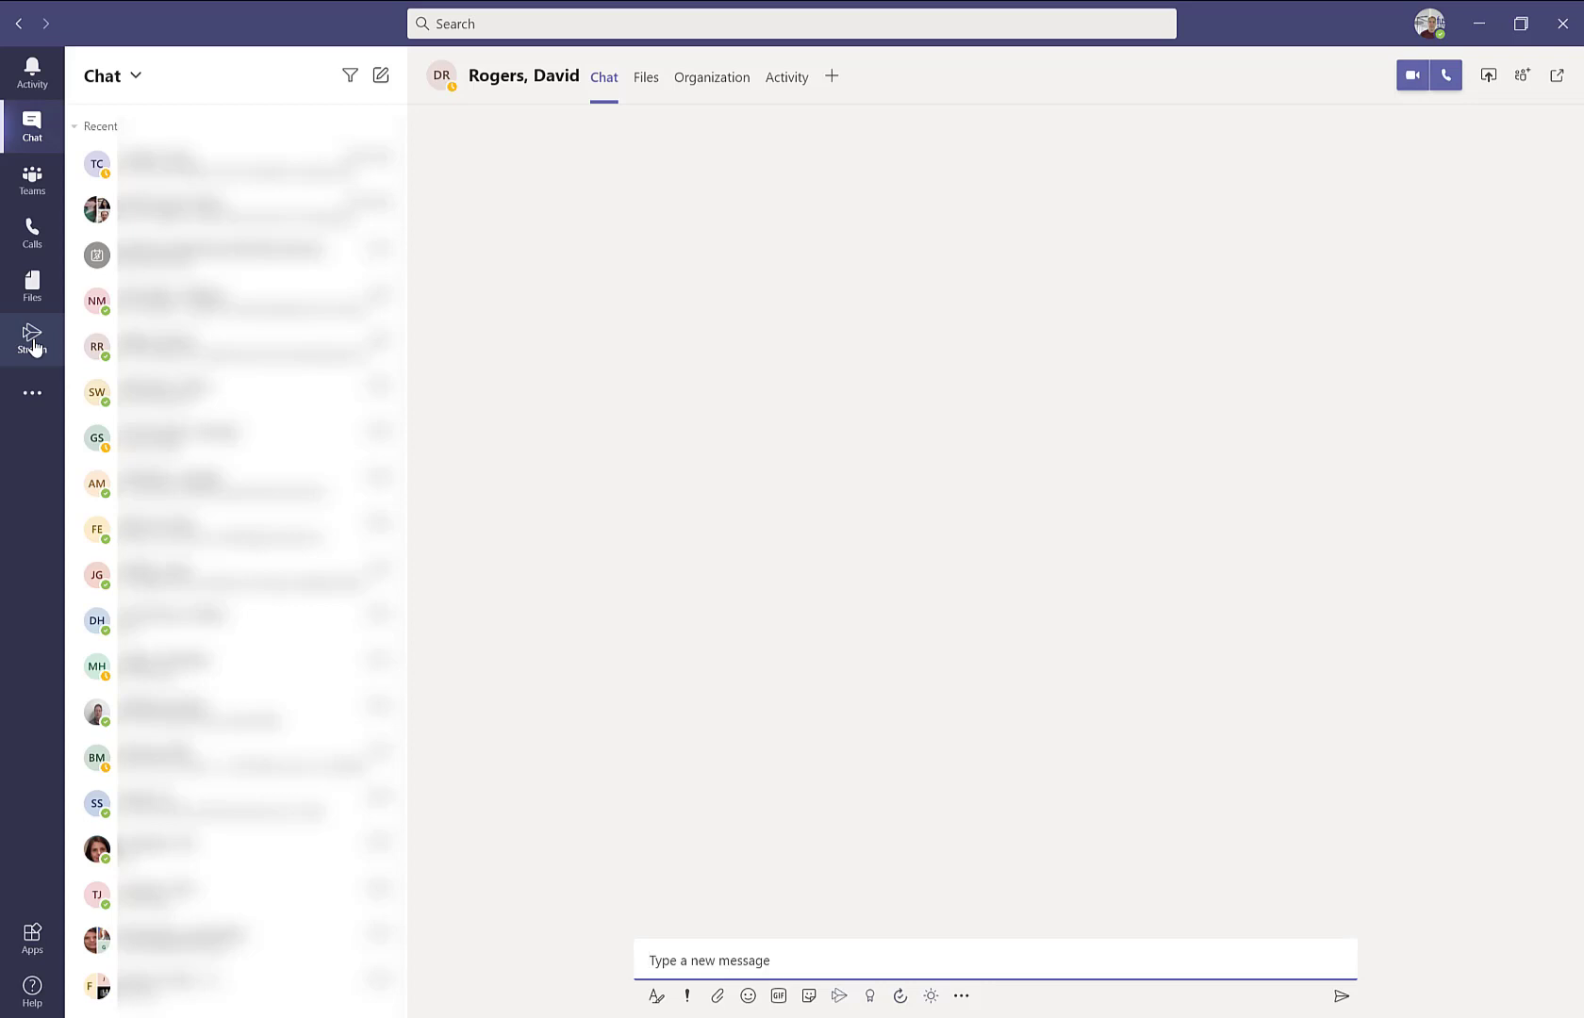
mouse_move(32, 400)
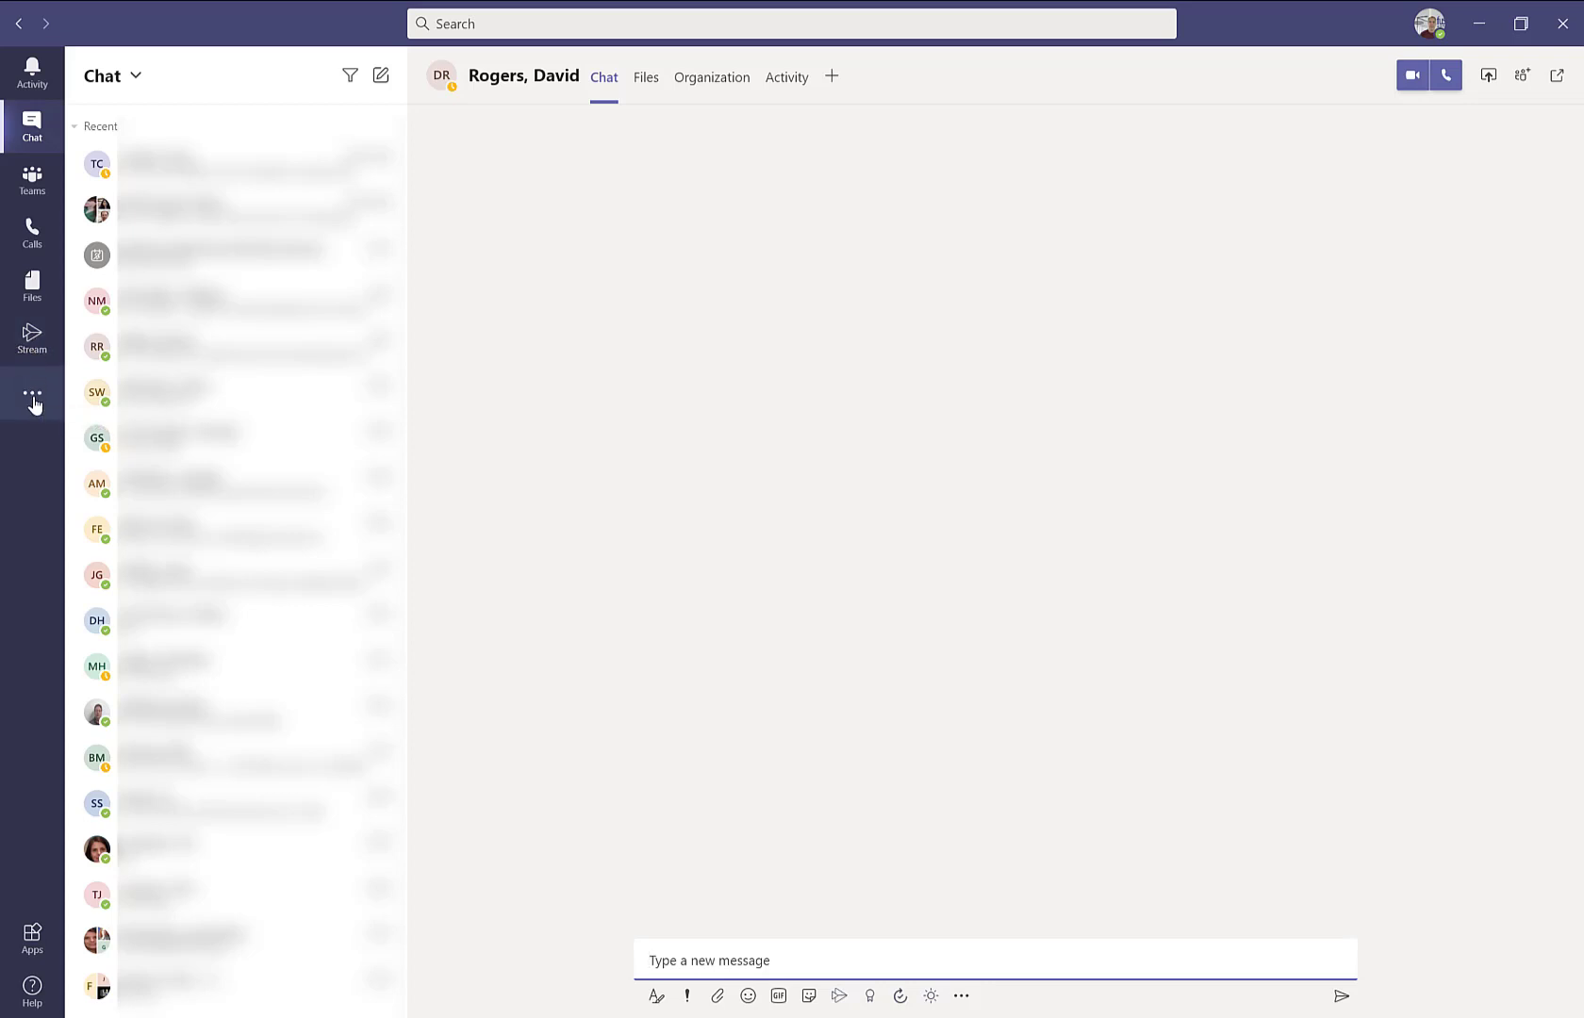
Show the added-apps flyout listing Approvals, Communities, Wiki, Shifts, OneNote and Help.
left_click(32, 398)
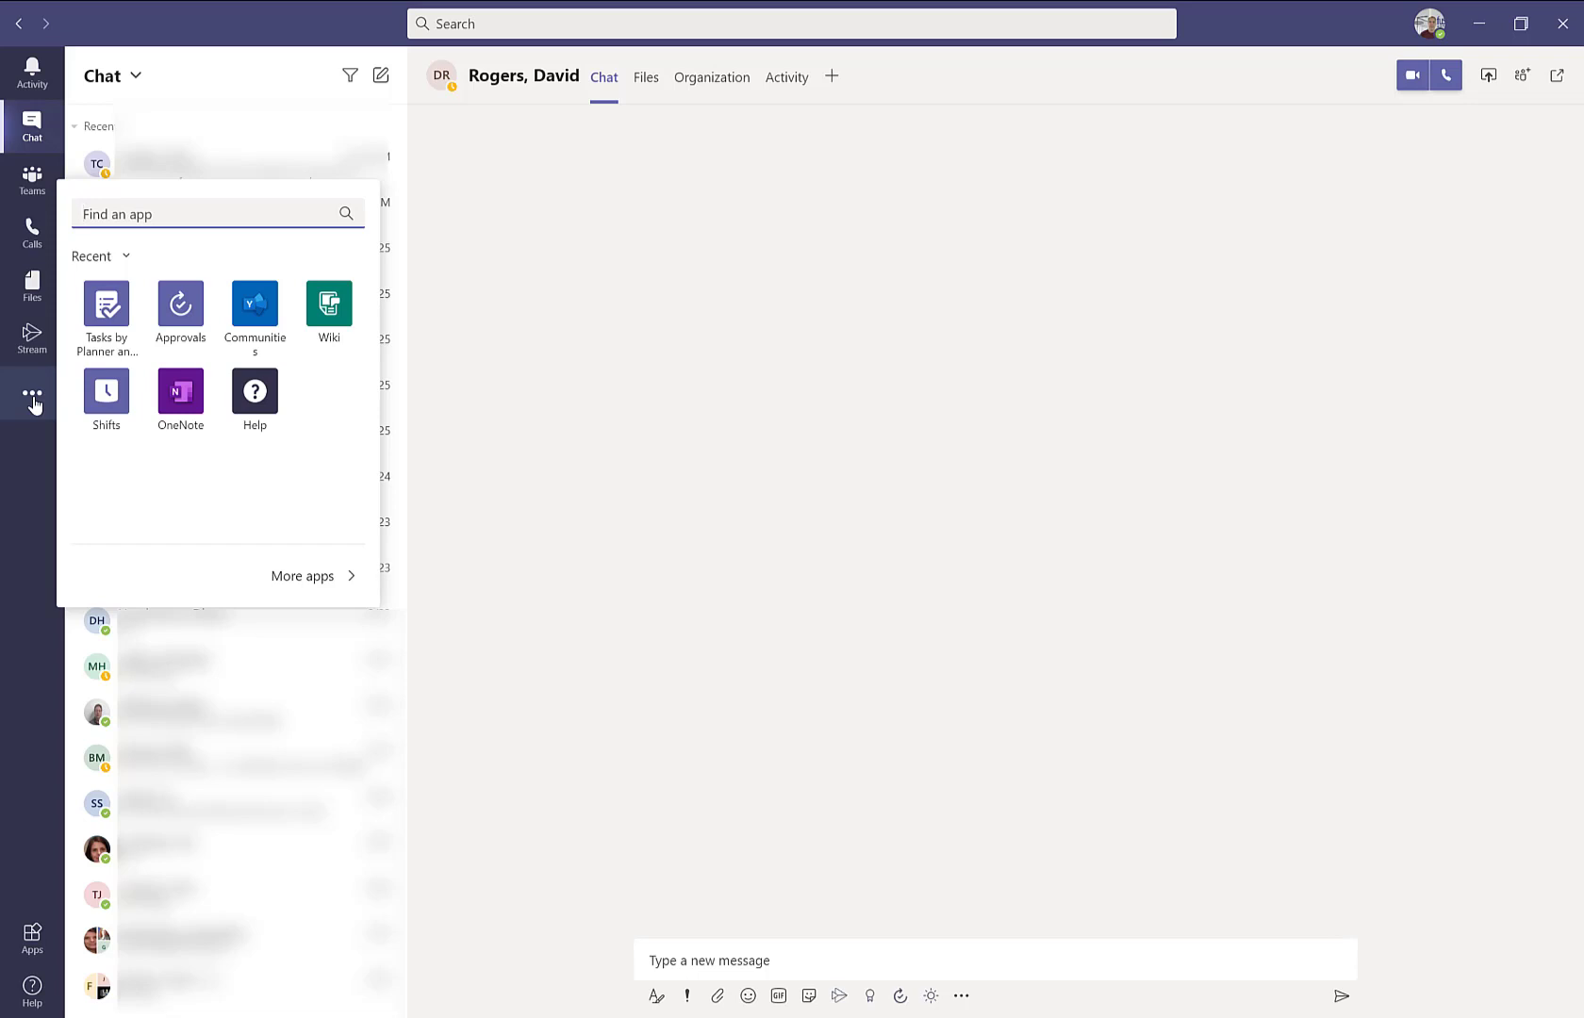
mouse_move(138, 443)
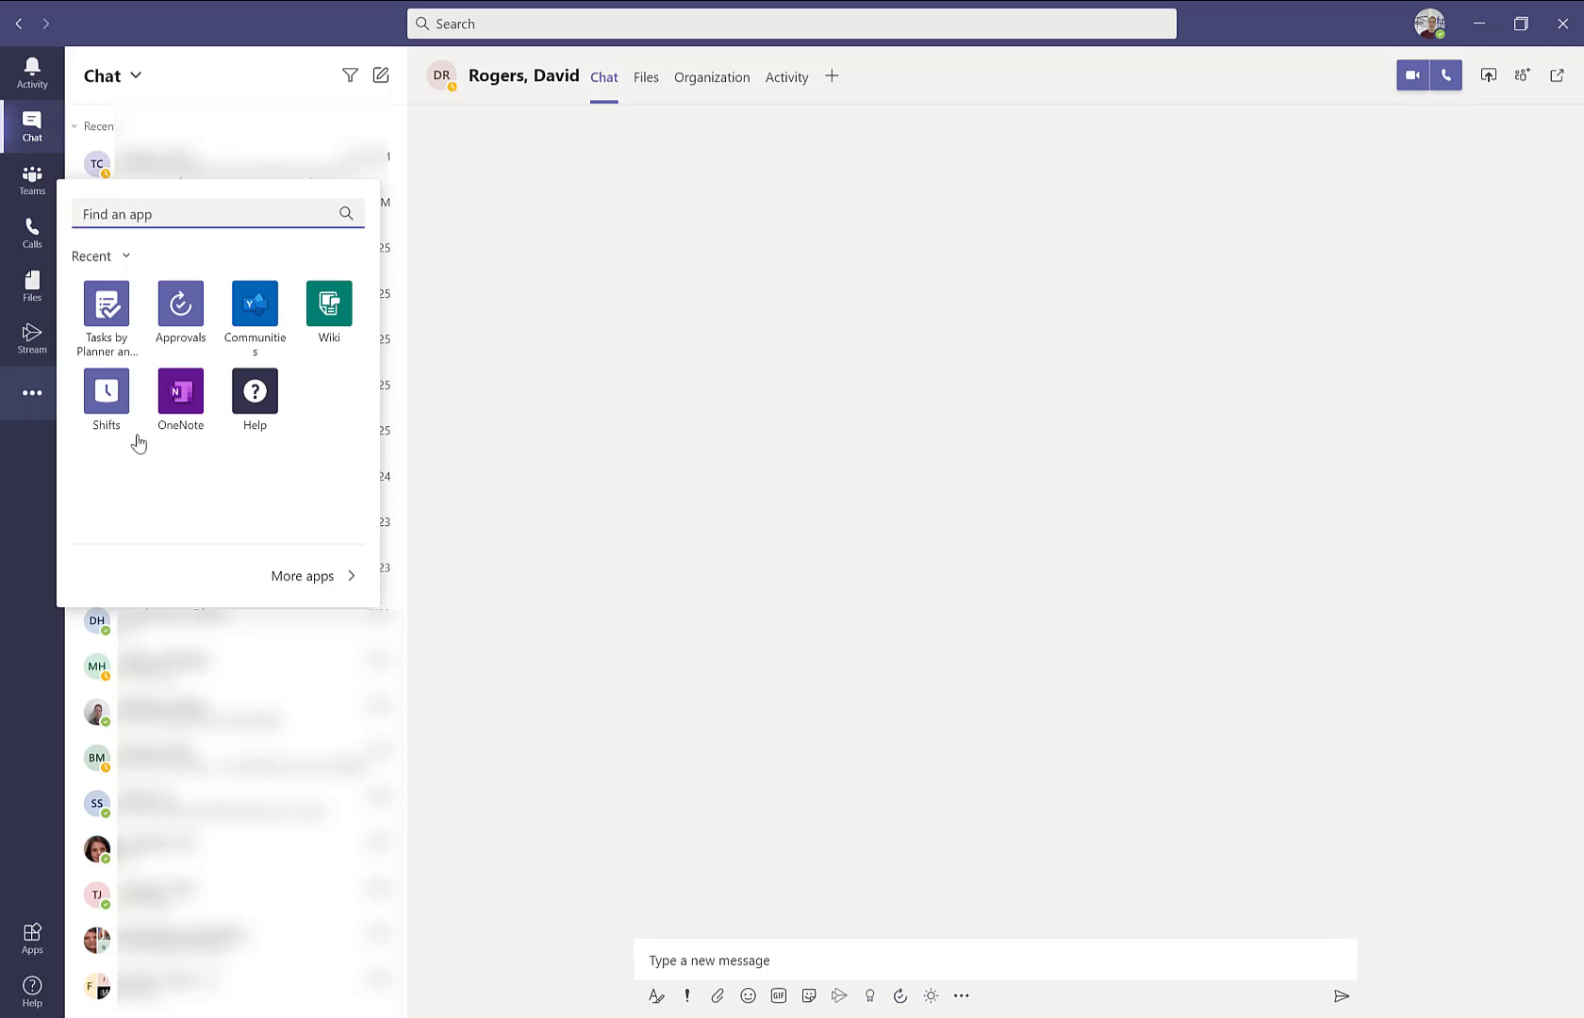
mouse_move(247, 593)
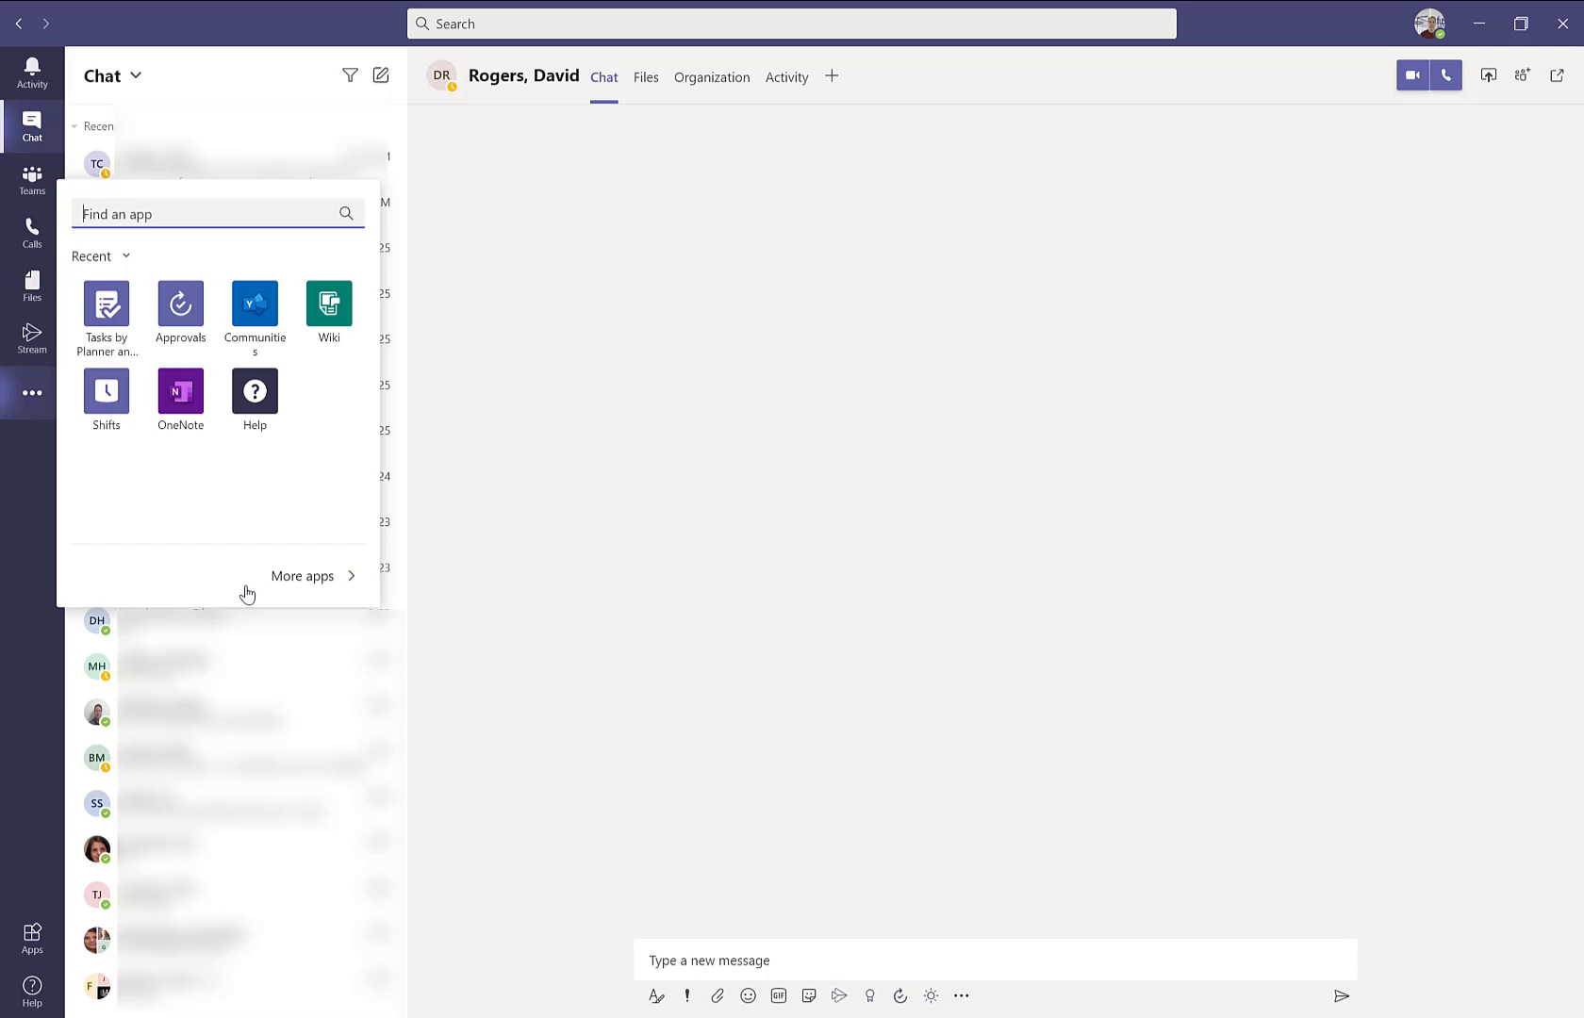
mouse_move(240, 590)
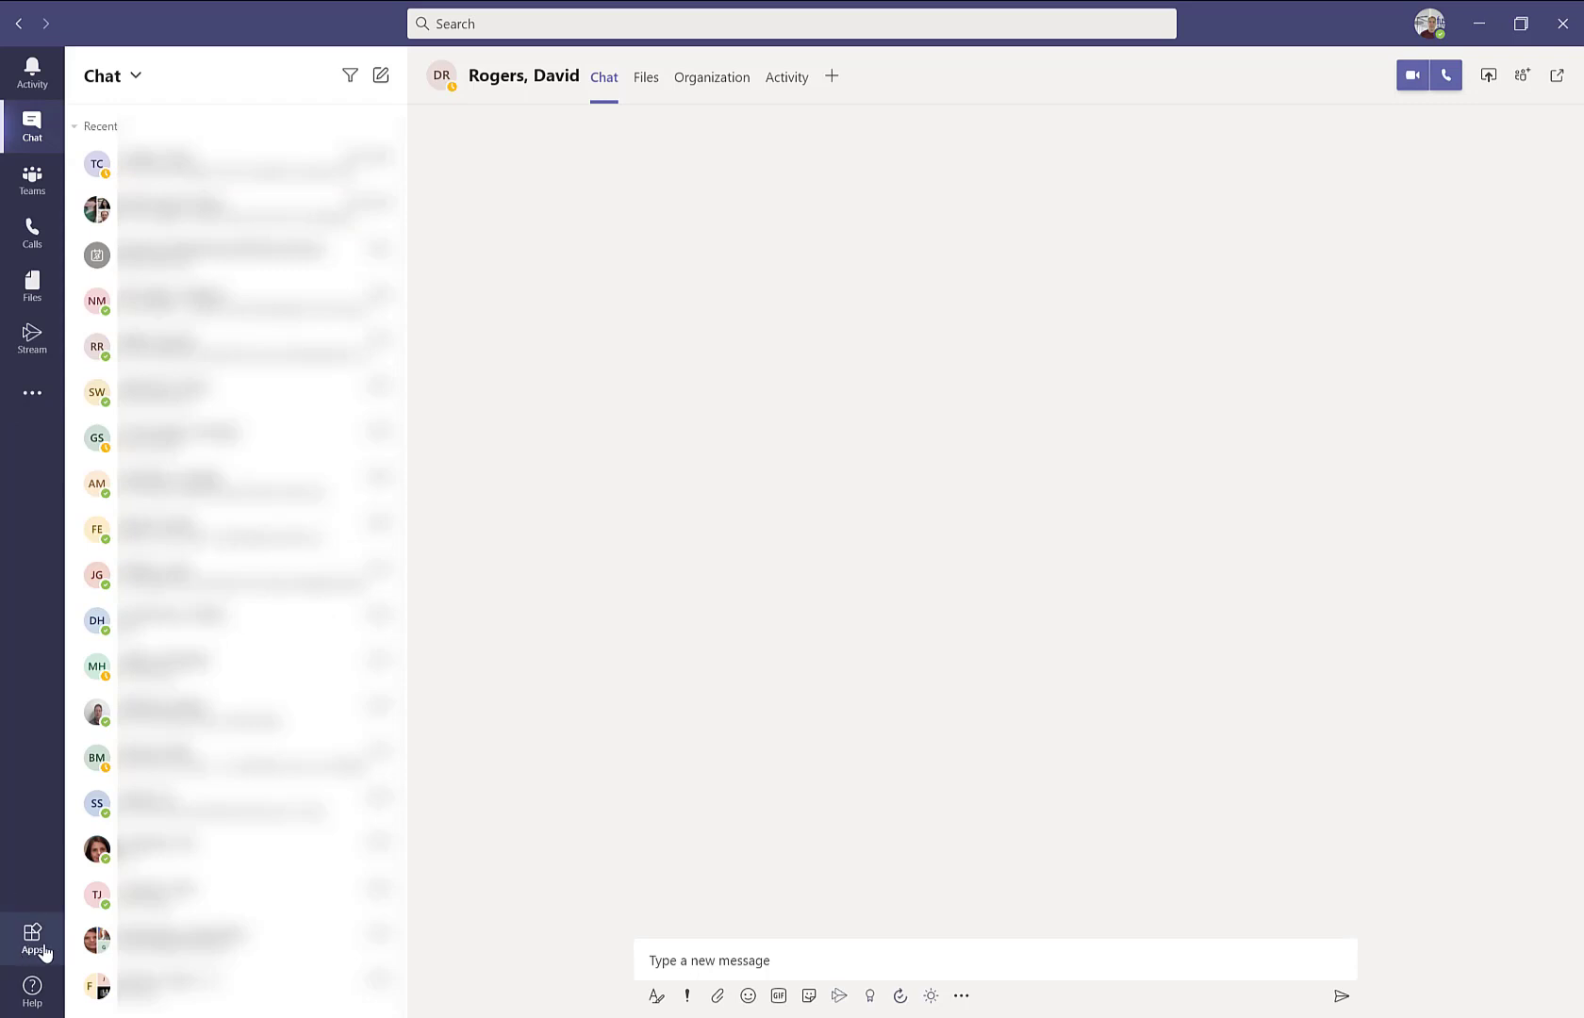
mouse_move(32, 990)
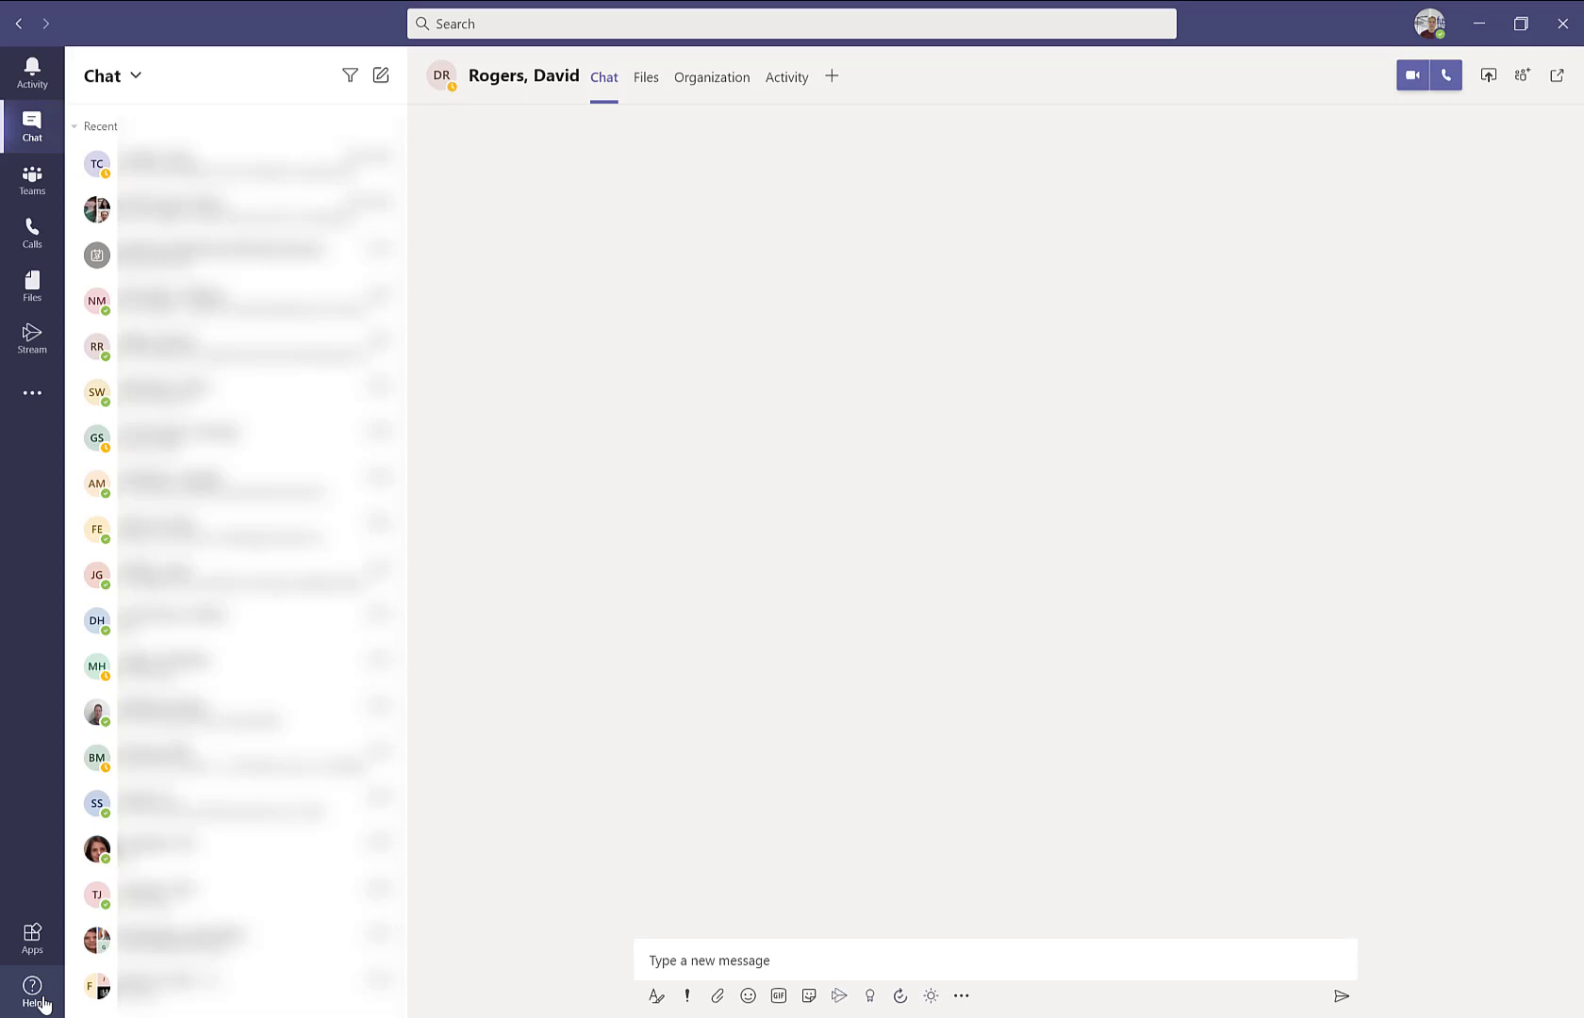
mouse_move(418, 695)
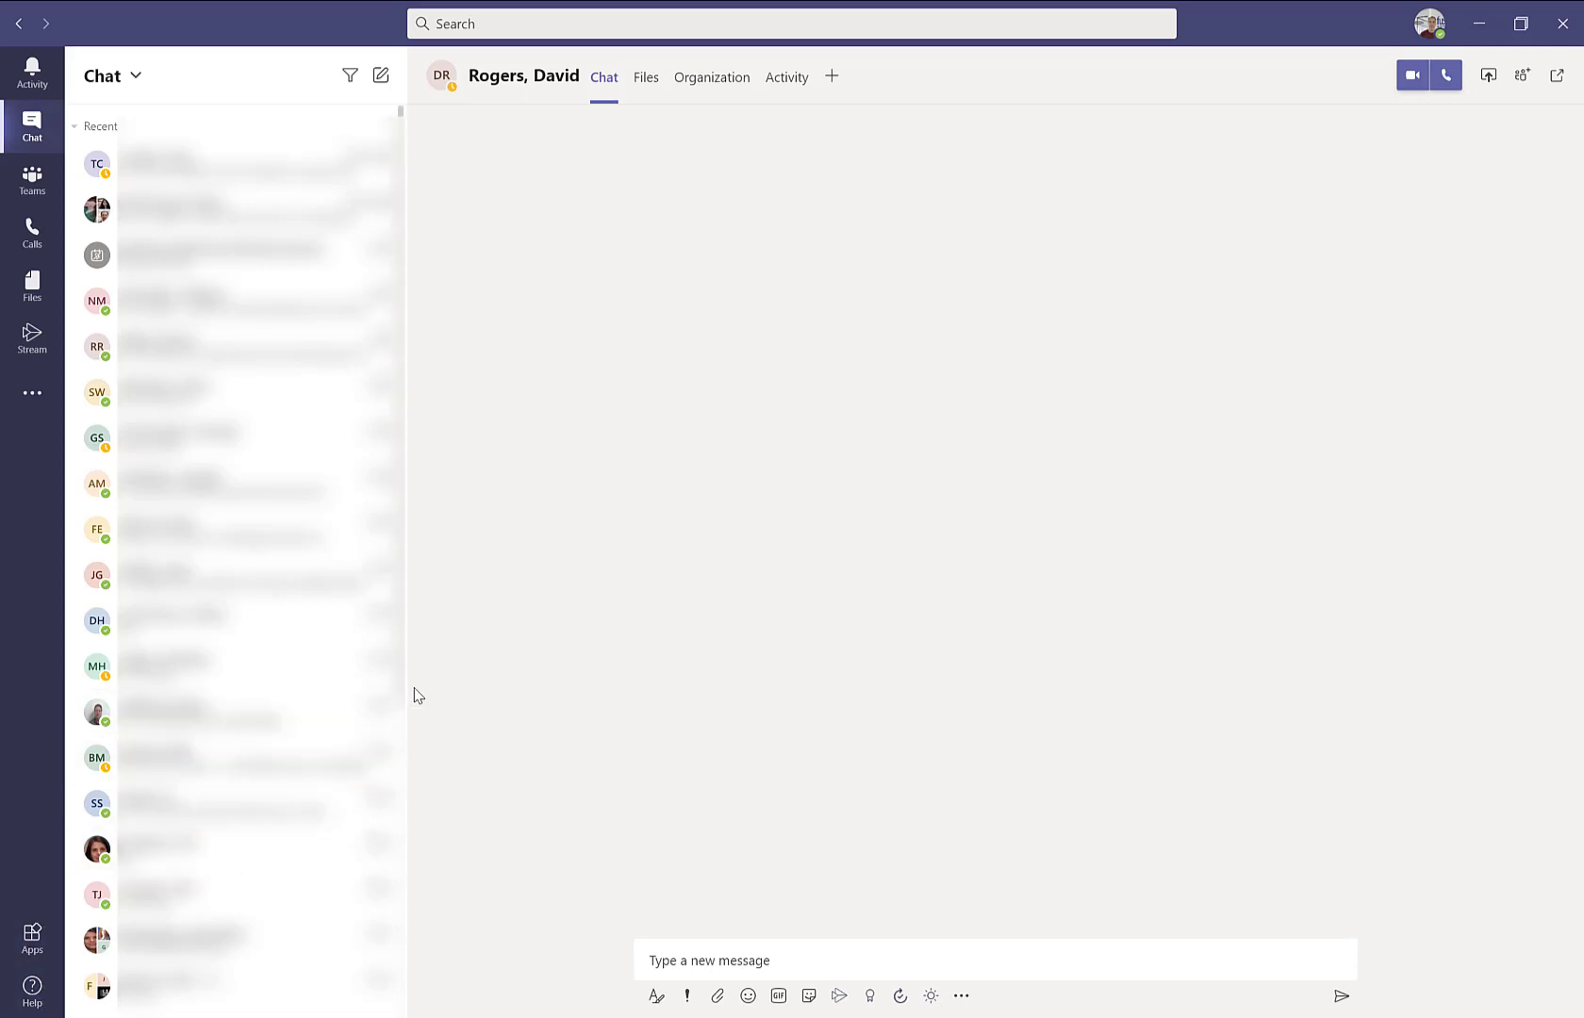
mouse_move(467, 680)
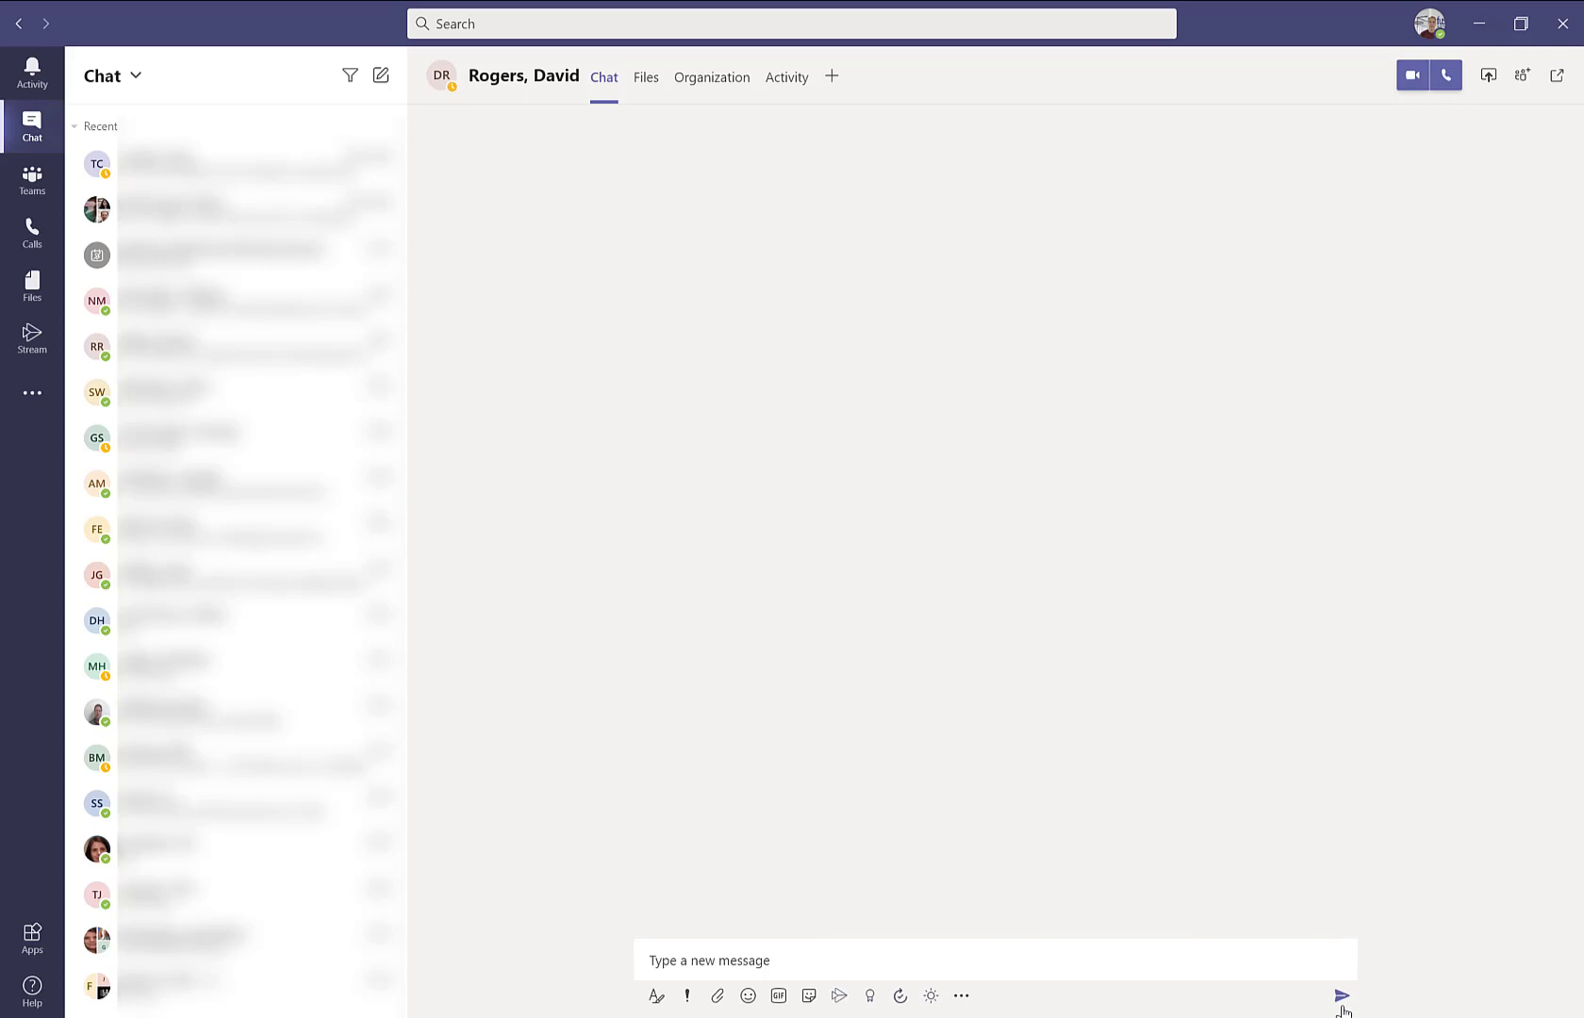
mouse_move(1312, 1011)
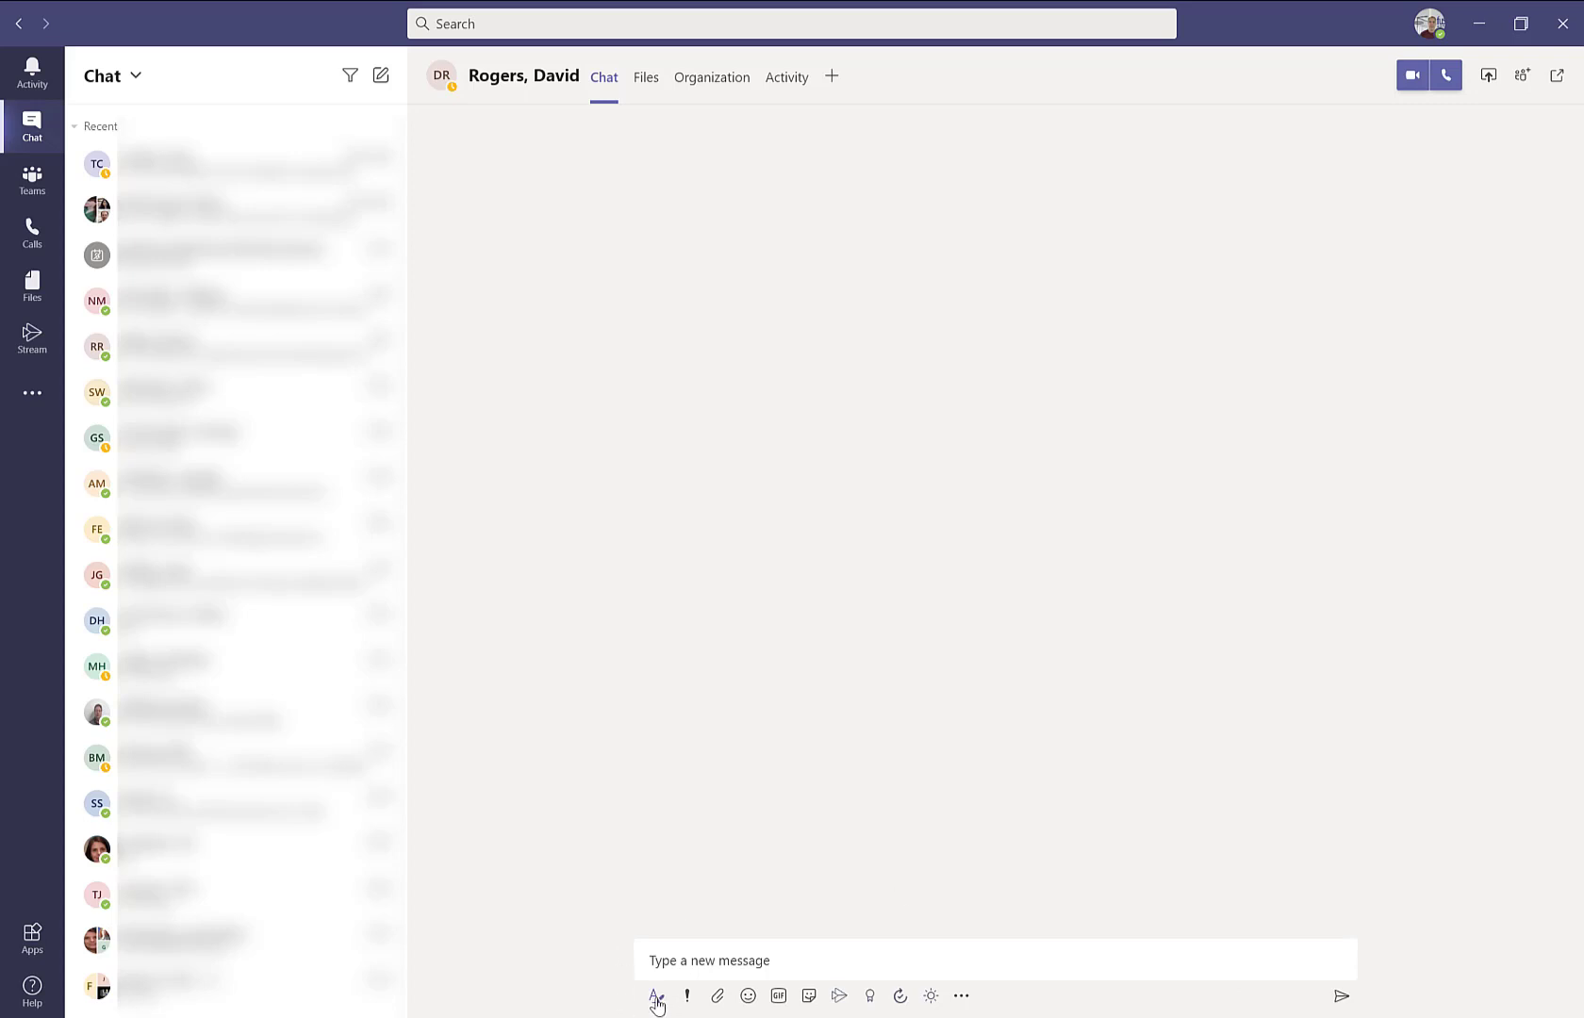
mouse_move(690, 997)
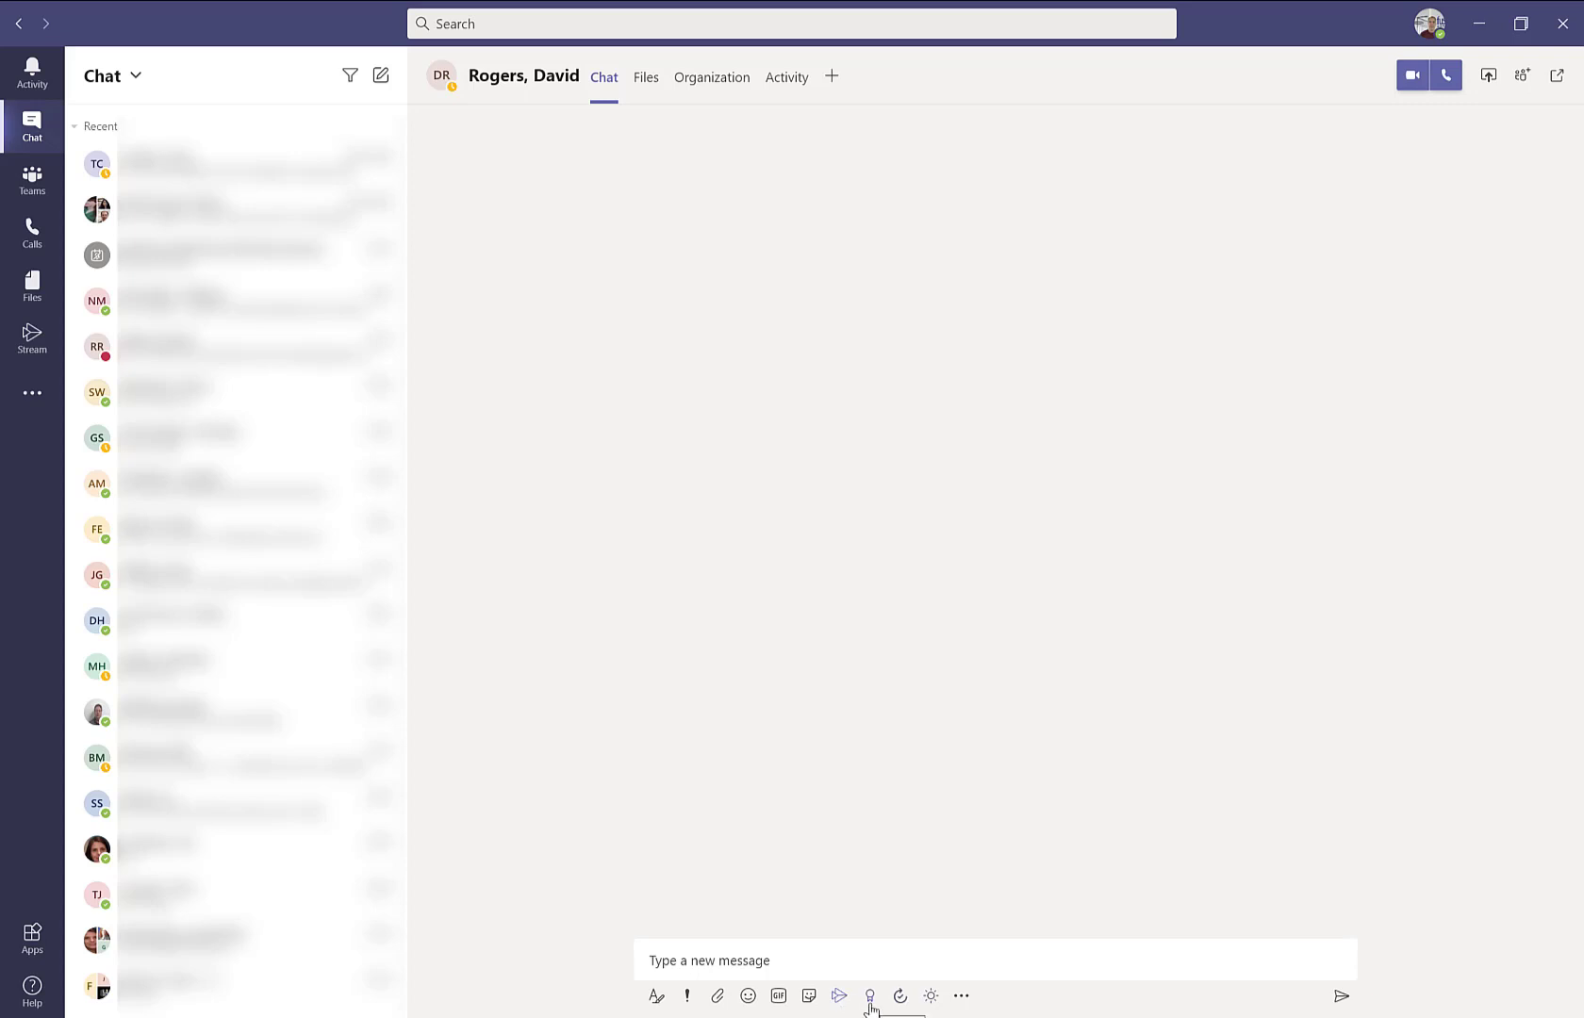
mouse_move(897, 1007)
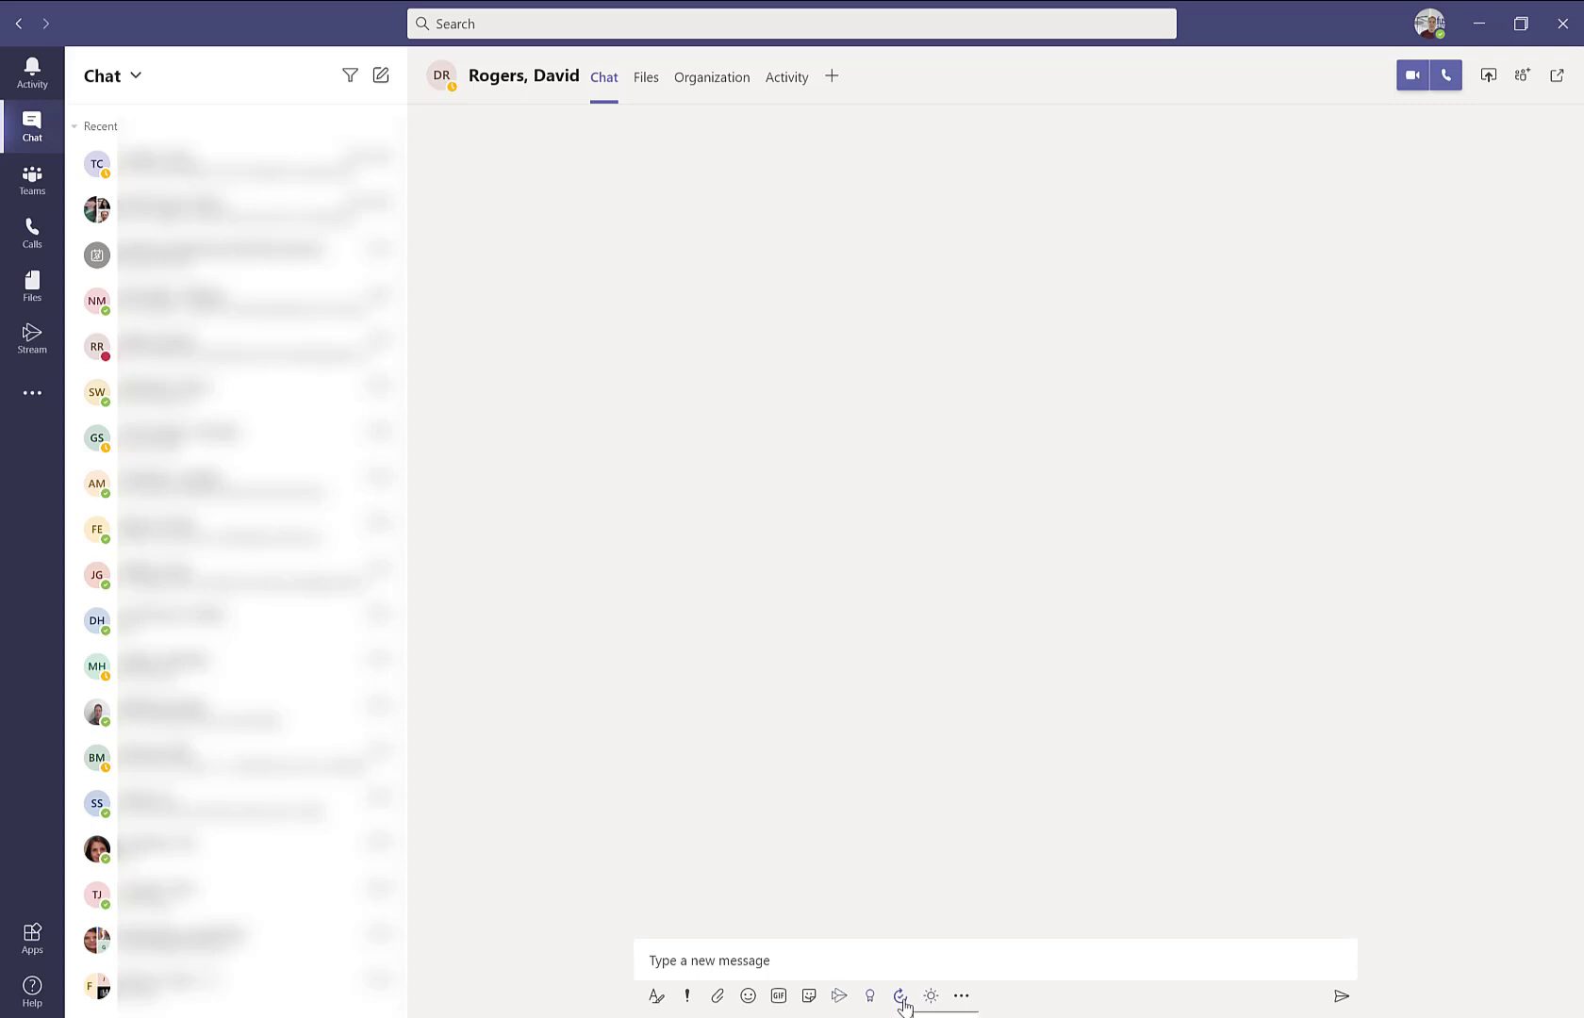
mouse_move(930, 1002)
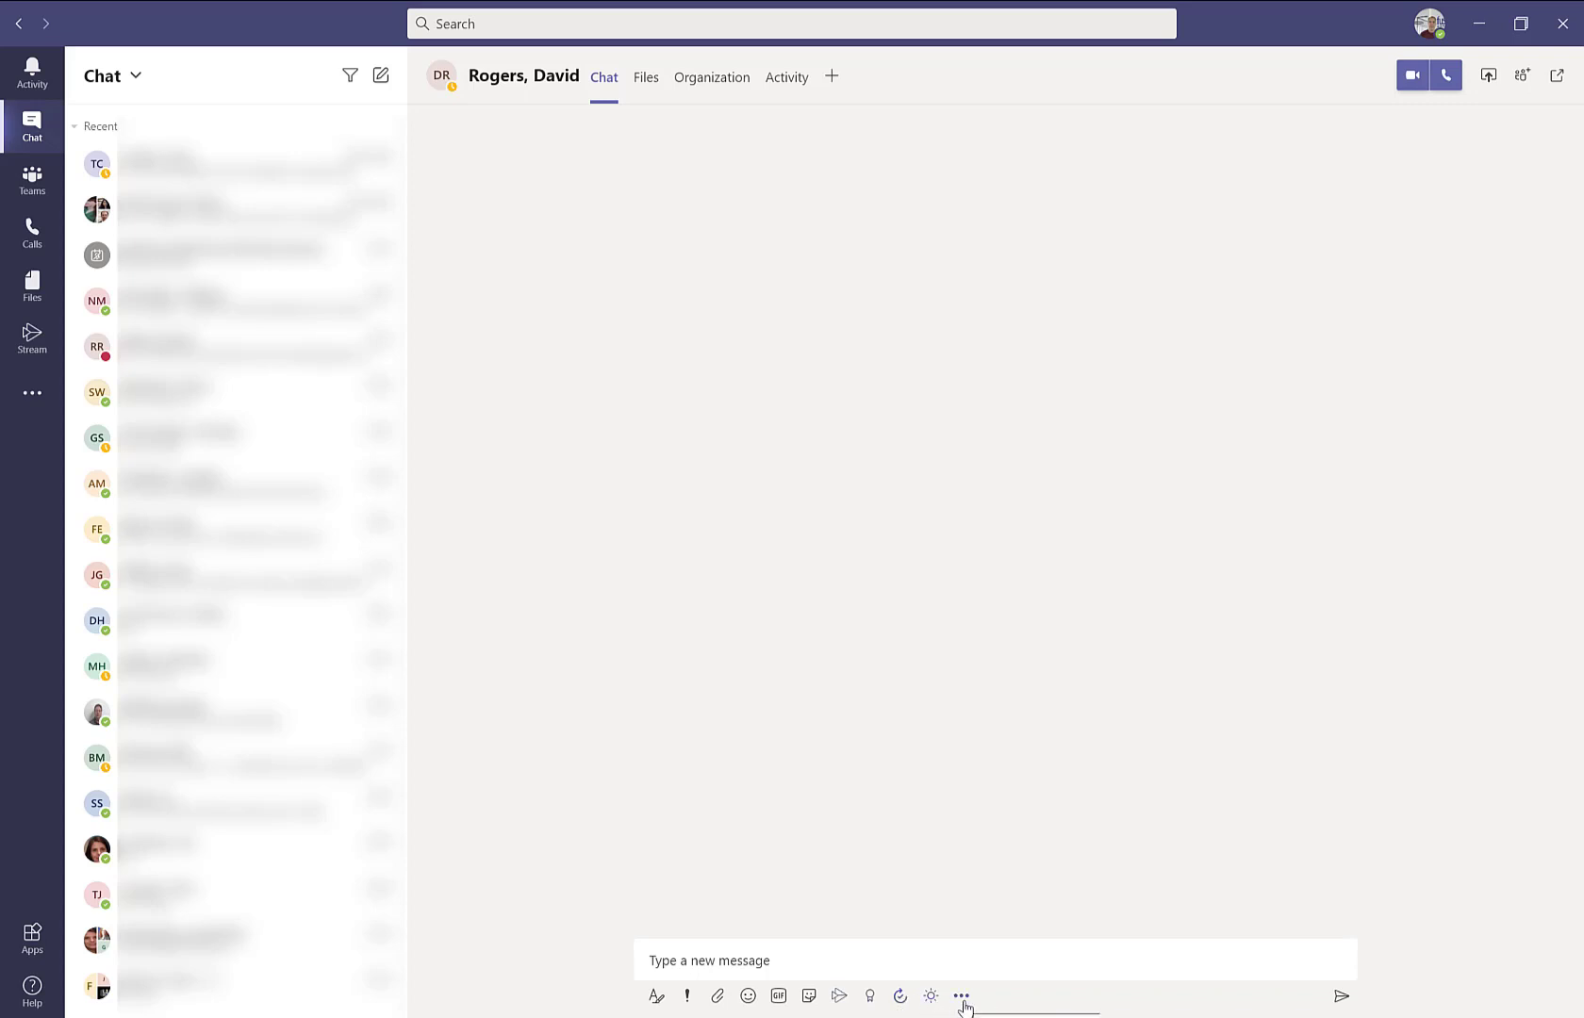
mouse_move(773, 541)
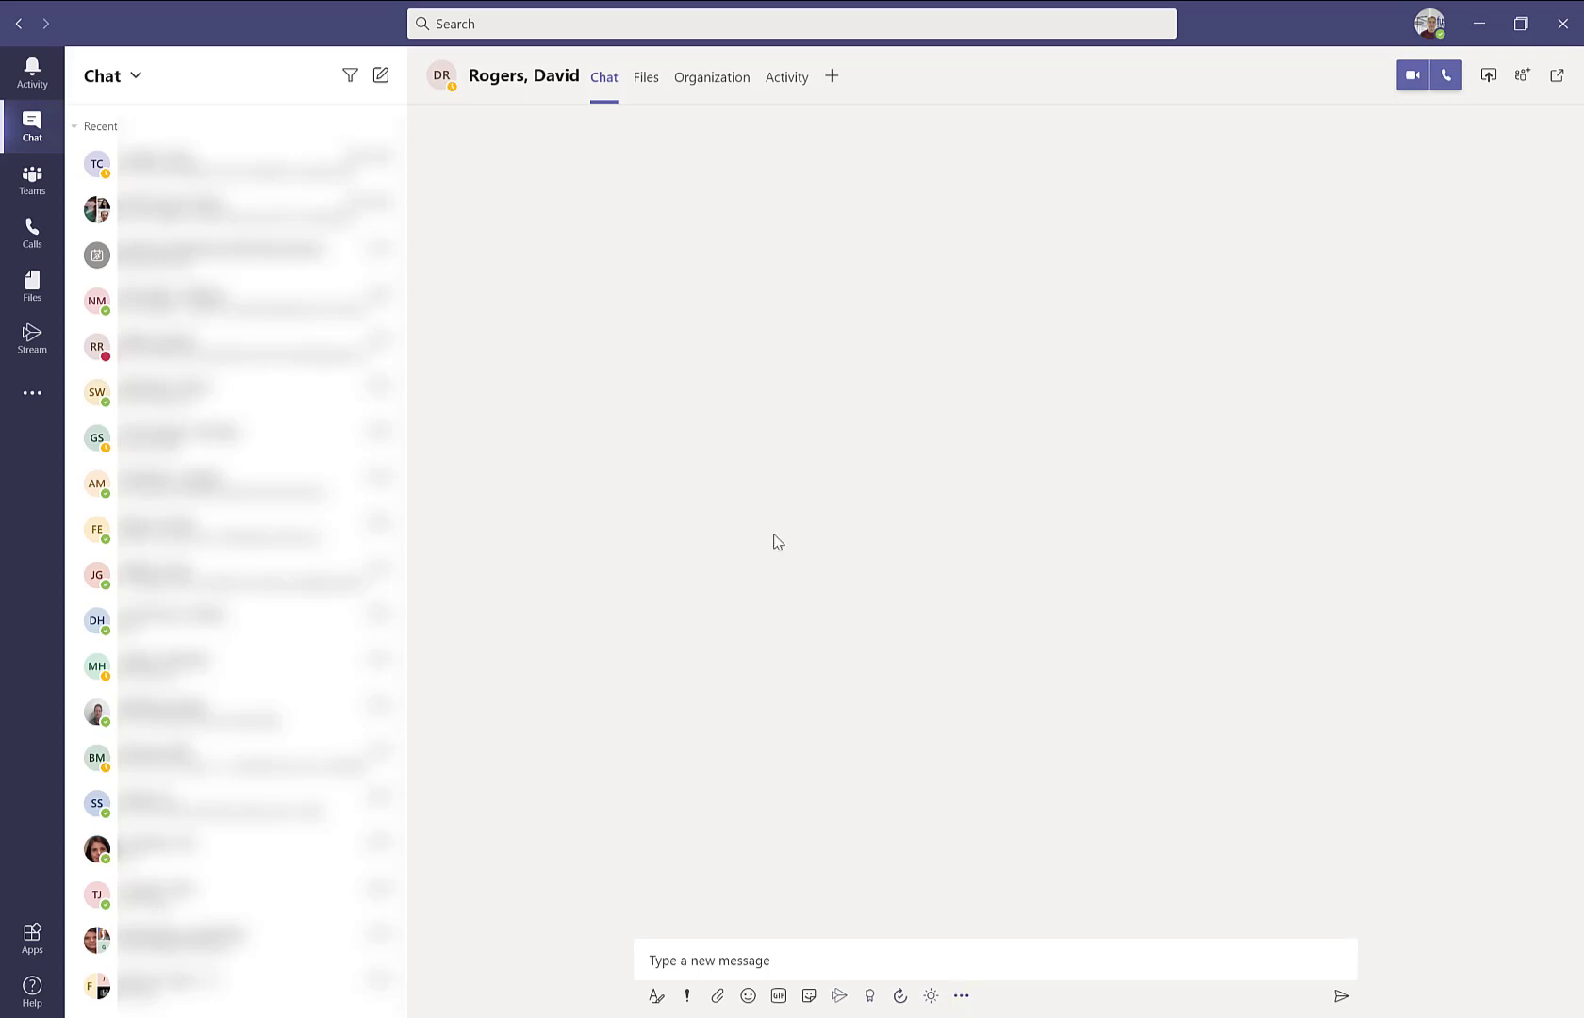
mouse_move(684, 220)
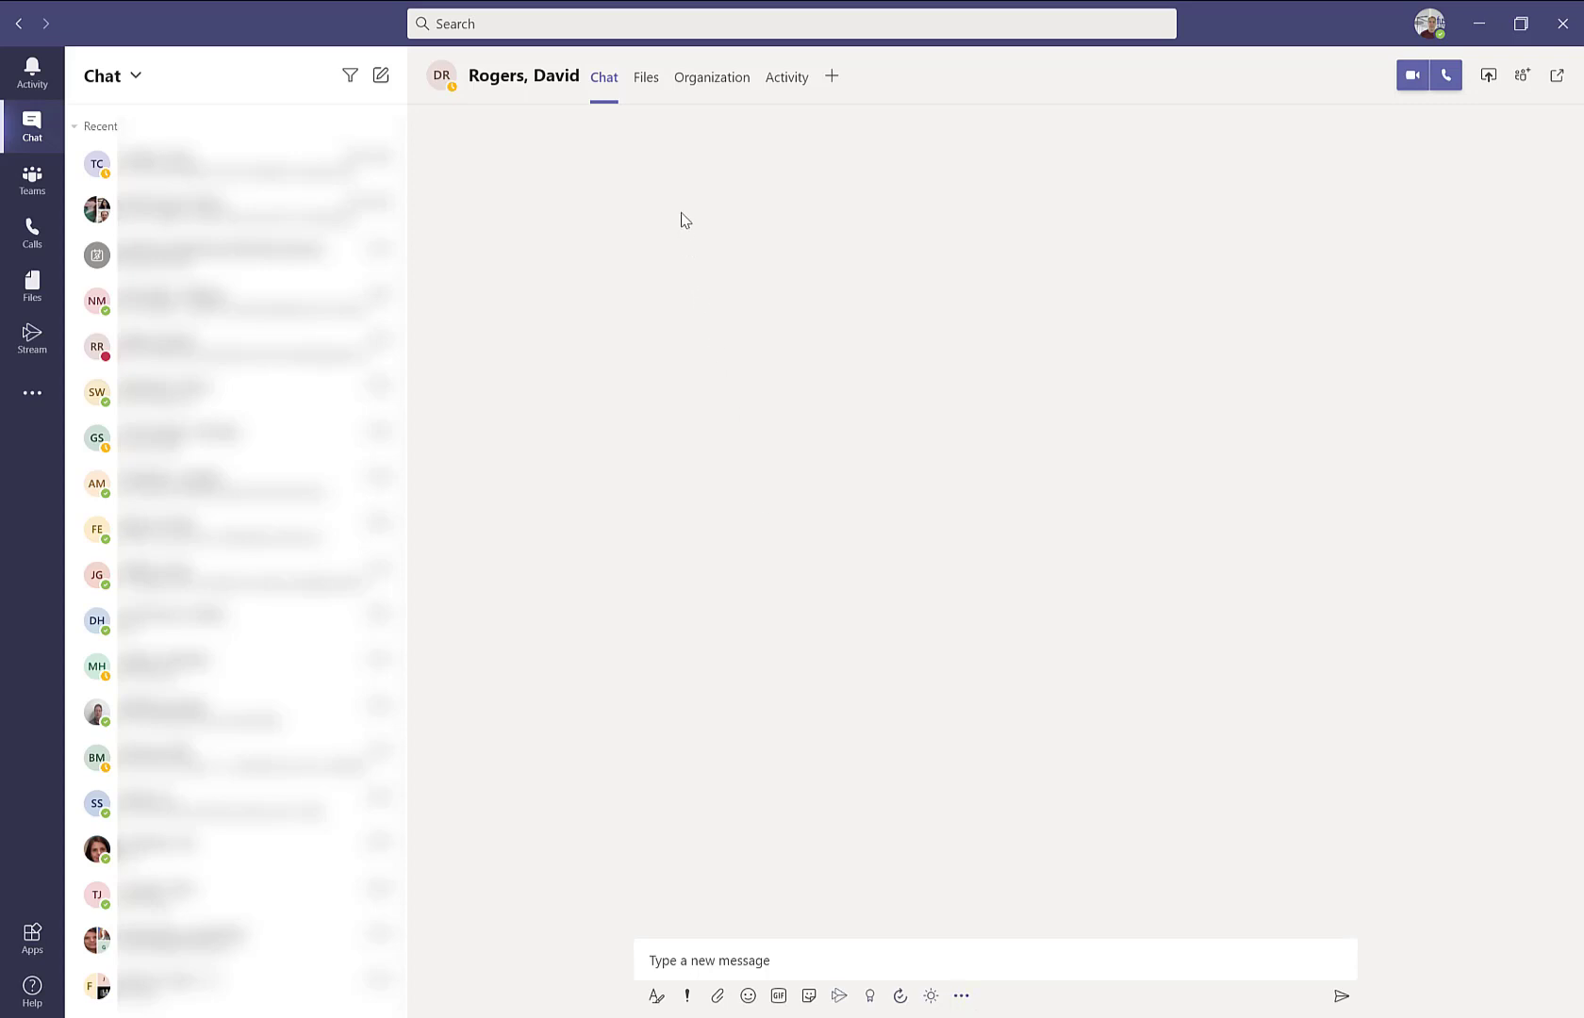
mouse_move(647, 77)
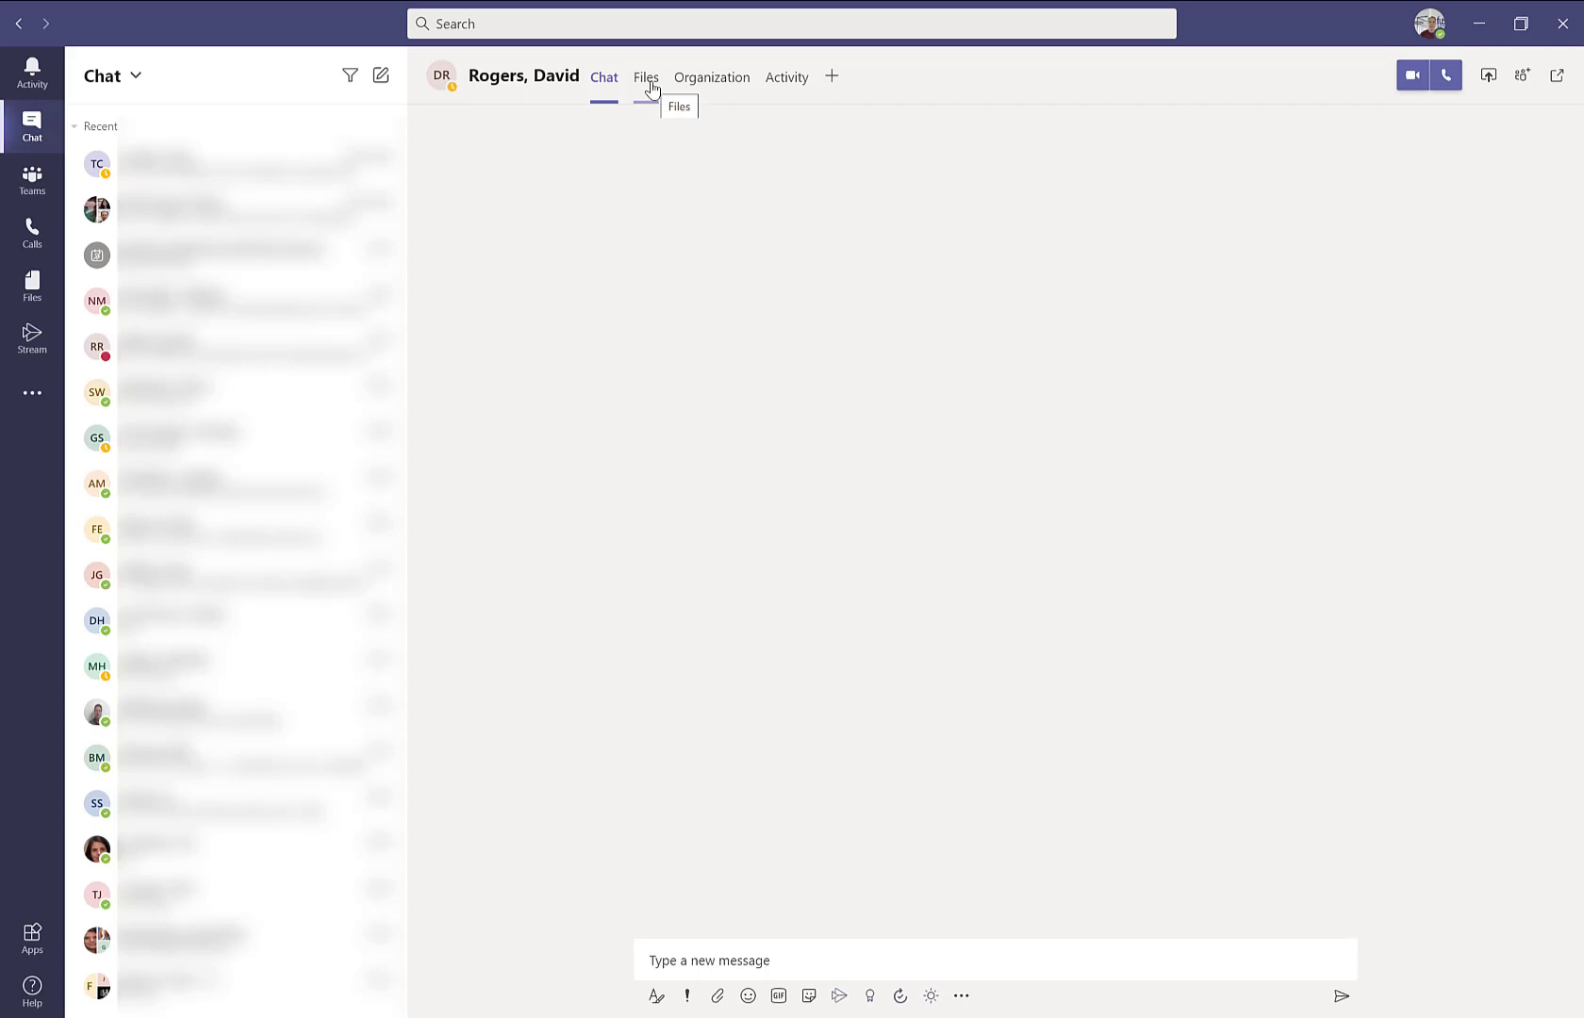
mouse_move(668, 215)
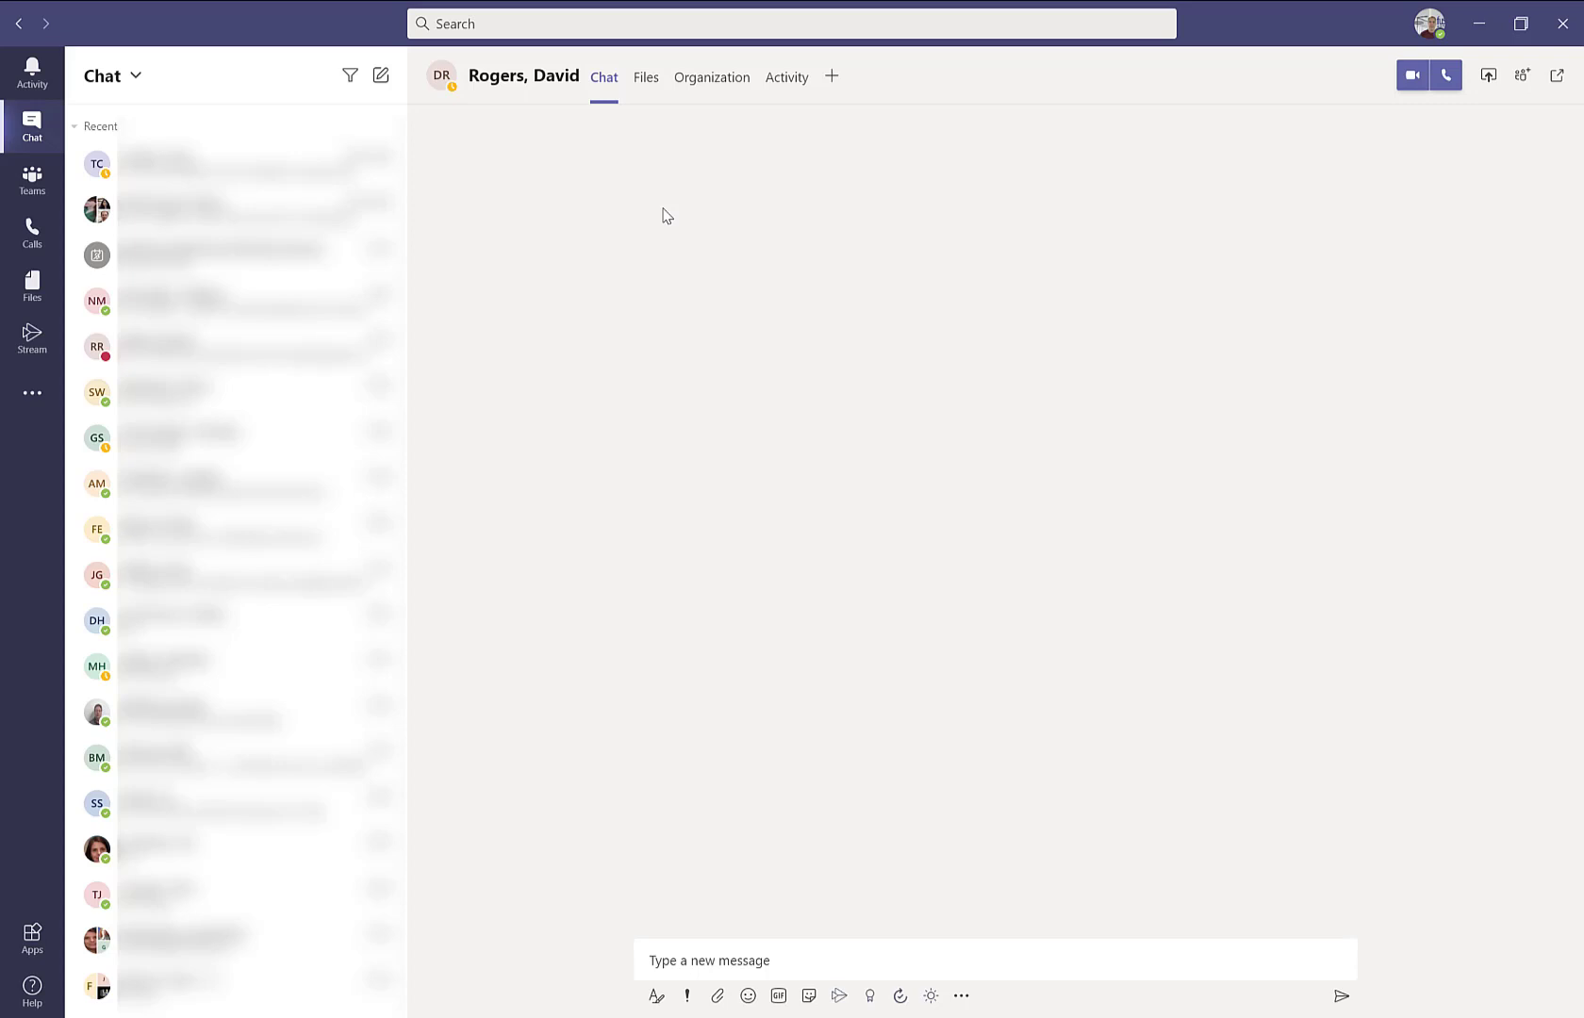
mouse_move(645, 77)
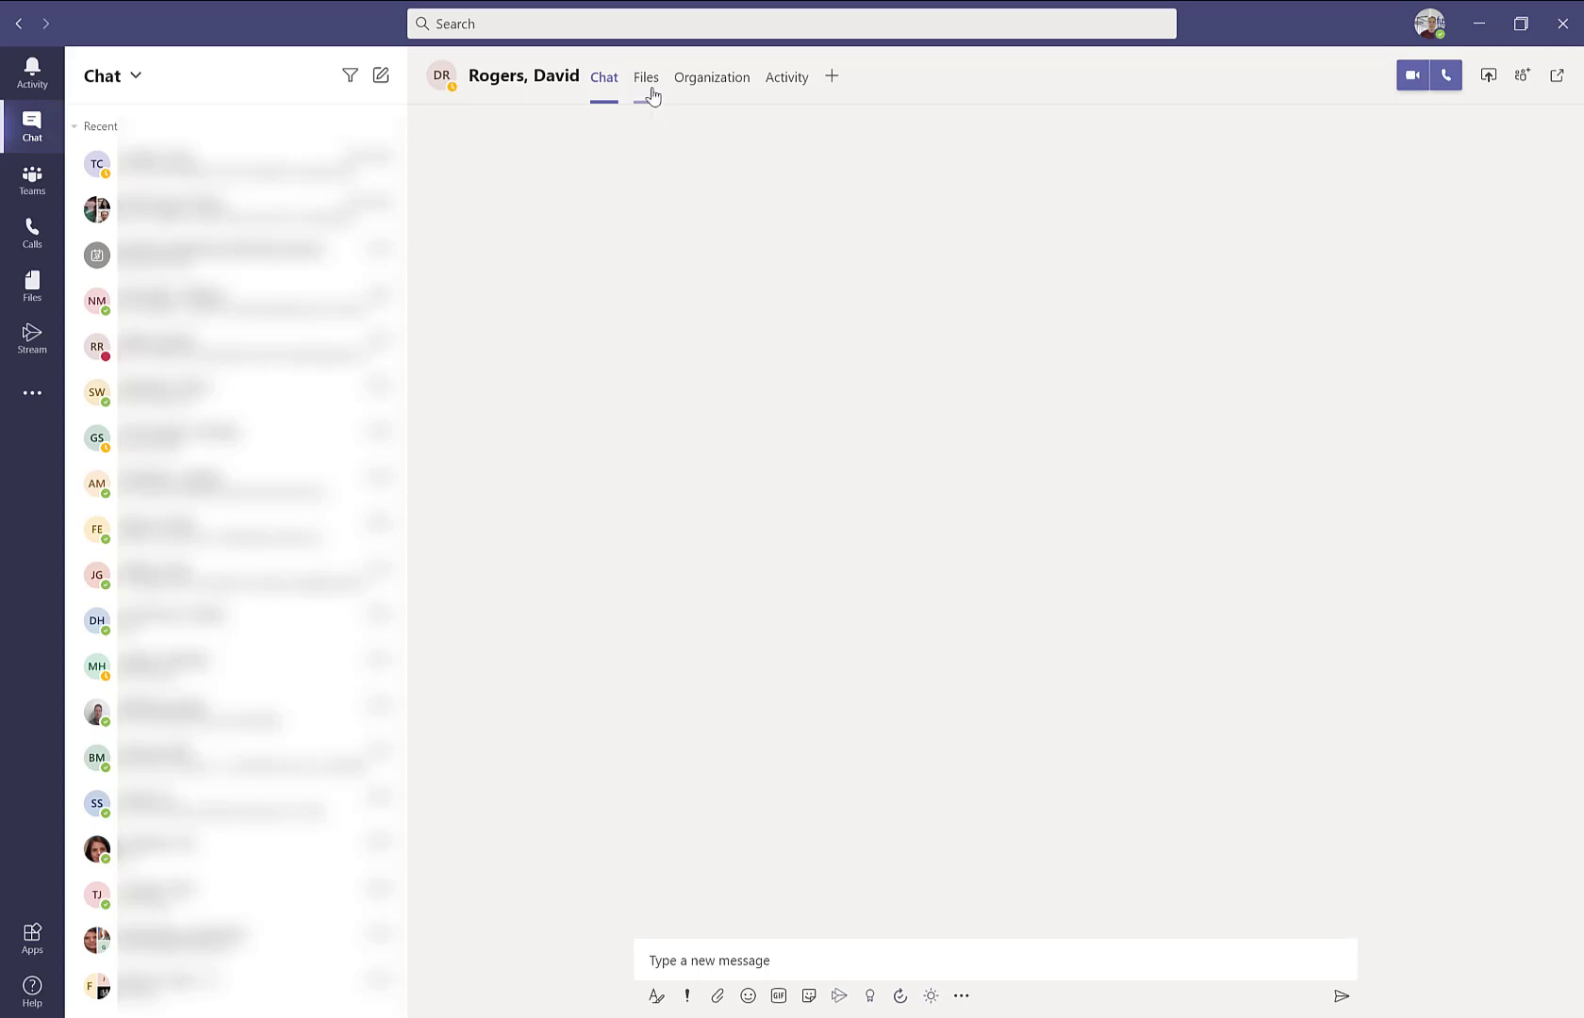
mouse_move(786, 87)
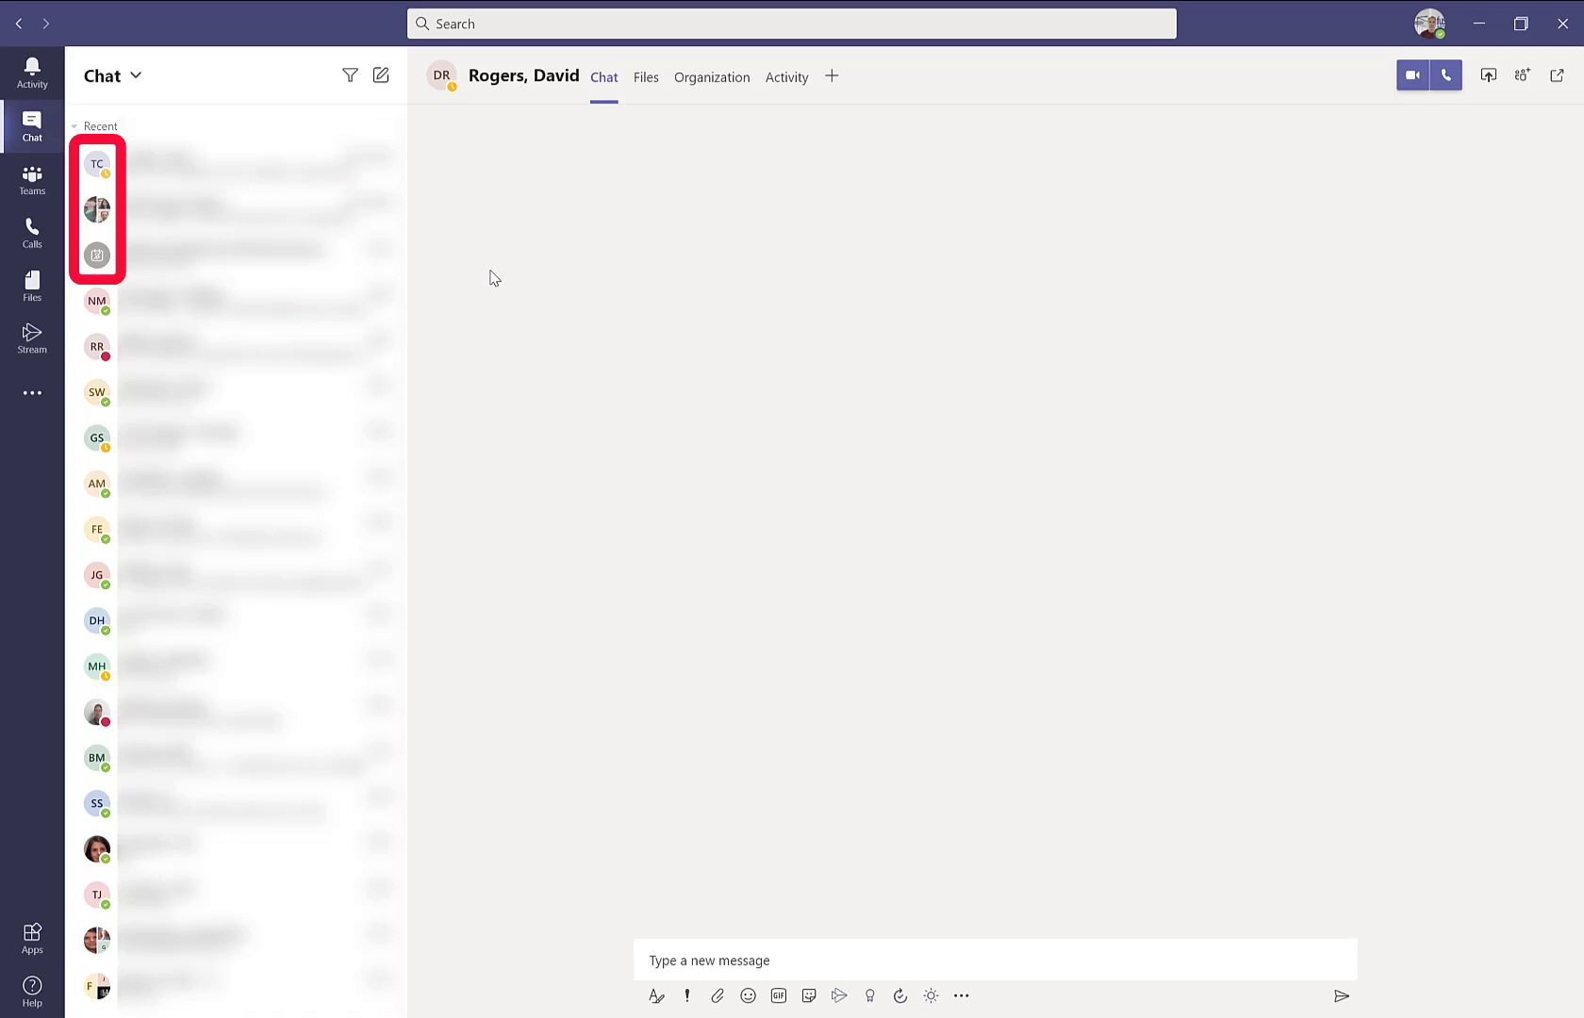
mouse_move(351, 76)
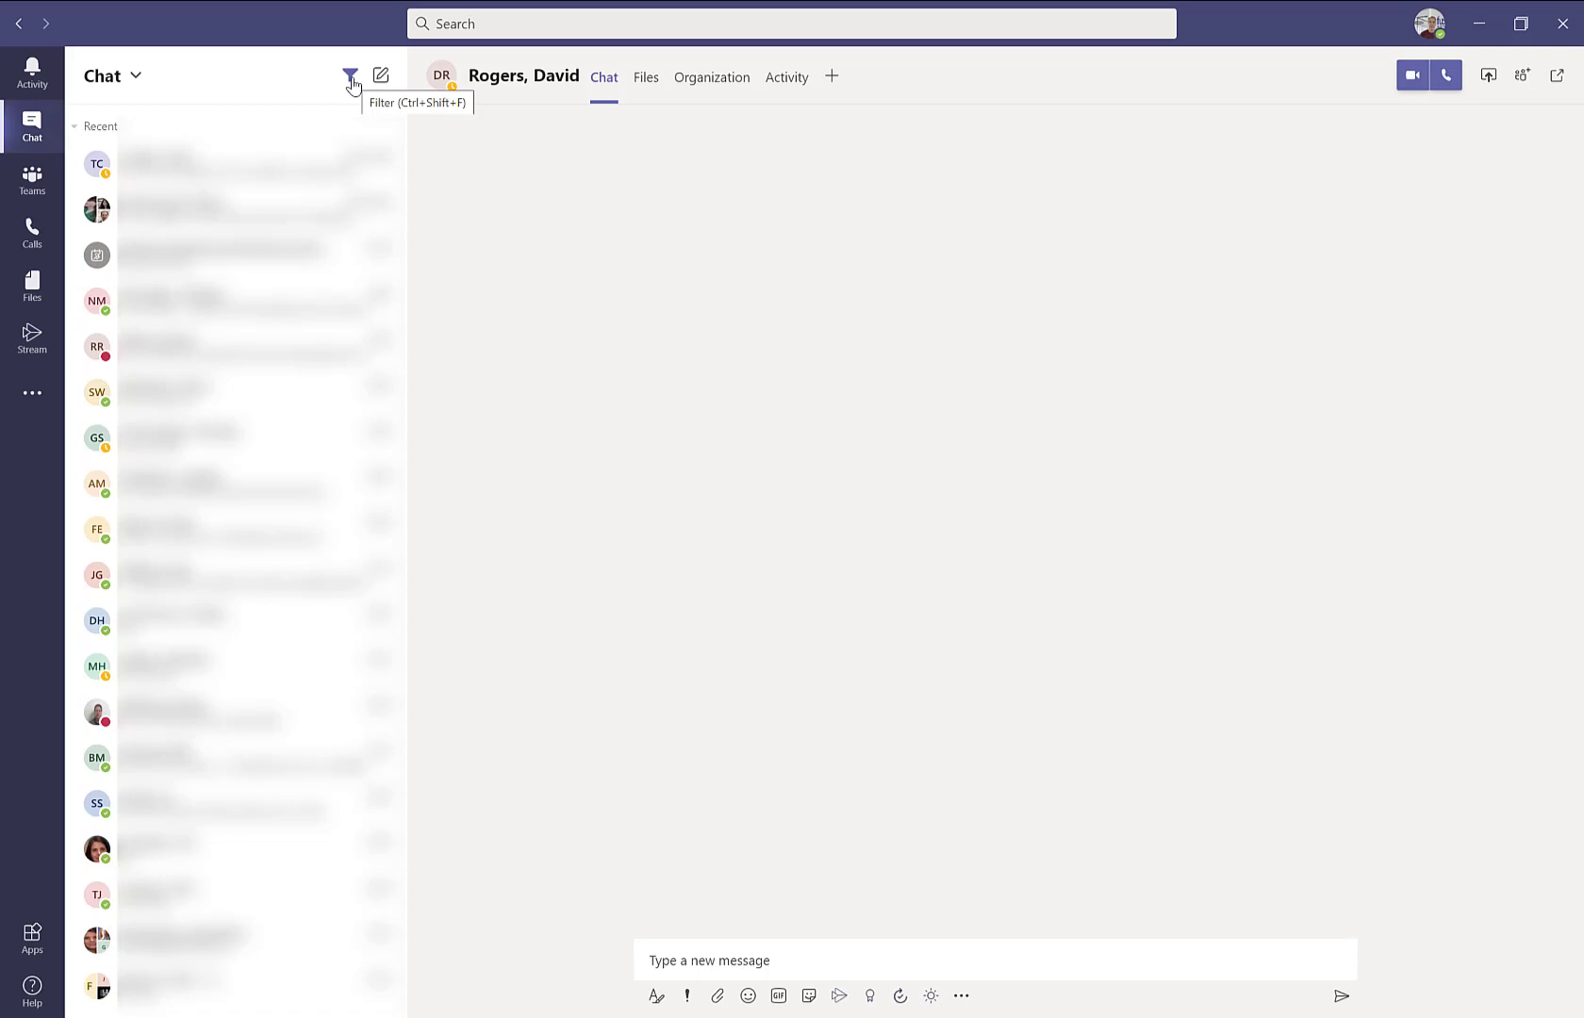
Enter filter-by-name mode, view its extra filters, and show the second chat's options (Pin, Mute, Hide).
left_click(348, 75)
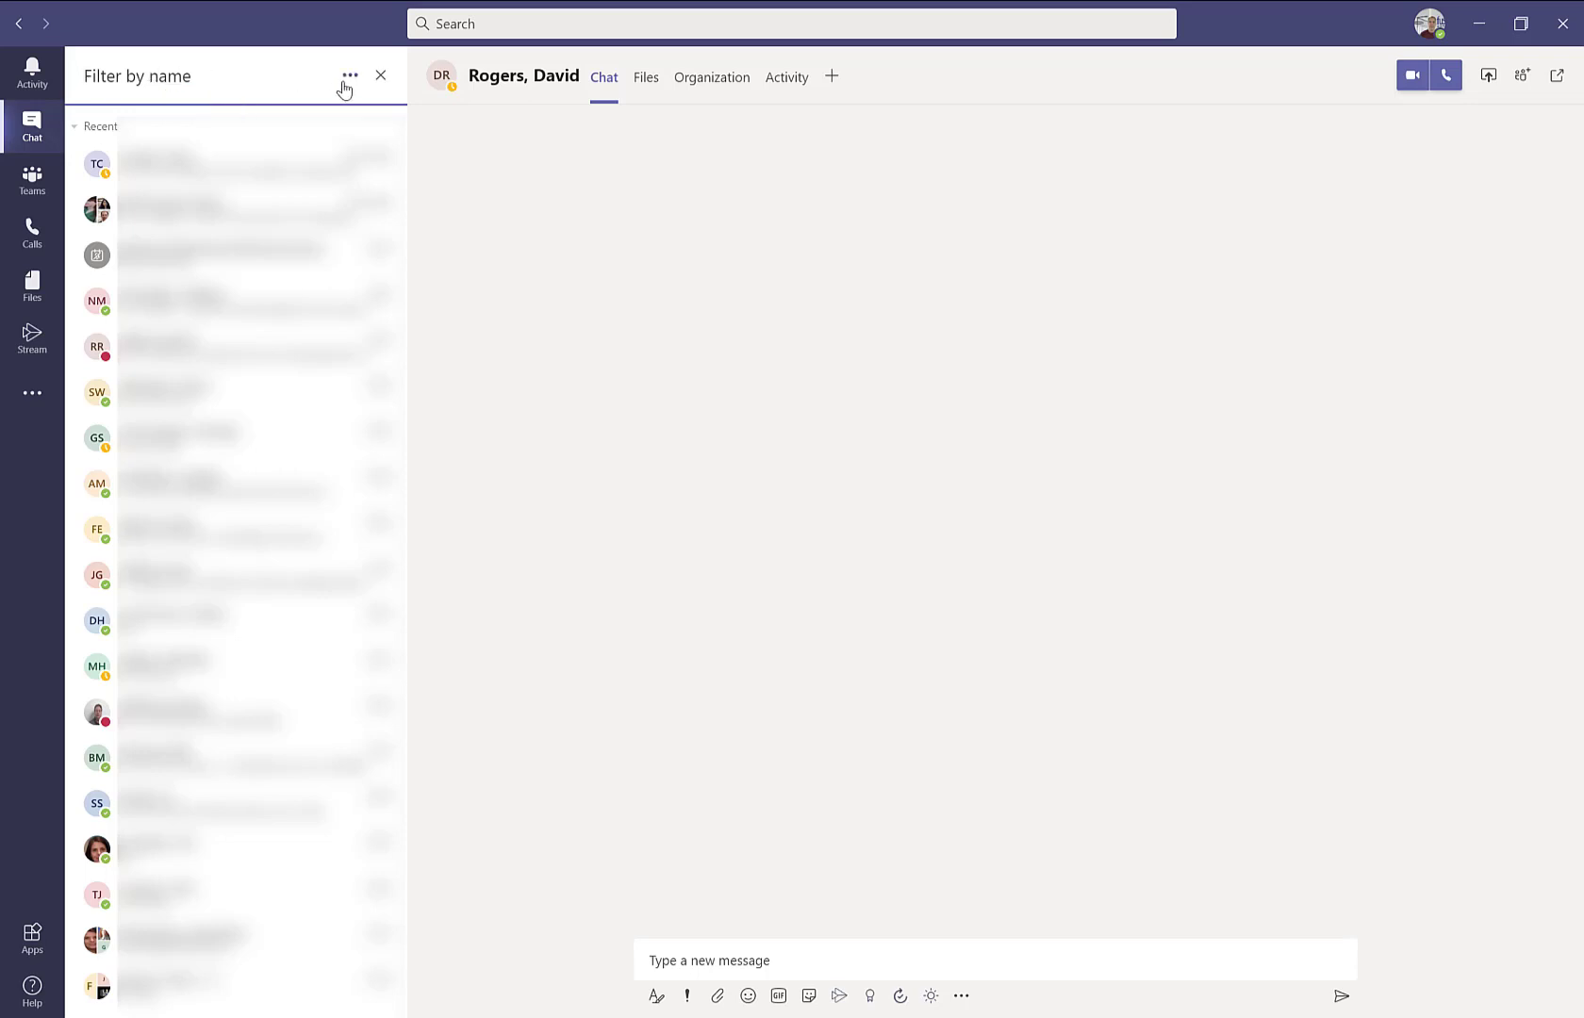
left_click(351, 76)
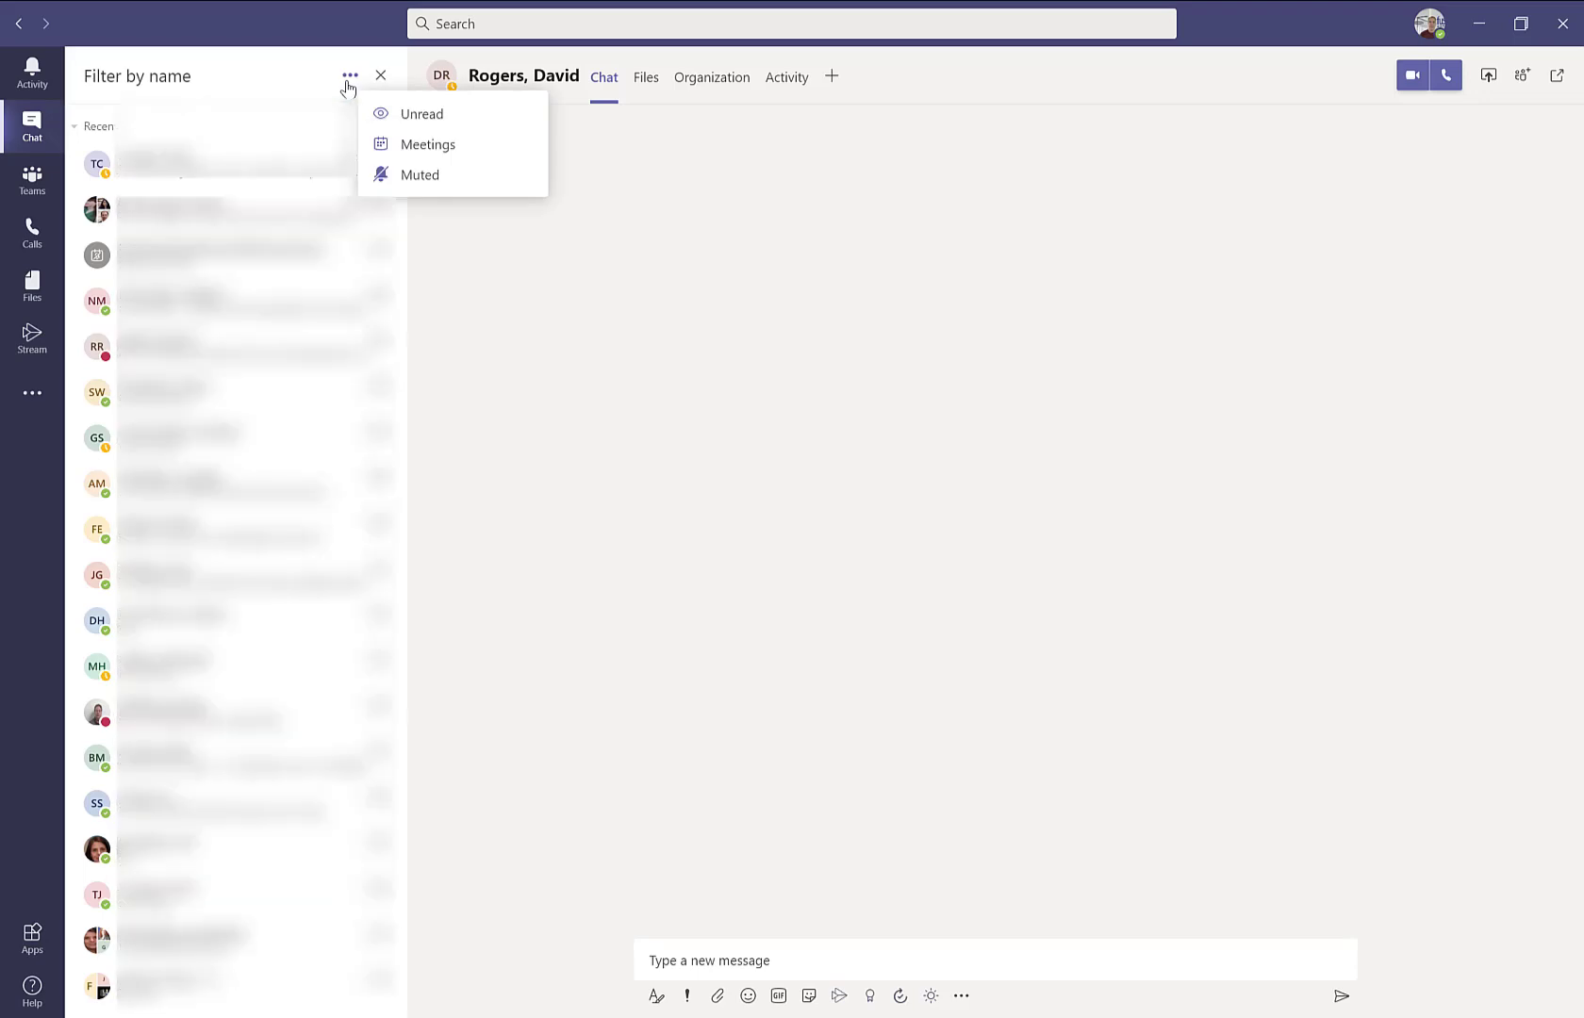
mouse_move(447, 149)
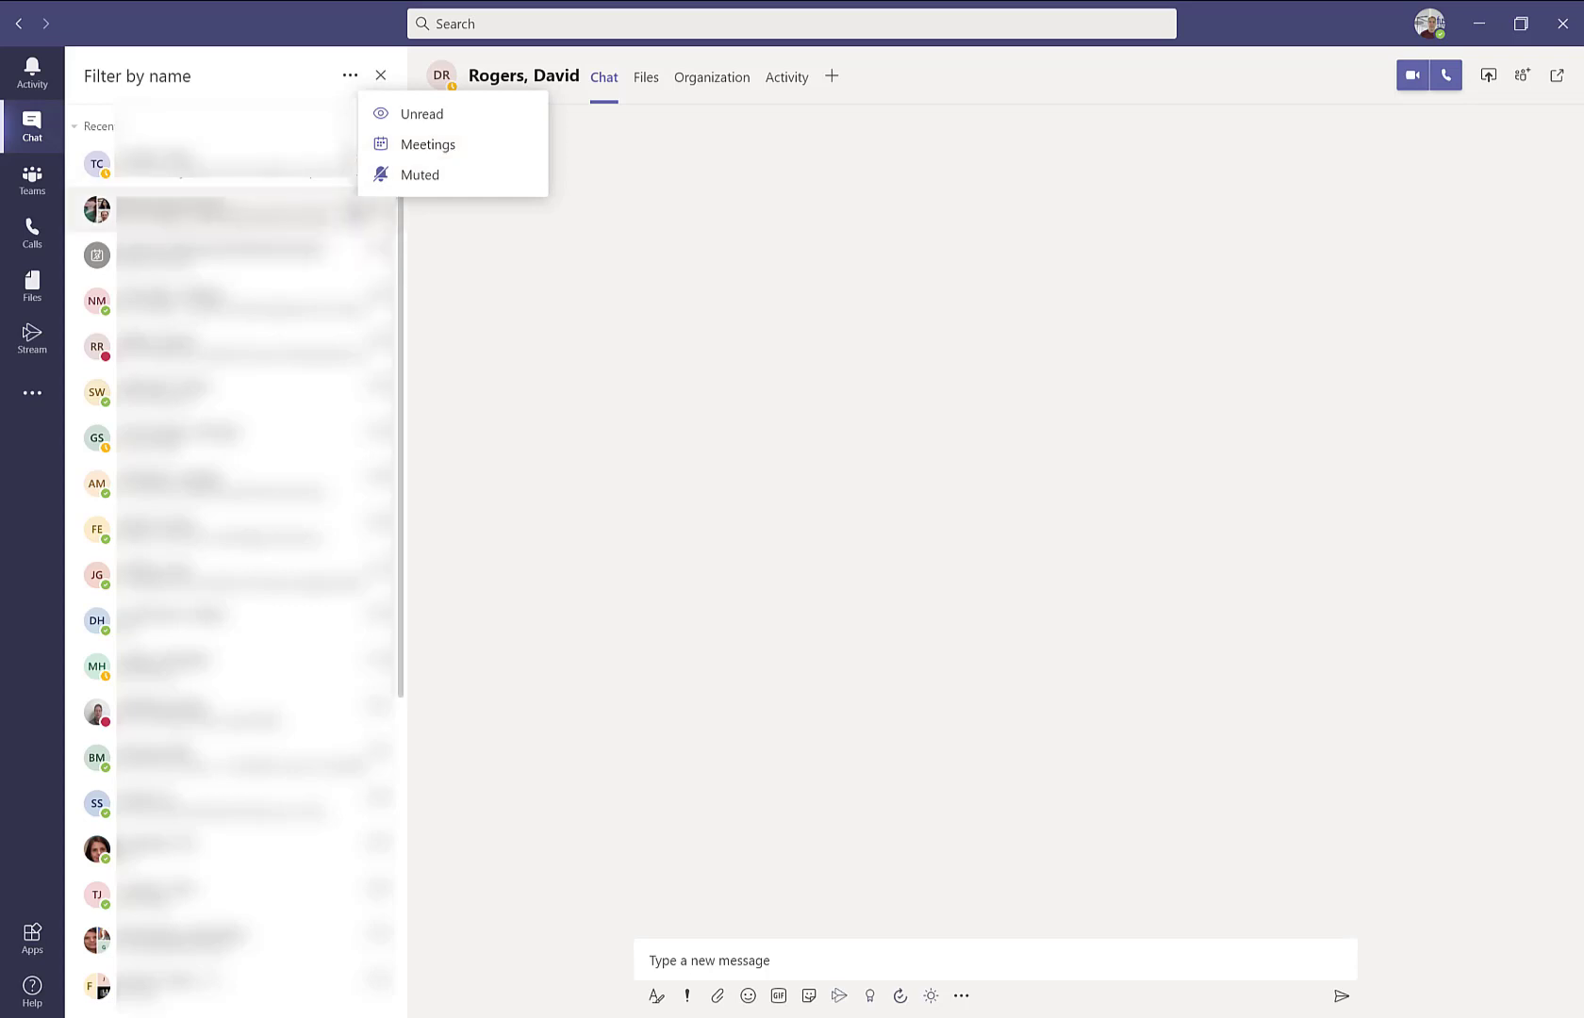
left_click(381, 209)
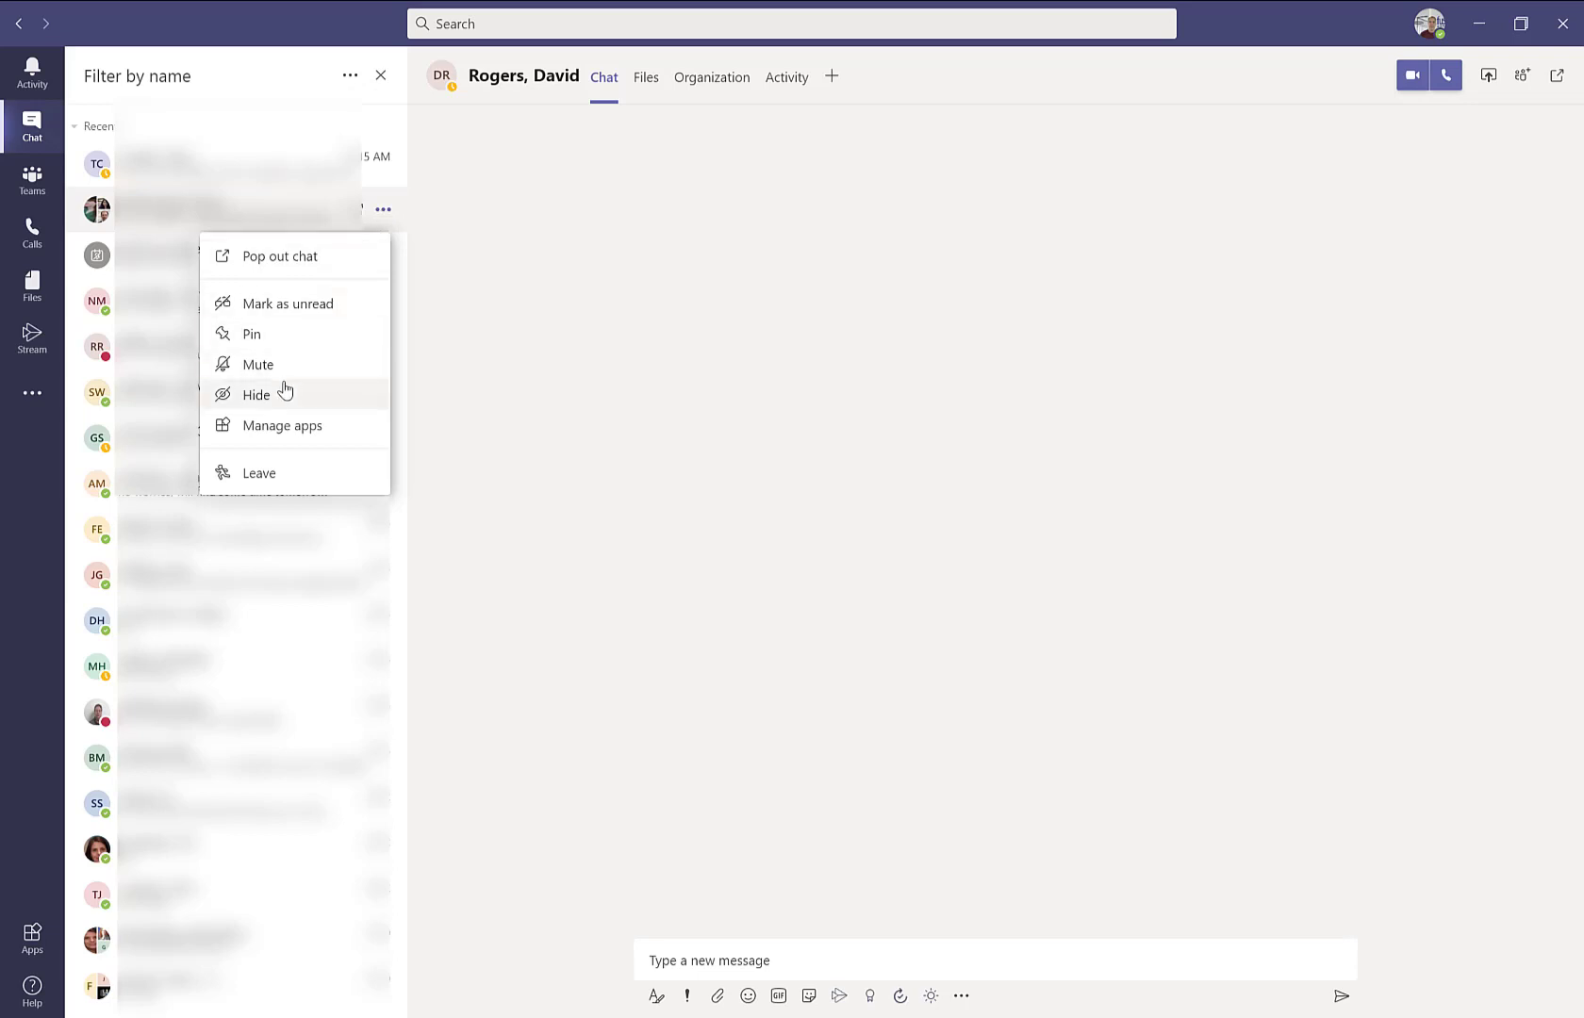
mouse_move(258, 364)
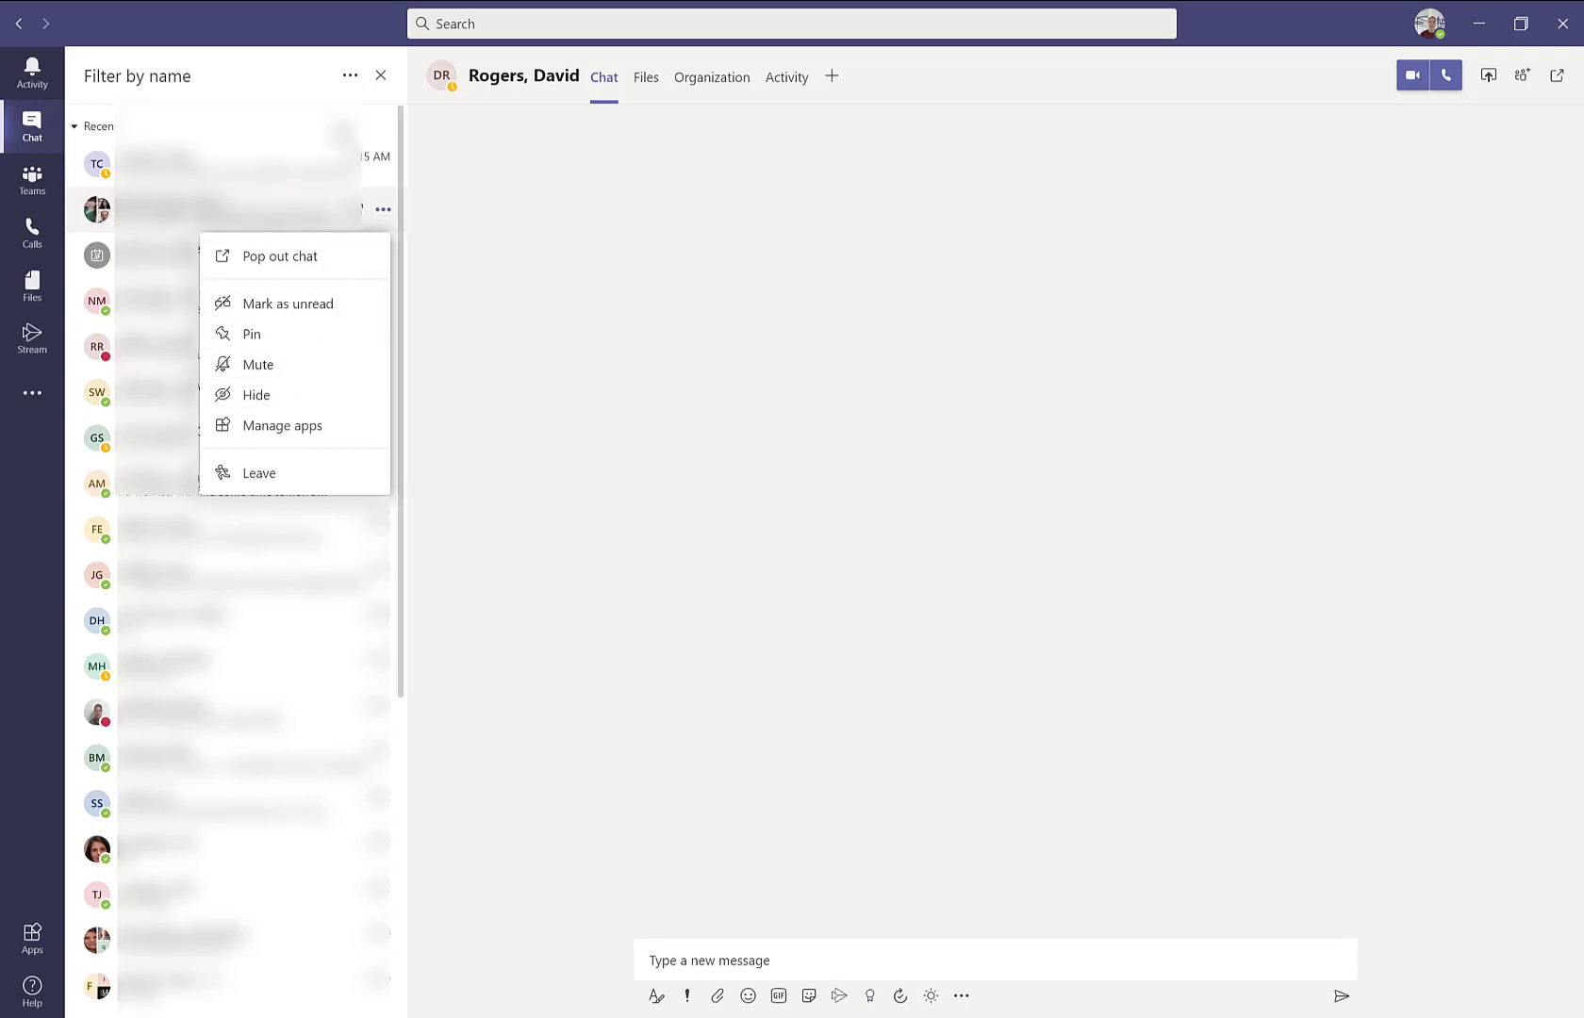
Reopen the filter choices (Unread, Meetings, Muted) and select Unread, leaving filter mode.
left_click(351, 76)
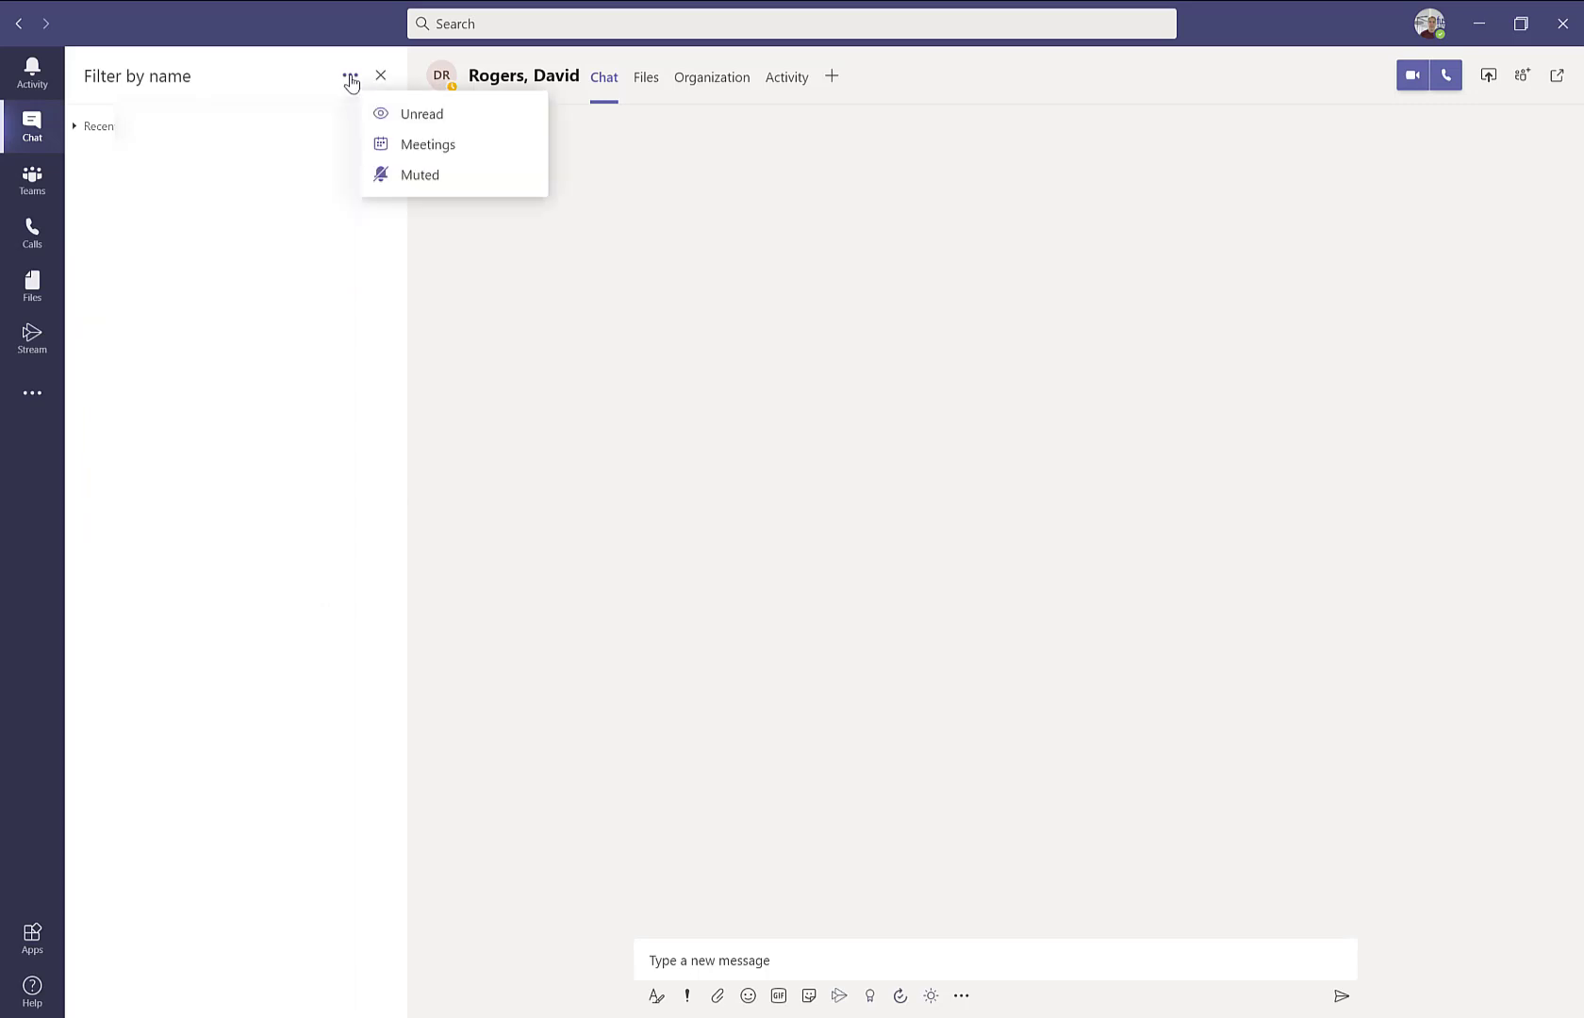
mouse_move(421, 174)
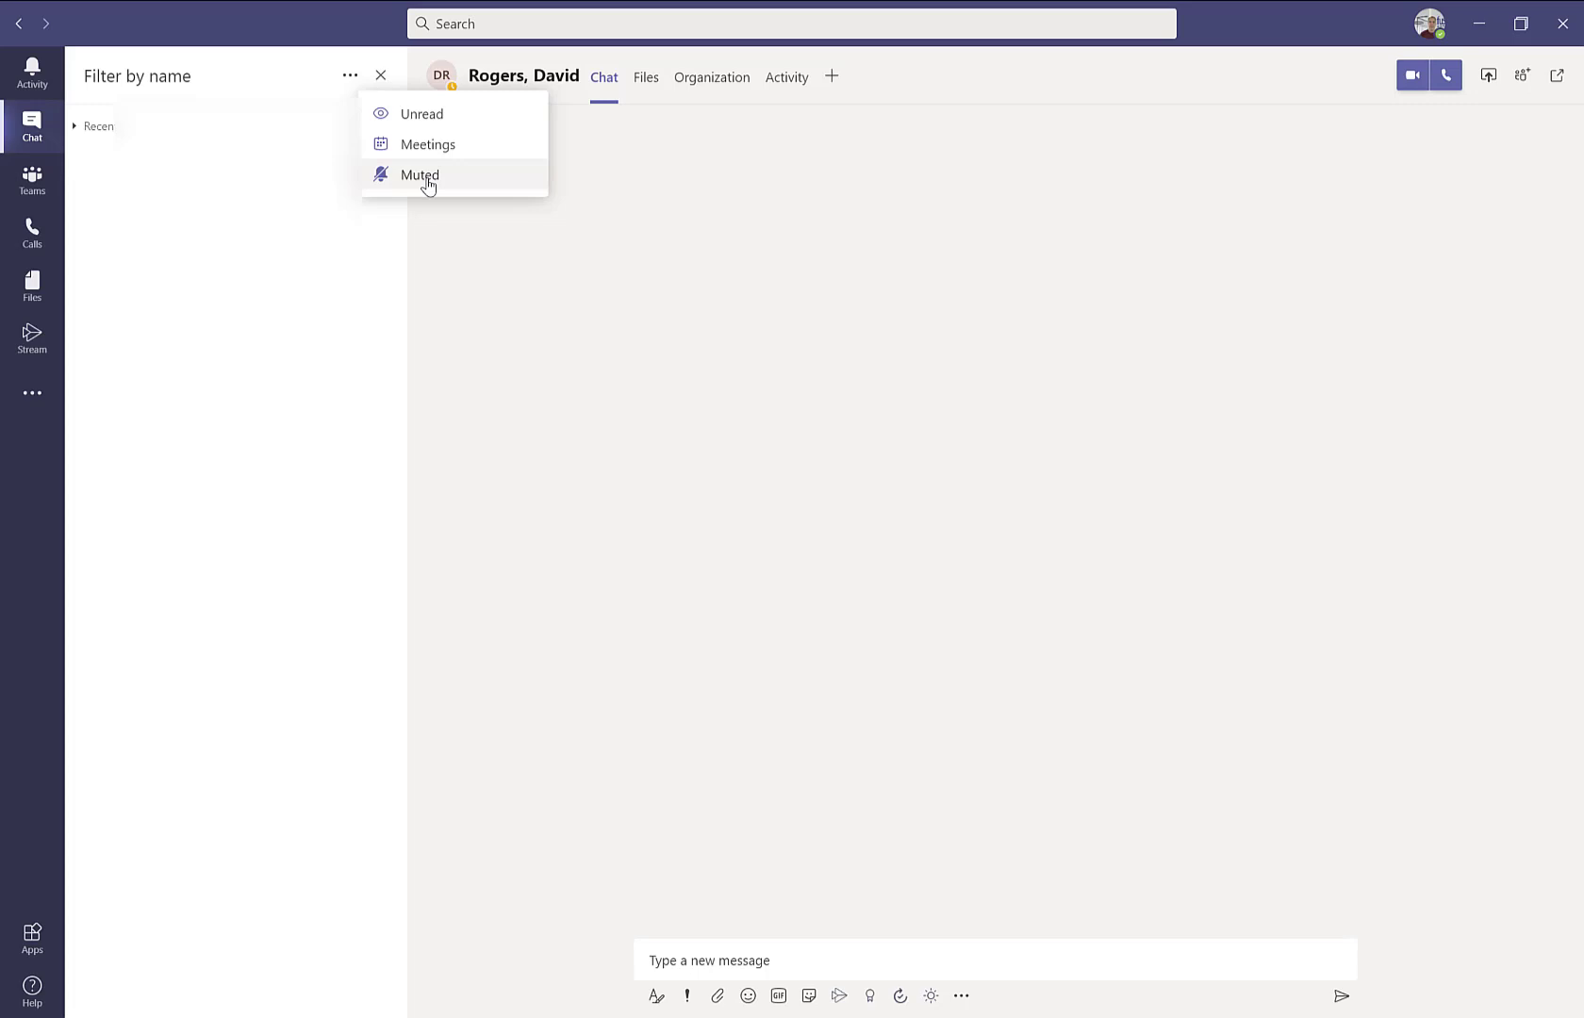
mouse_move(422, 113)
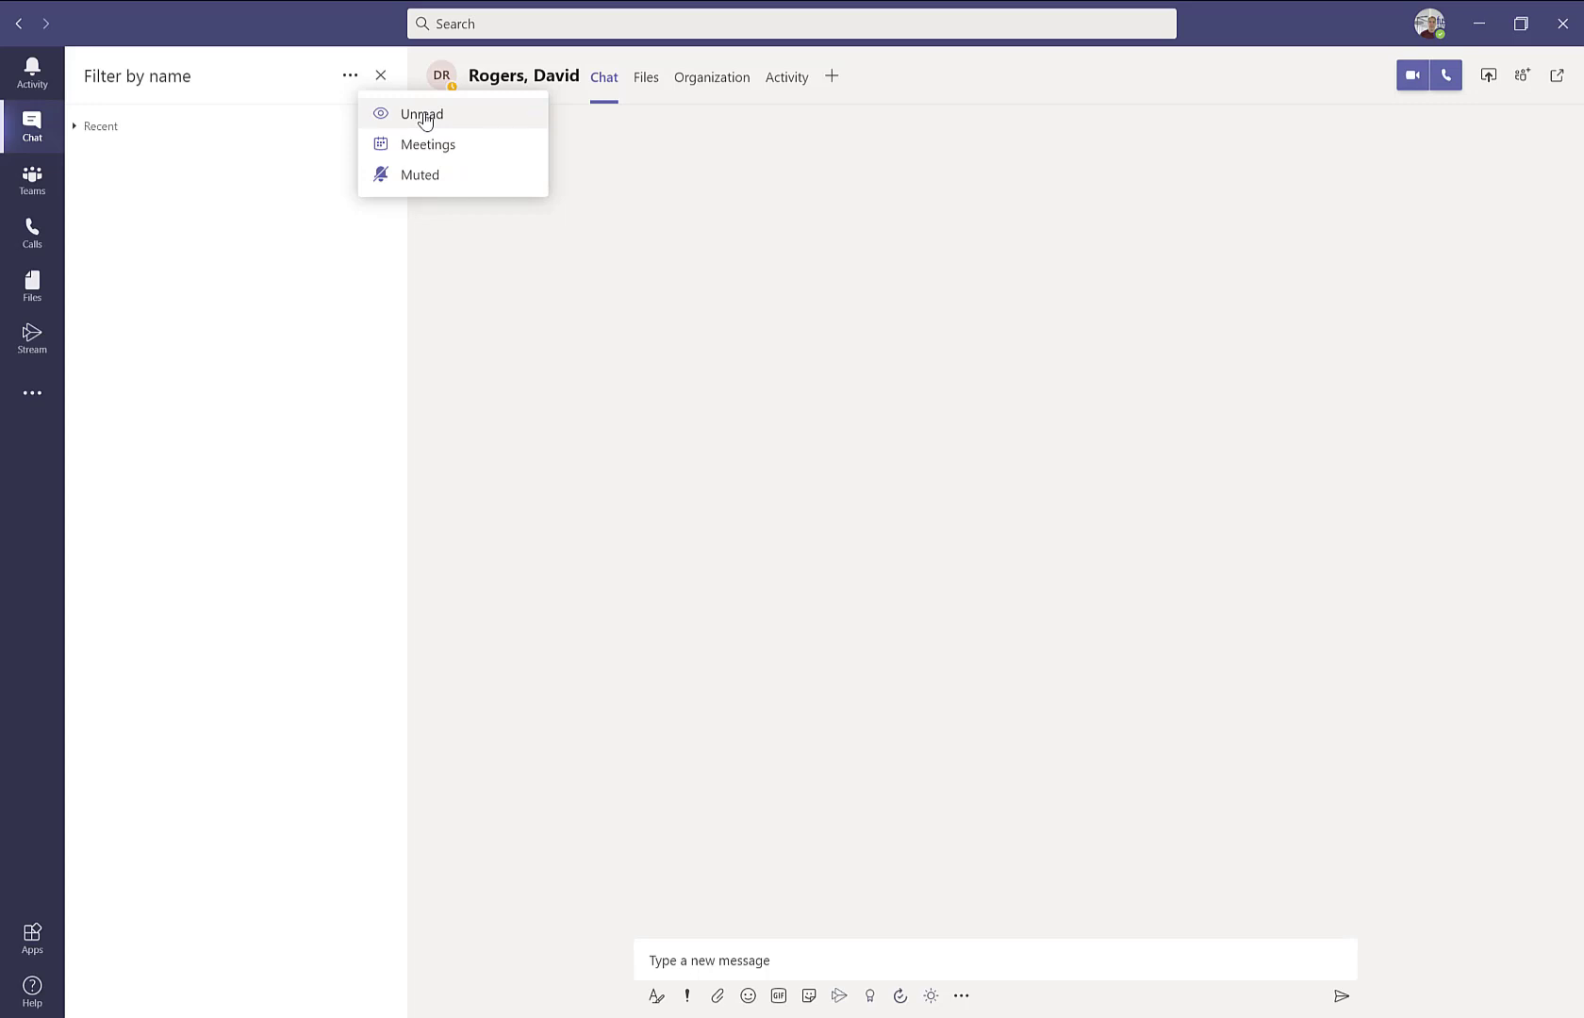
left_click(381, 76)
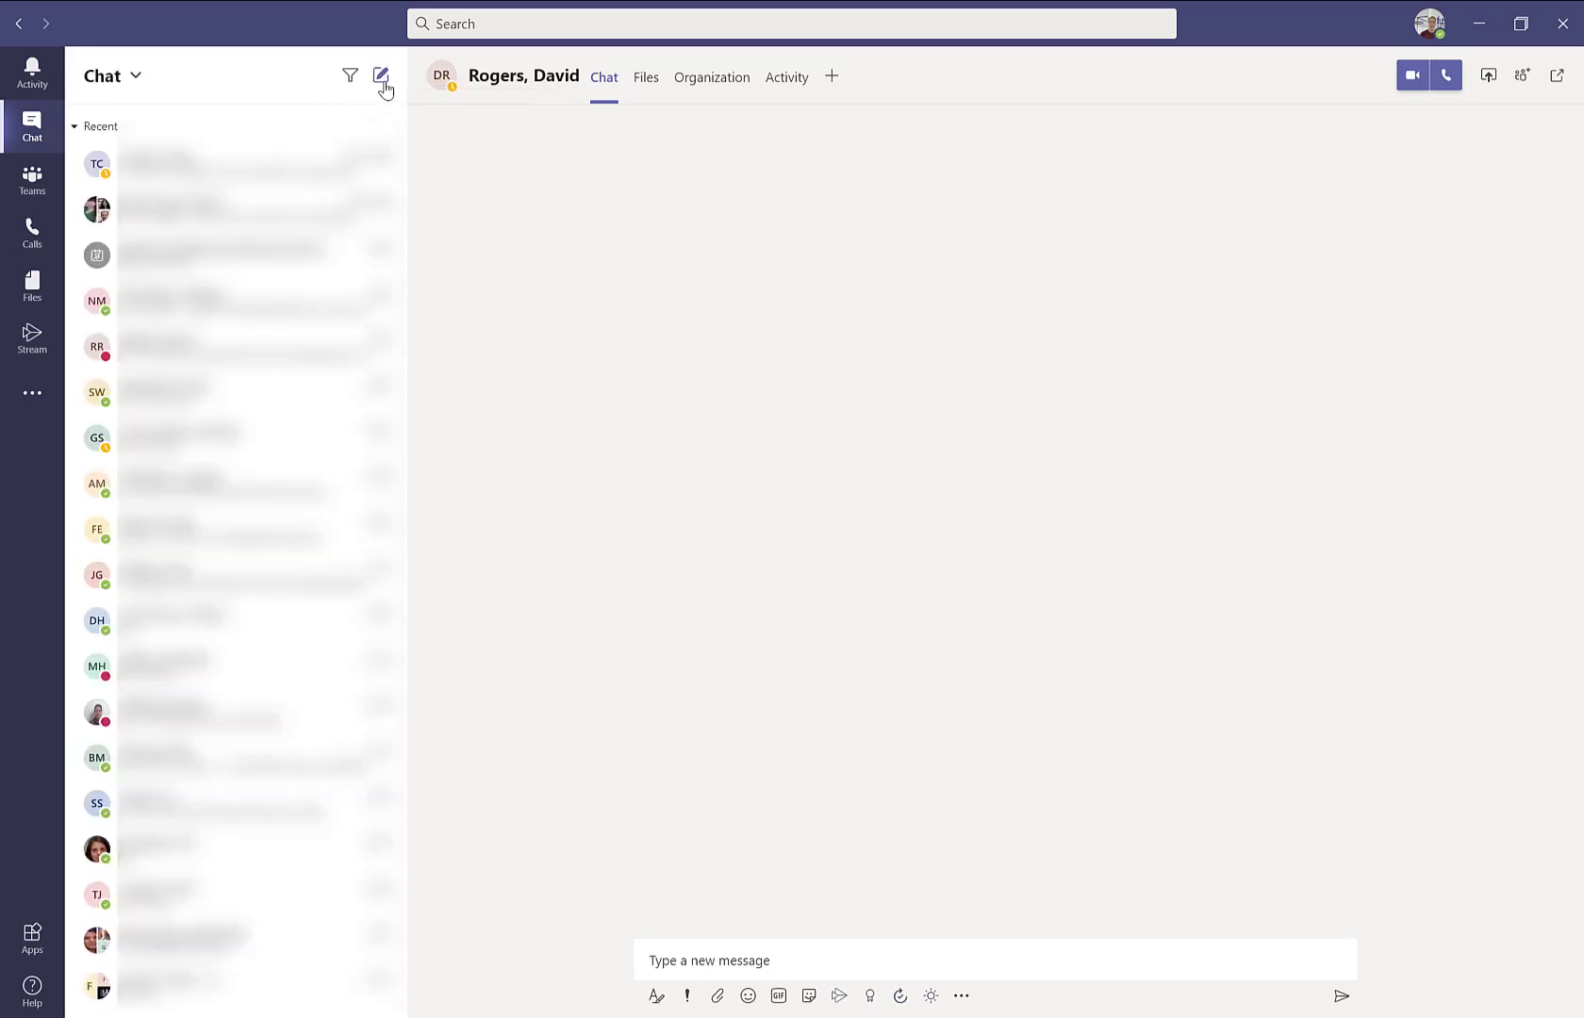
mouse_move(381, 75)
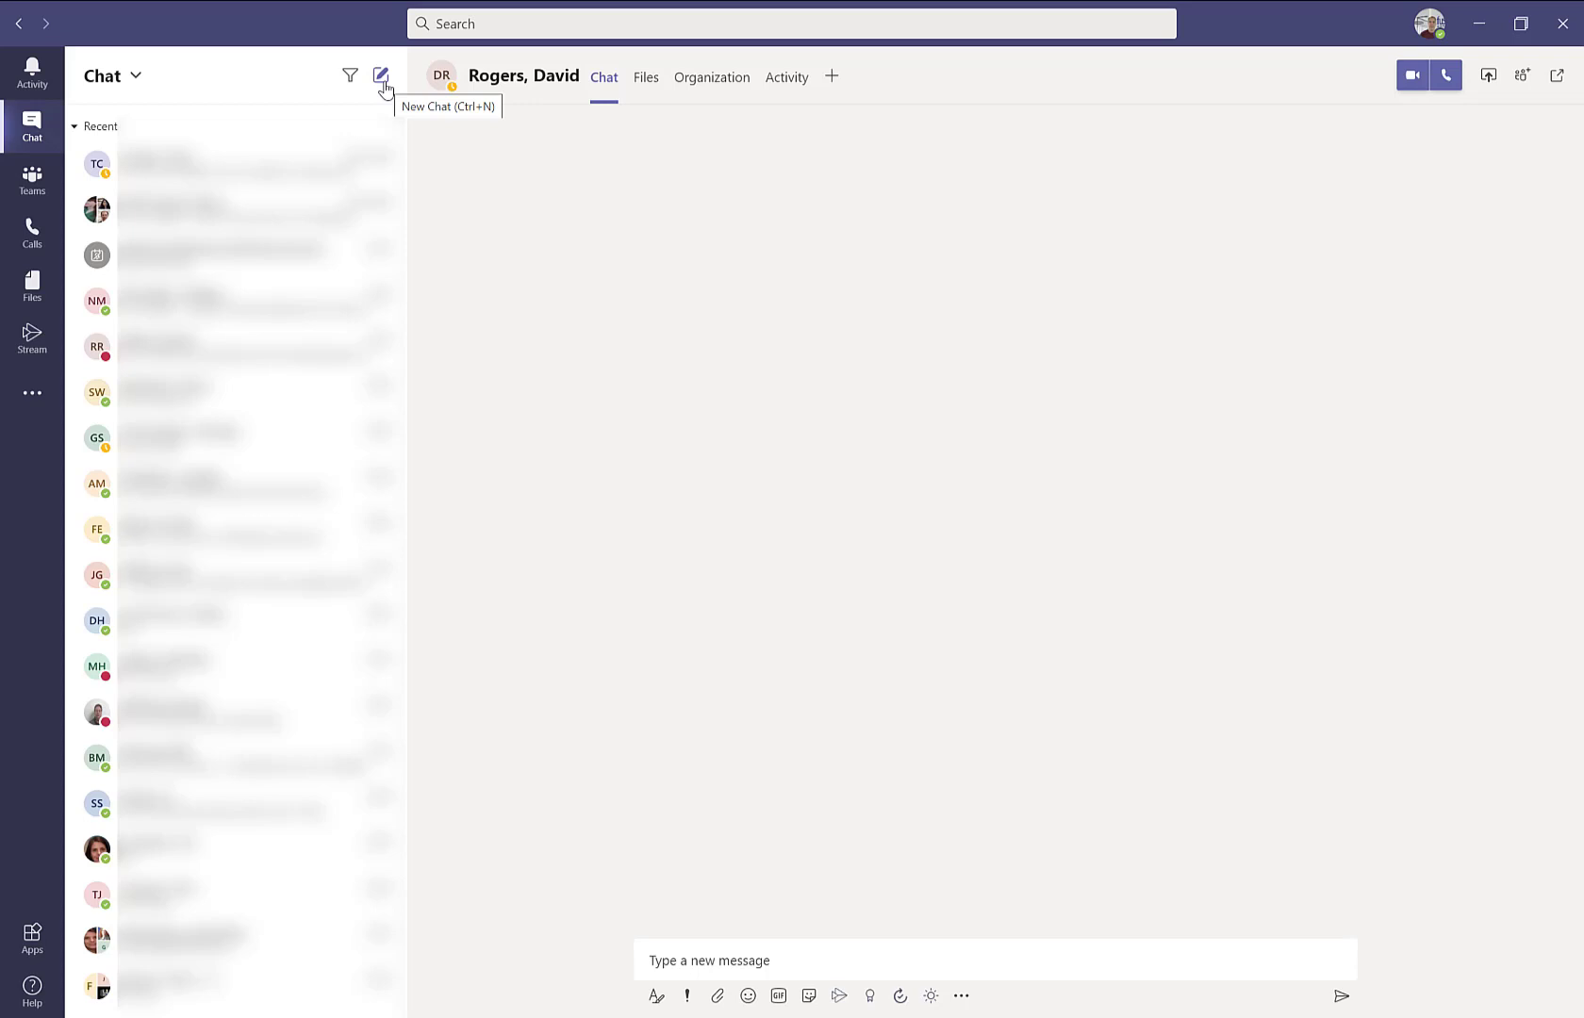
mouse_move(379, 102)
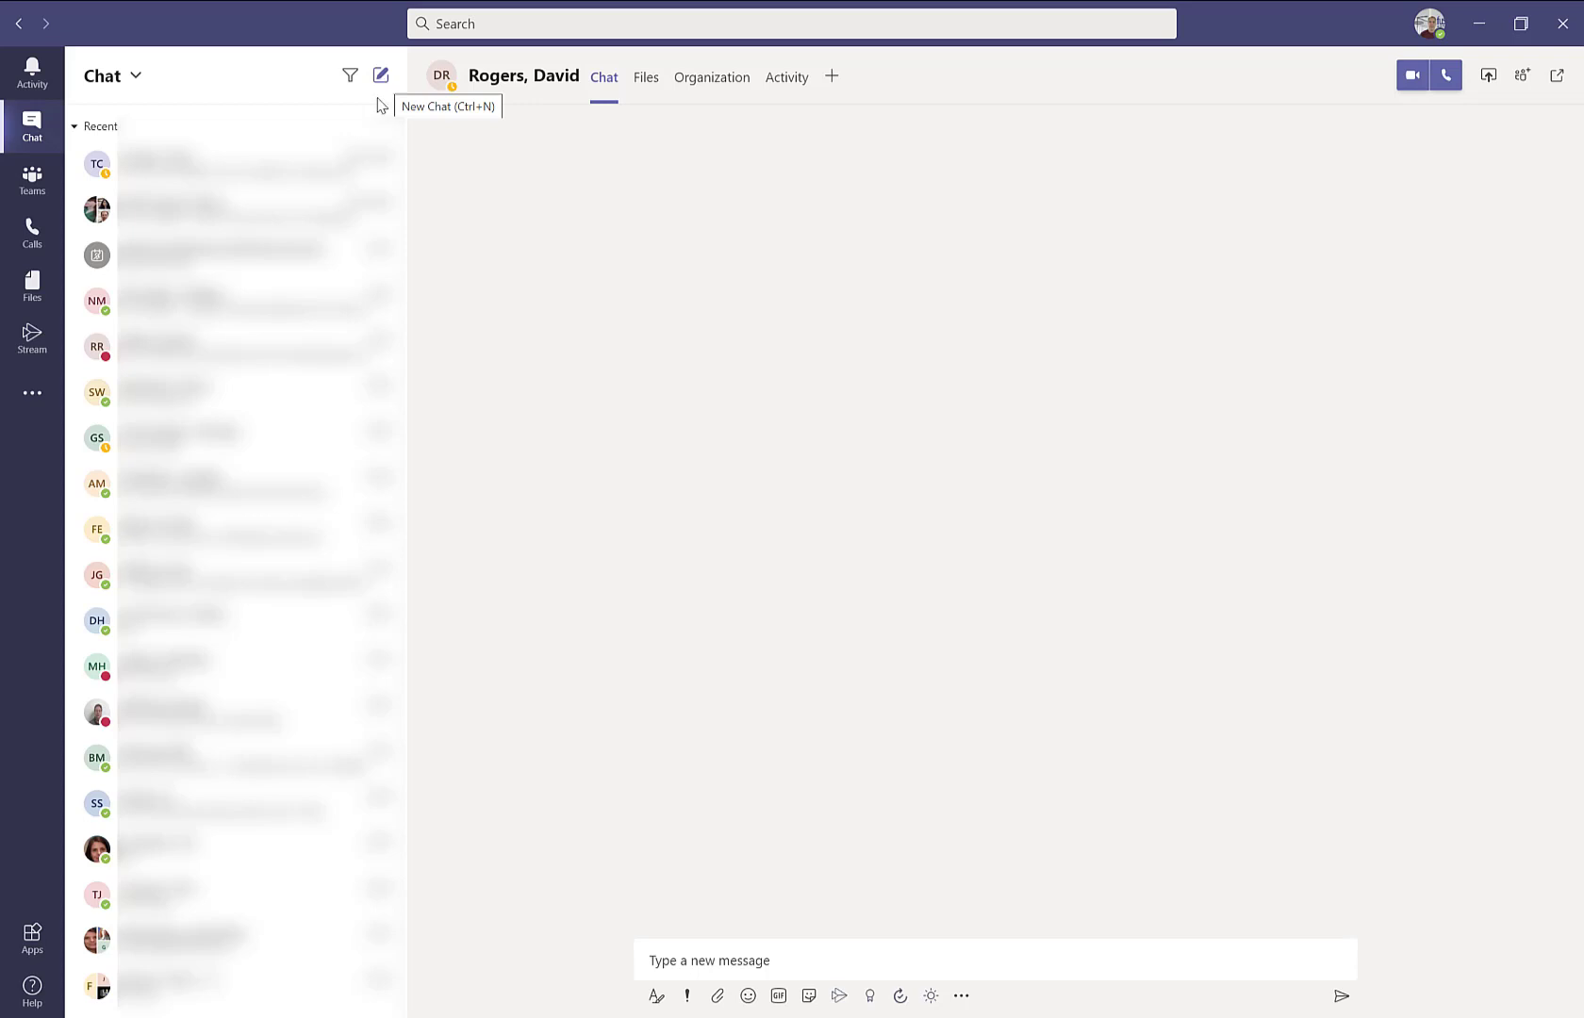
mouse_move(202, 210)
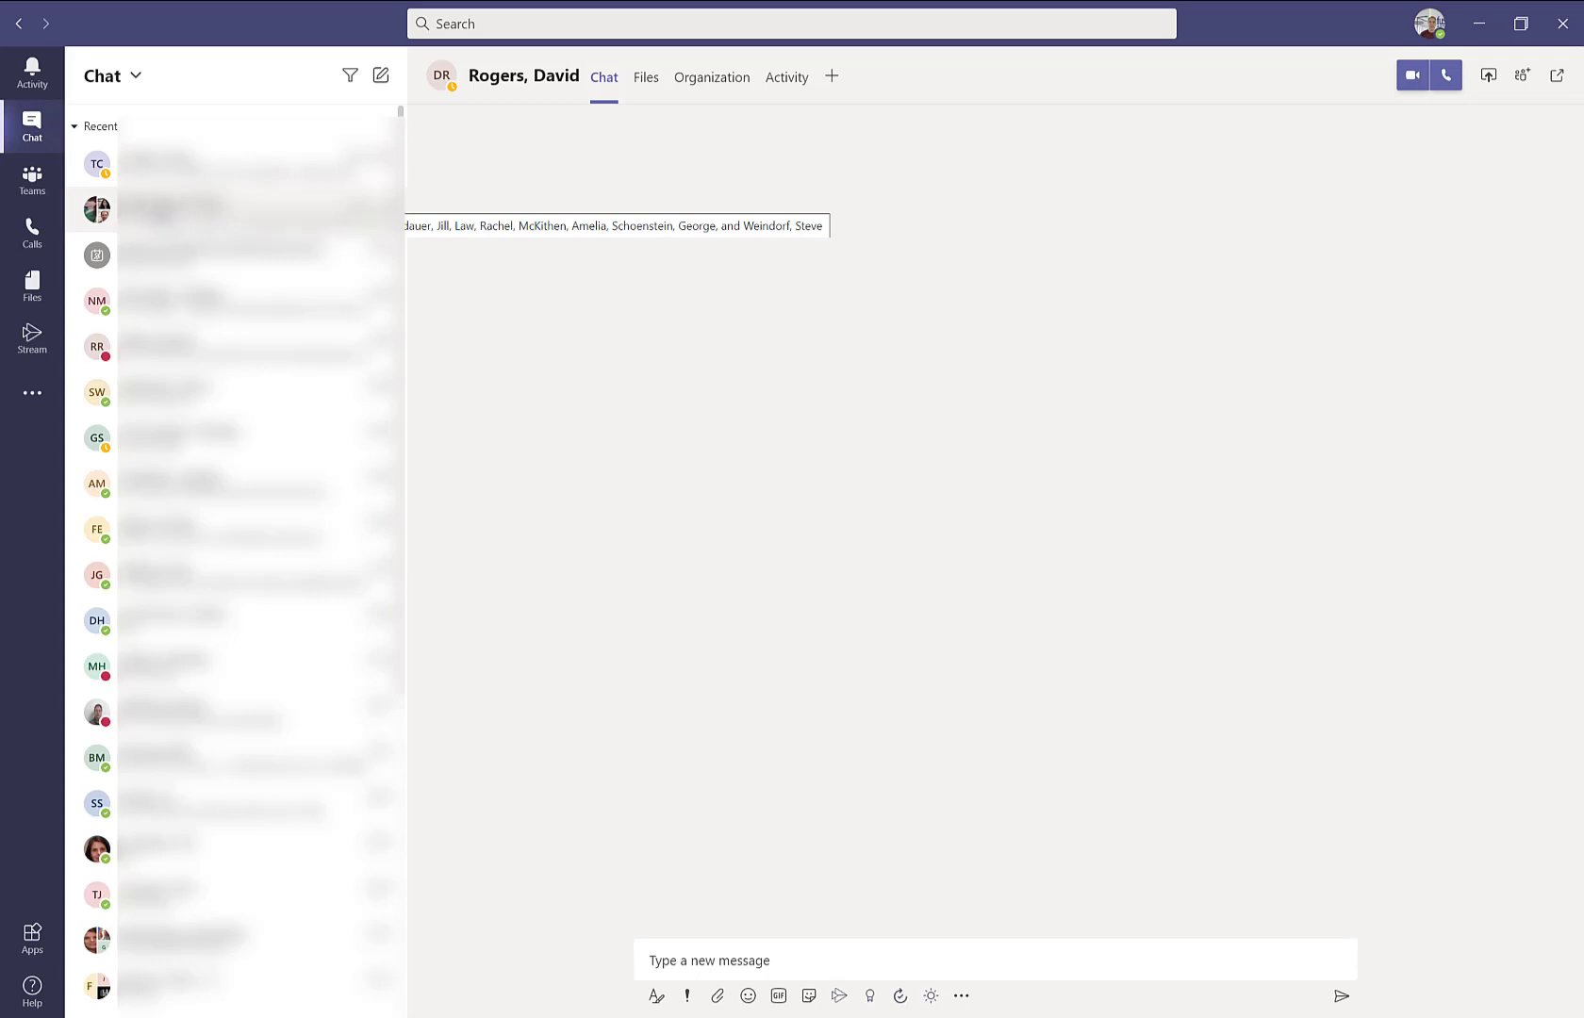